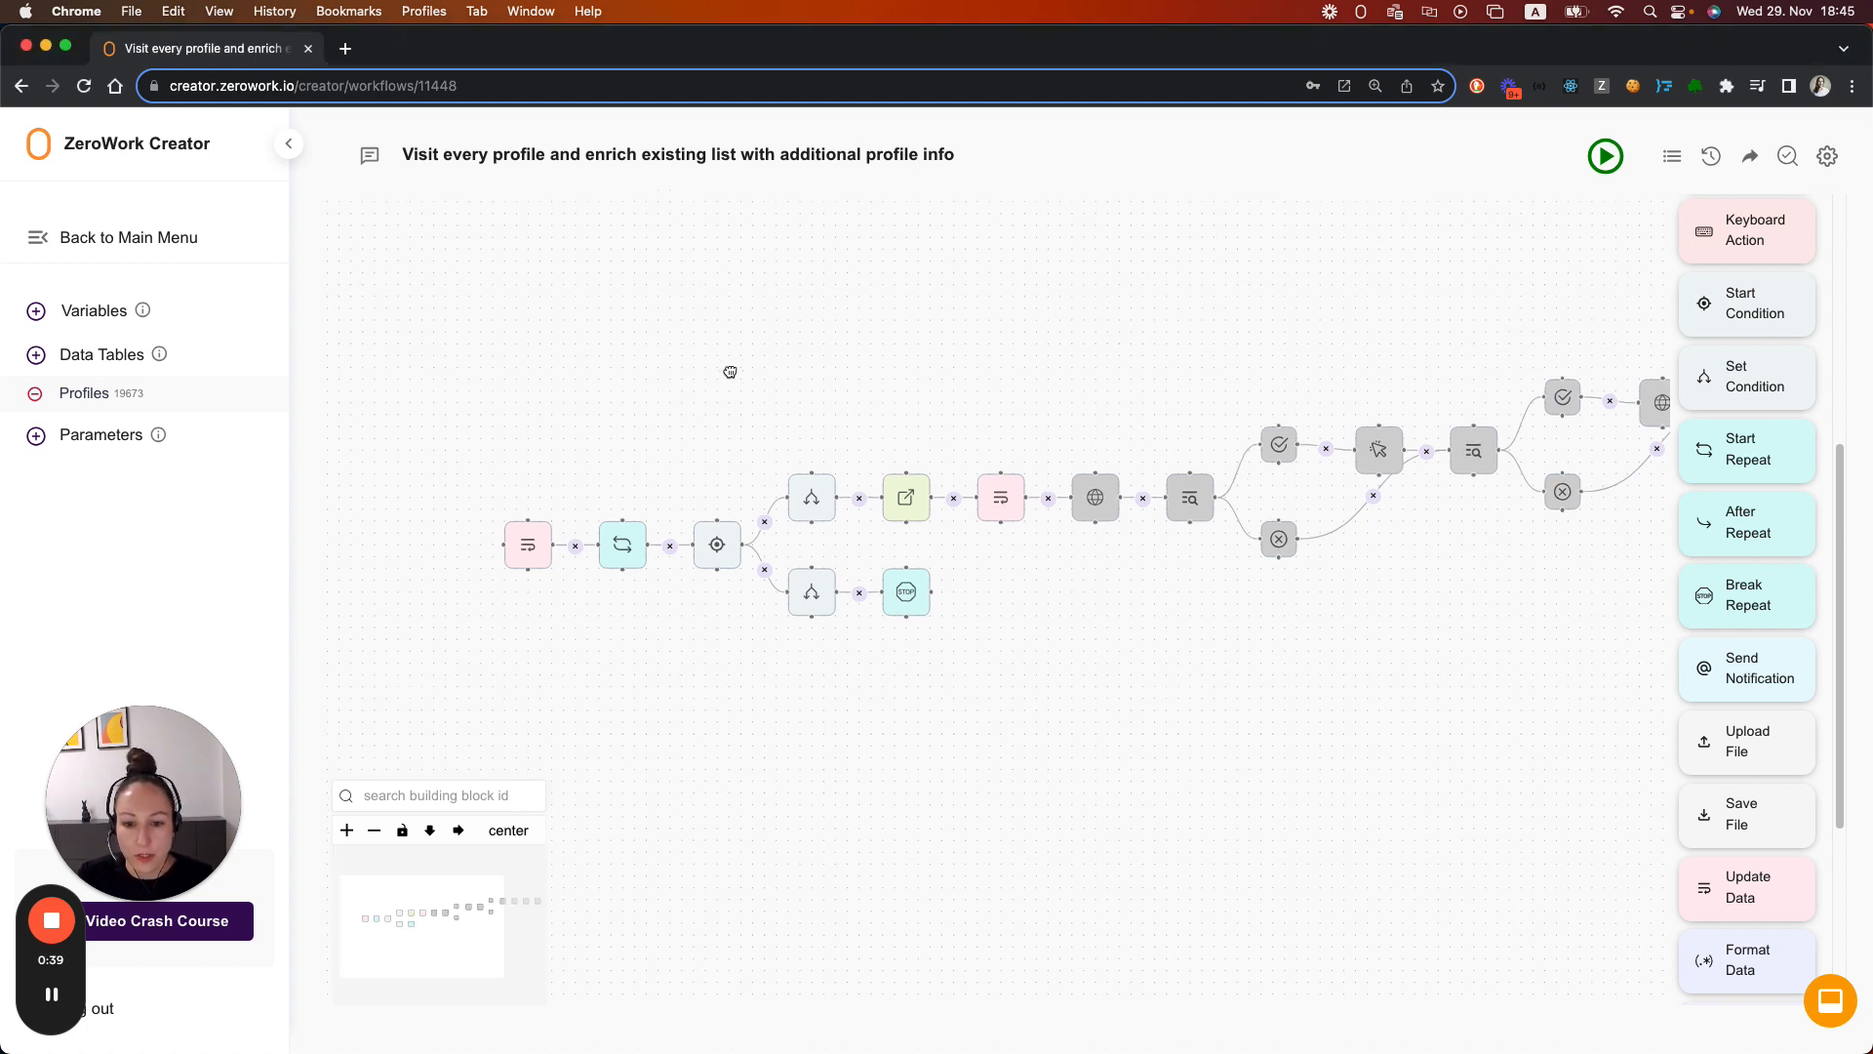
Step: Reposition the workflow diagram before viewing the variables list with counter = 3
{"action": "left_click_drag", "start_coordinate": [730, 371], "coordinate": [744, 391]}
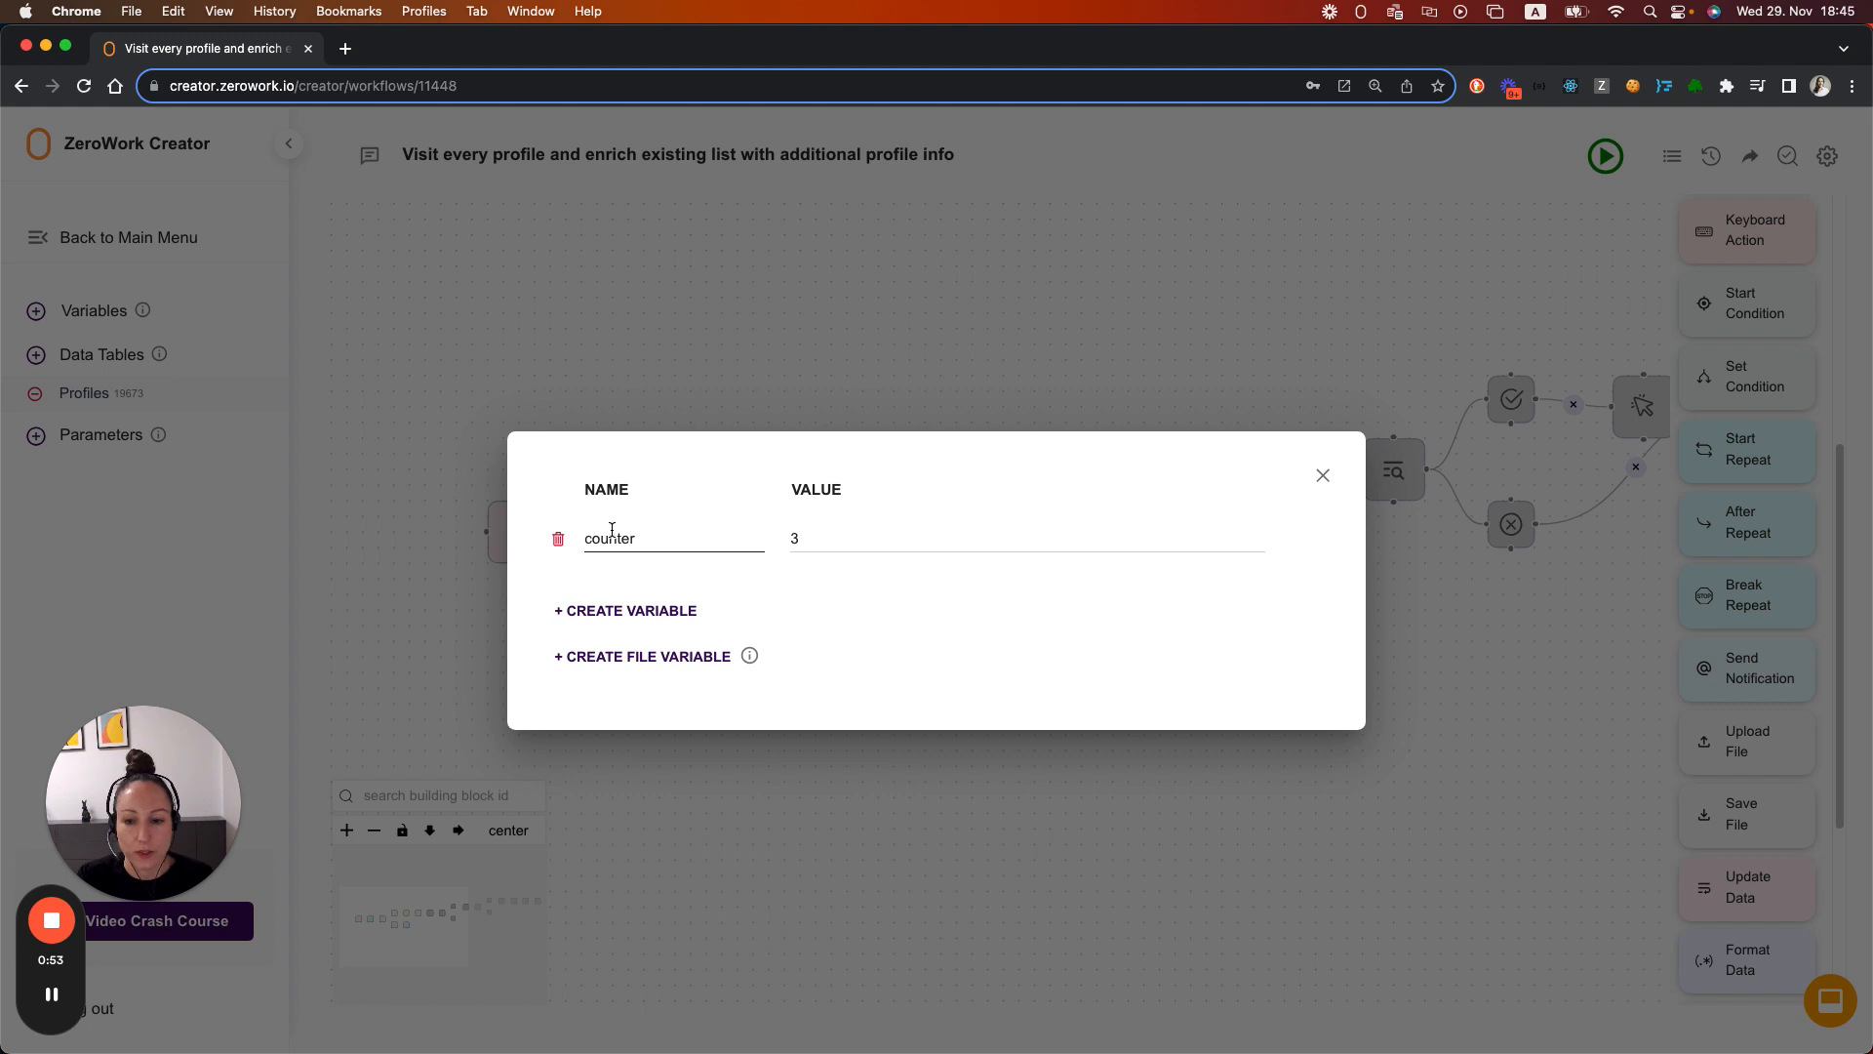
Step: Create a new empty variable named 'last run date'
{"action": "left_click", "coordinate": [625, 610]}
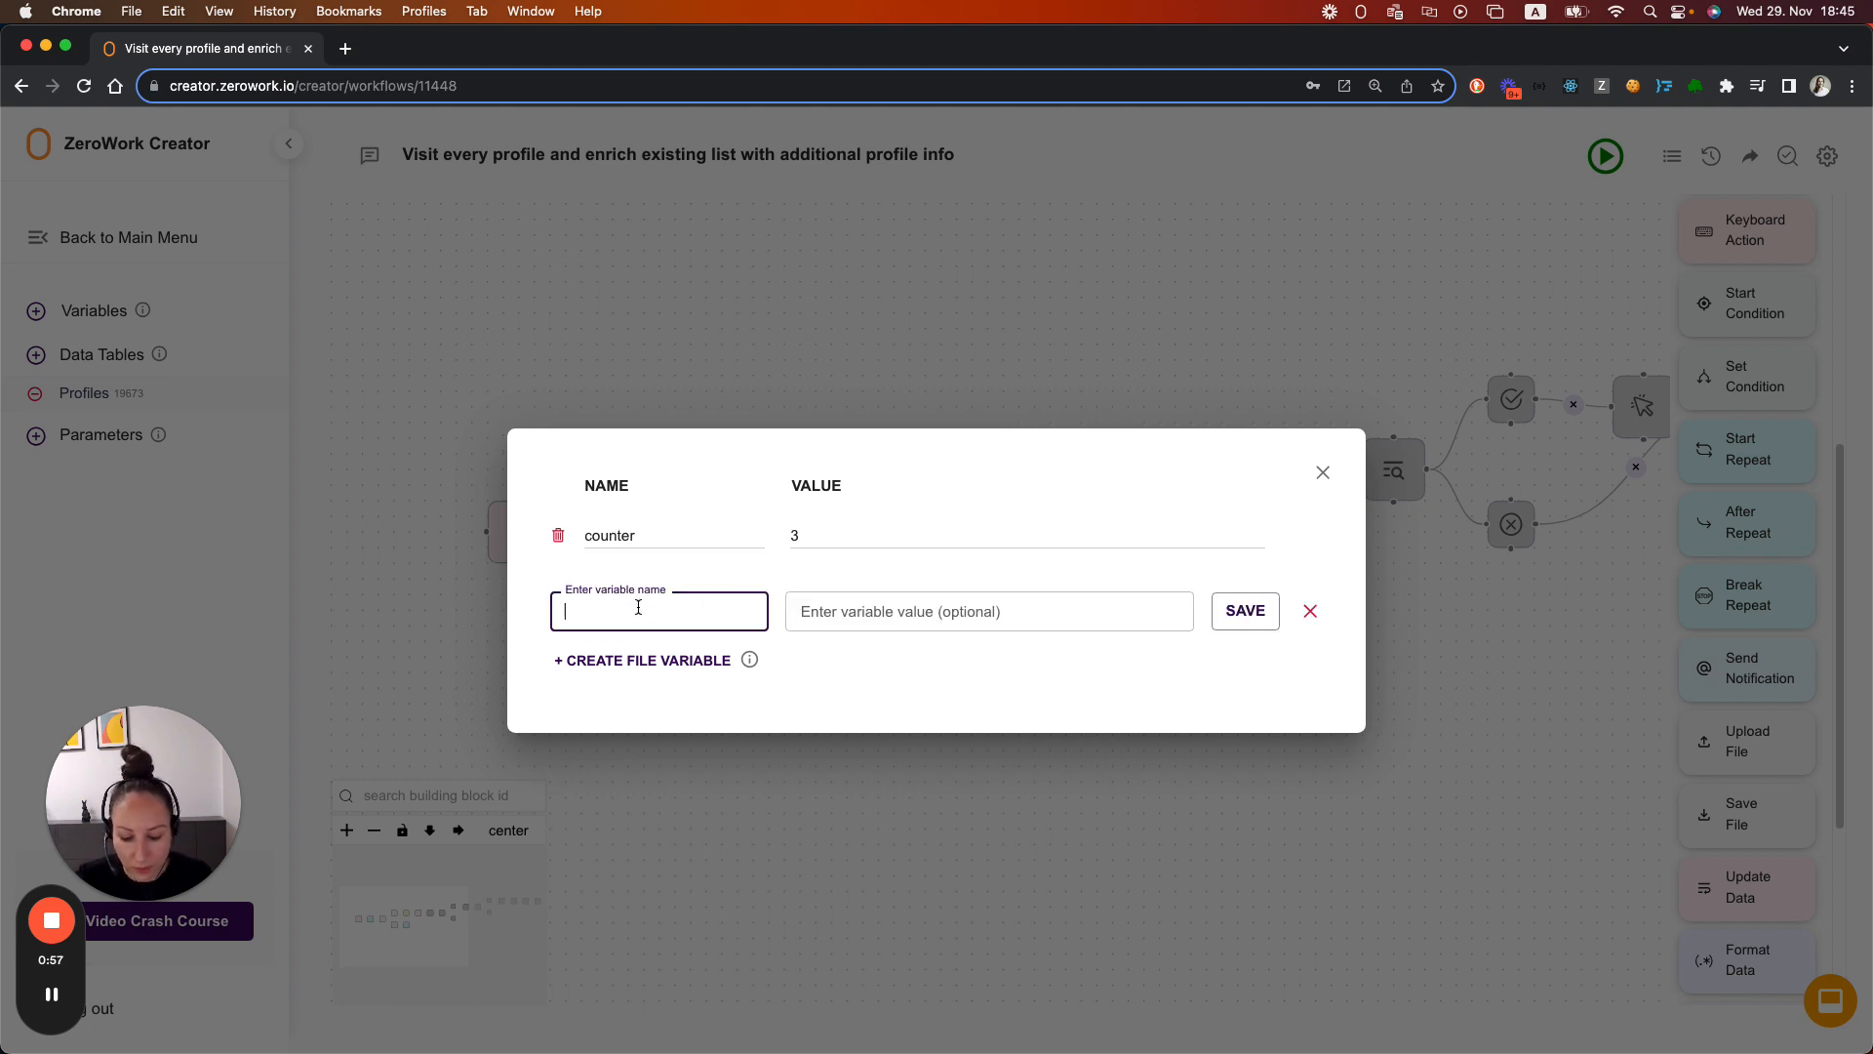
{"action": "type", "text": "last run date"}
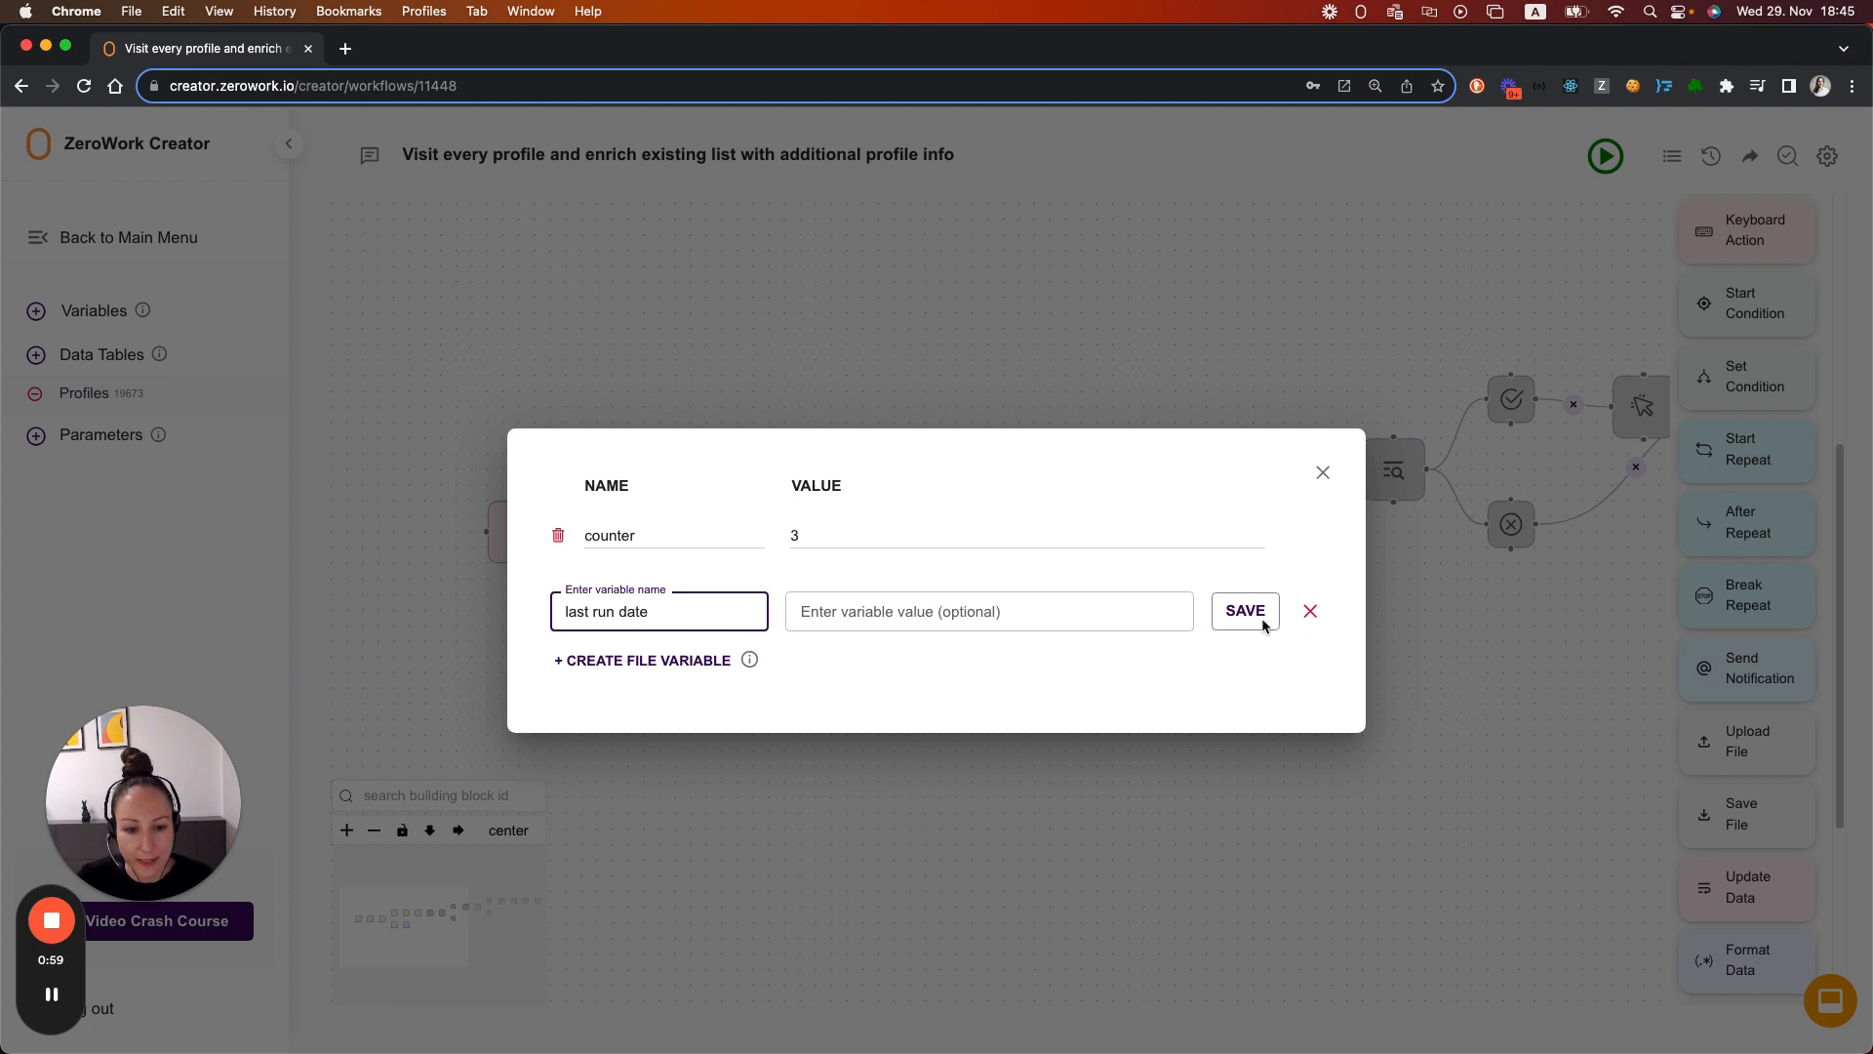
{"action": "left_click", "coordinate": [1243, 611]}
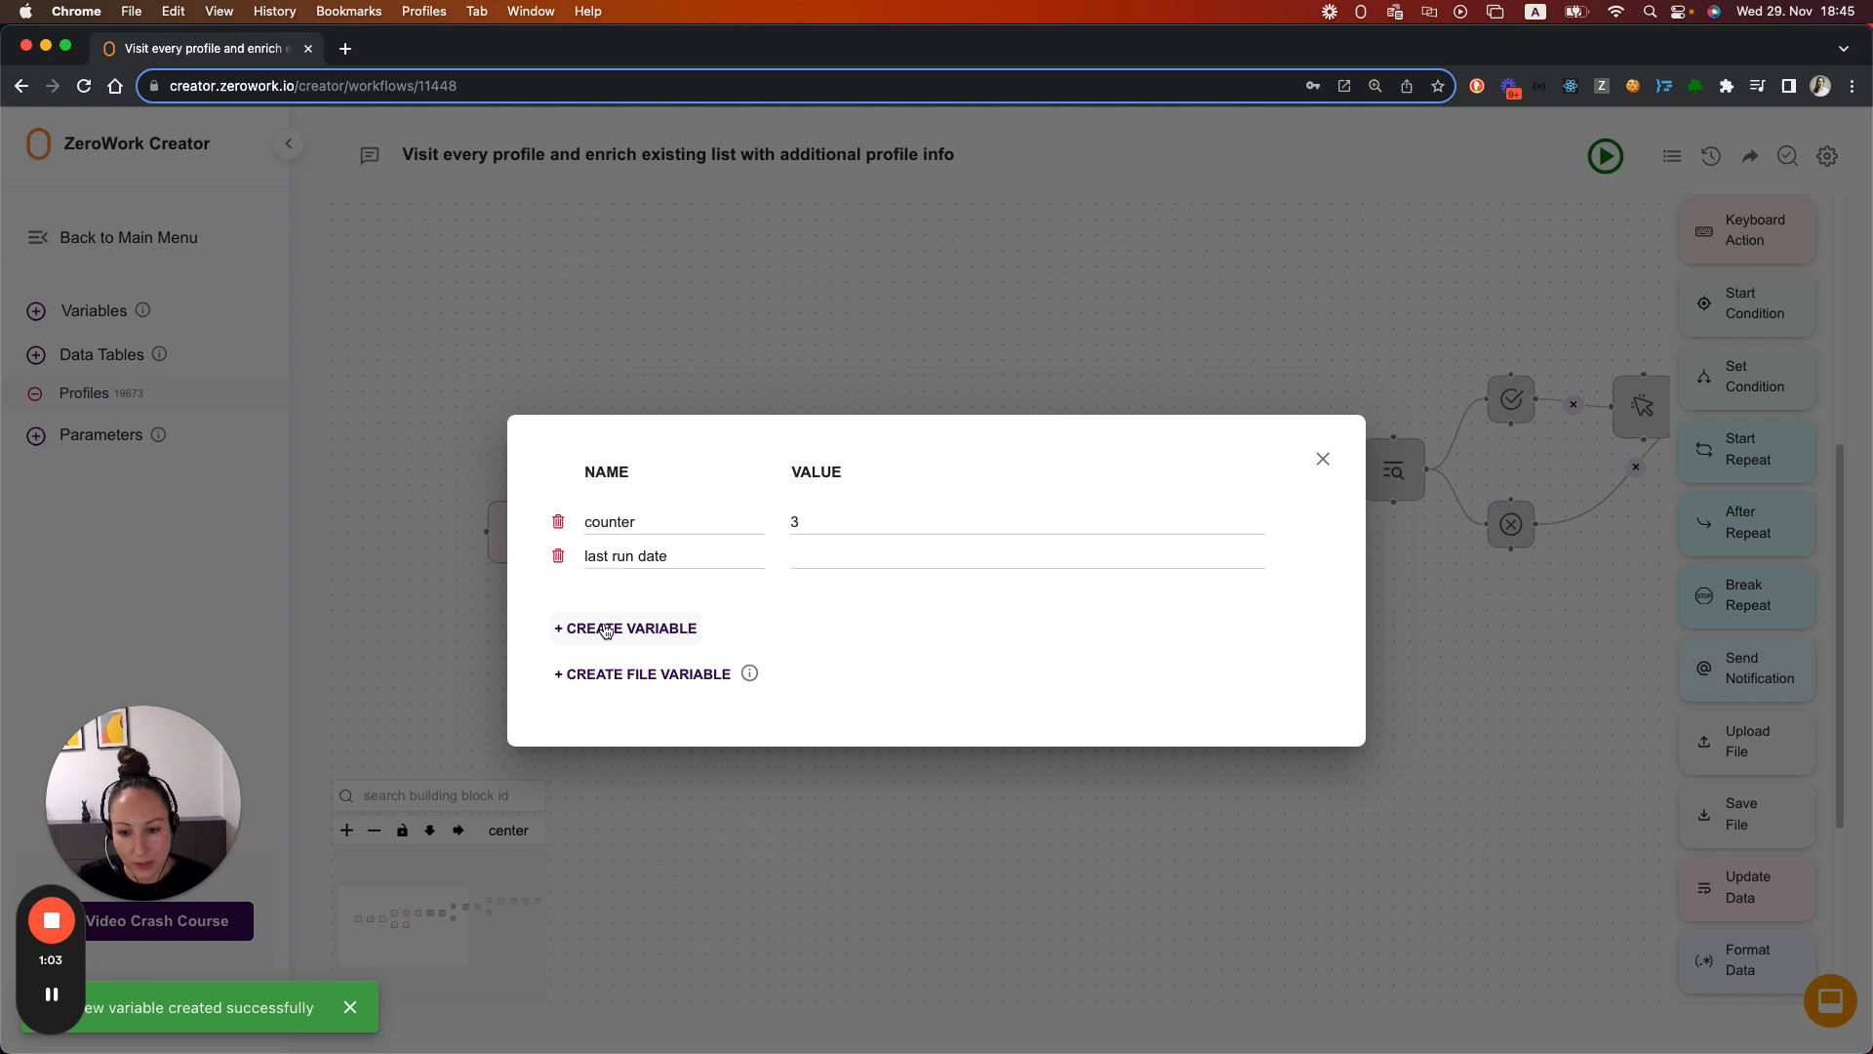
Step: Create a second empty variable named 'today'
{"action": "type", "text": "today"}
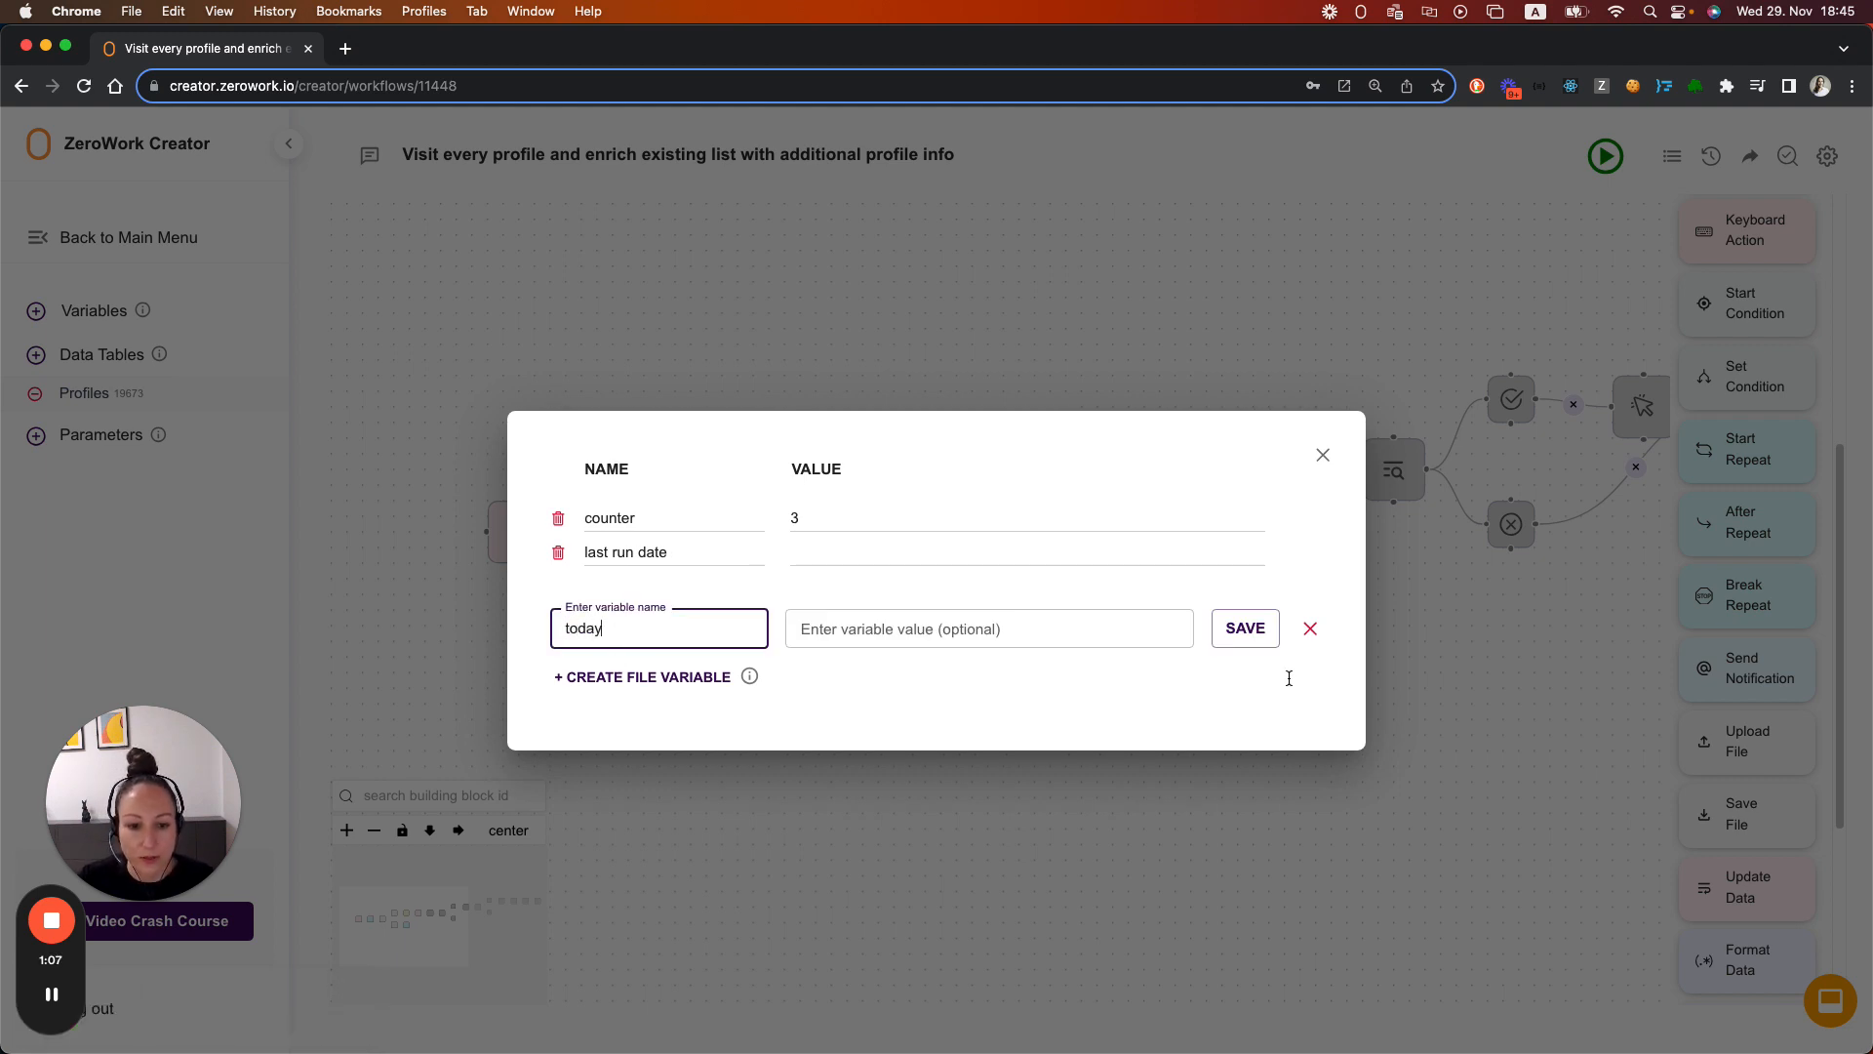
{"action": "left_click", "coordinate": [1243, 627]}
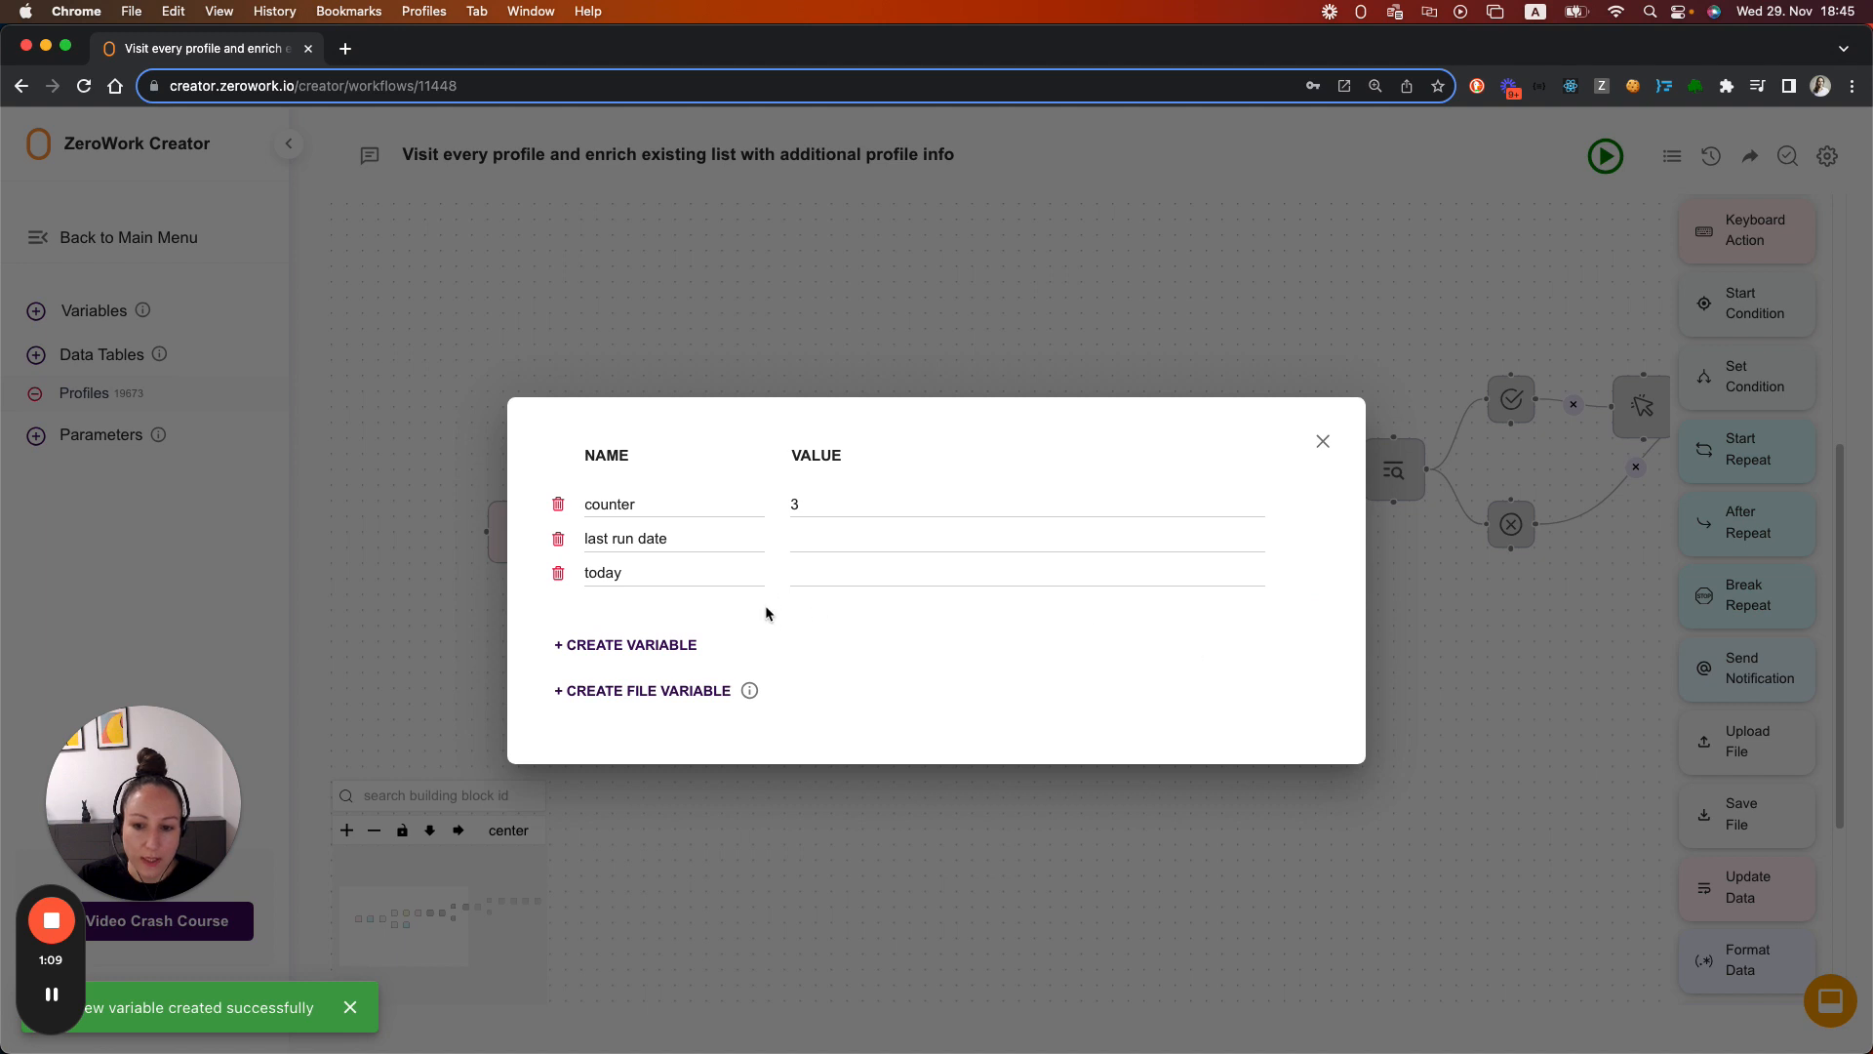
{"action": "mouse_move", "coordinate": [863, 634]}
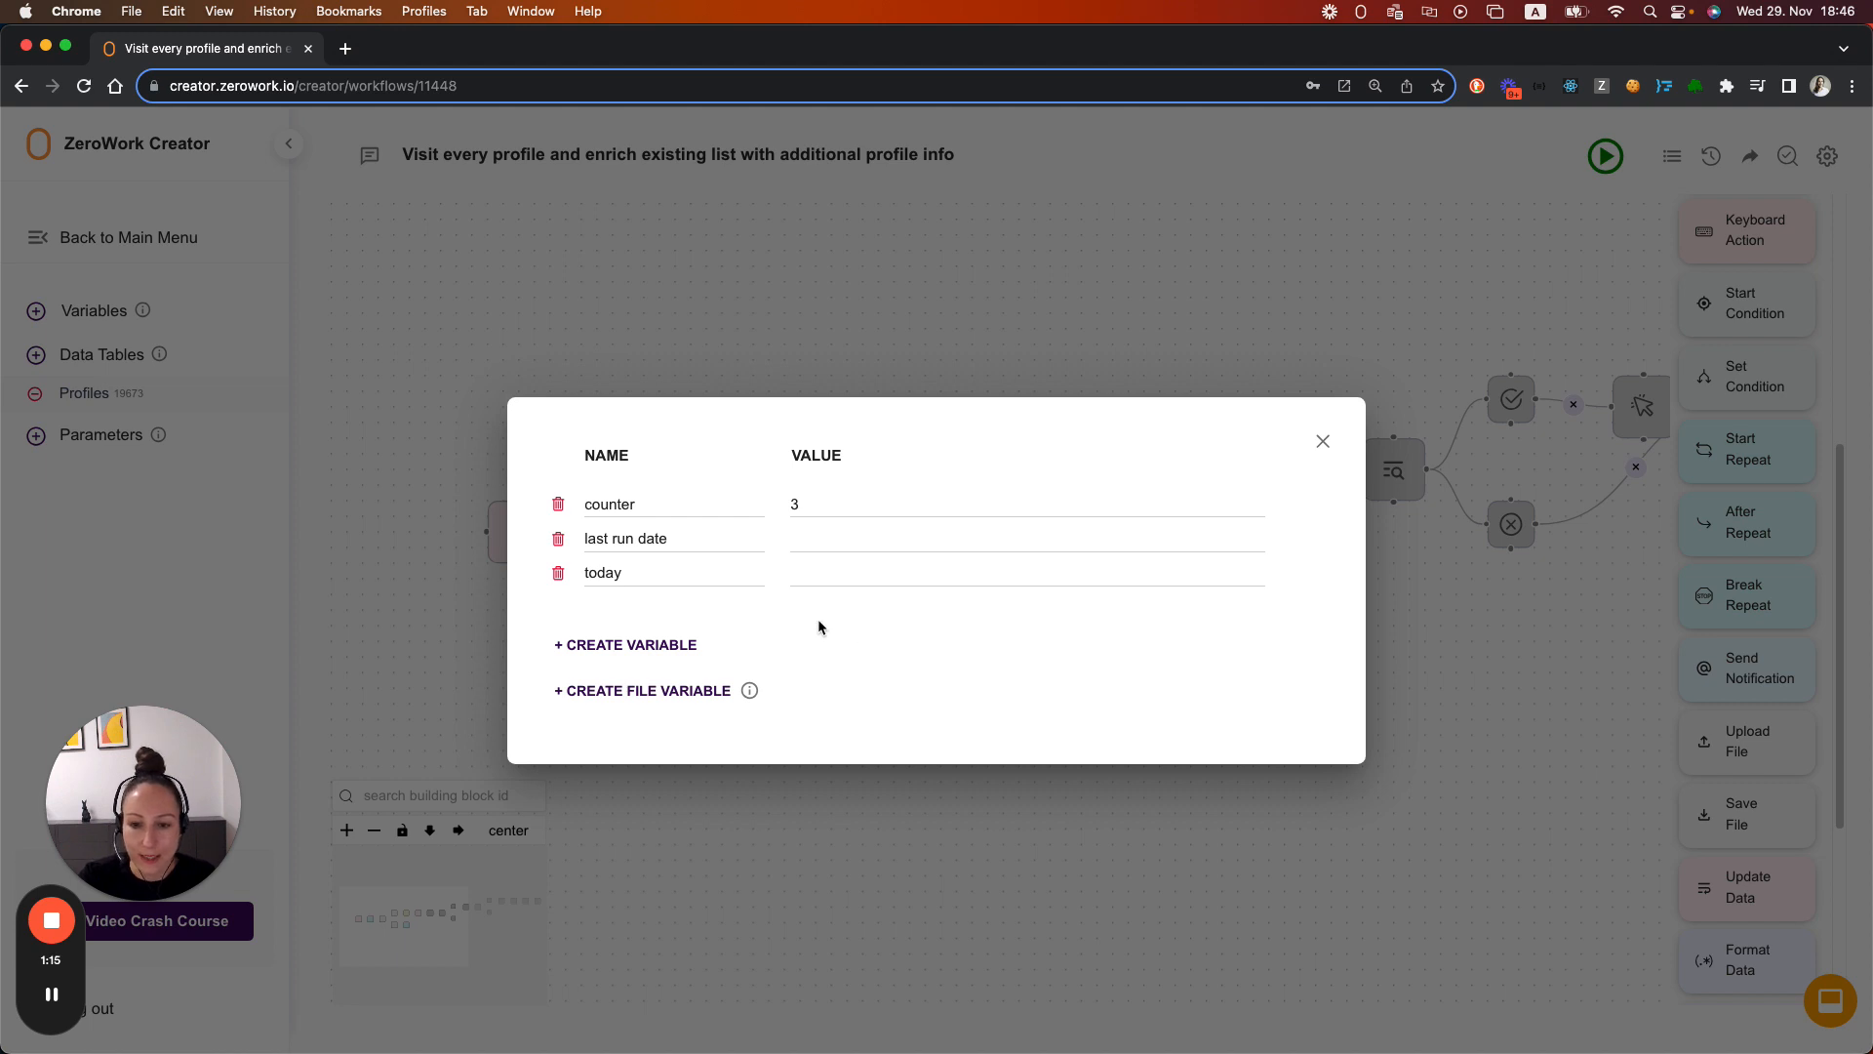
{"action": "left_click", "coordinate": [621, 572]}
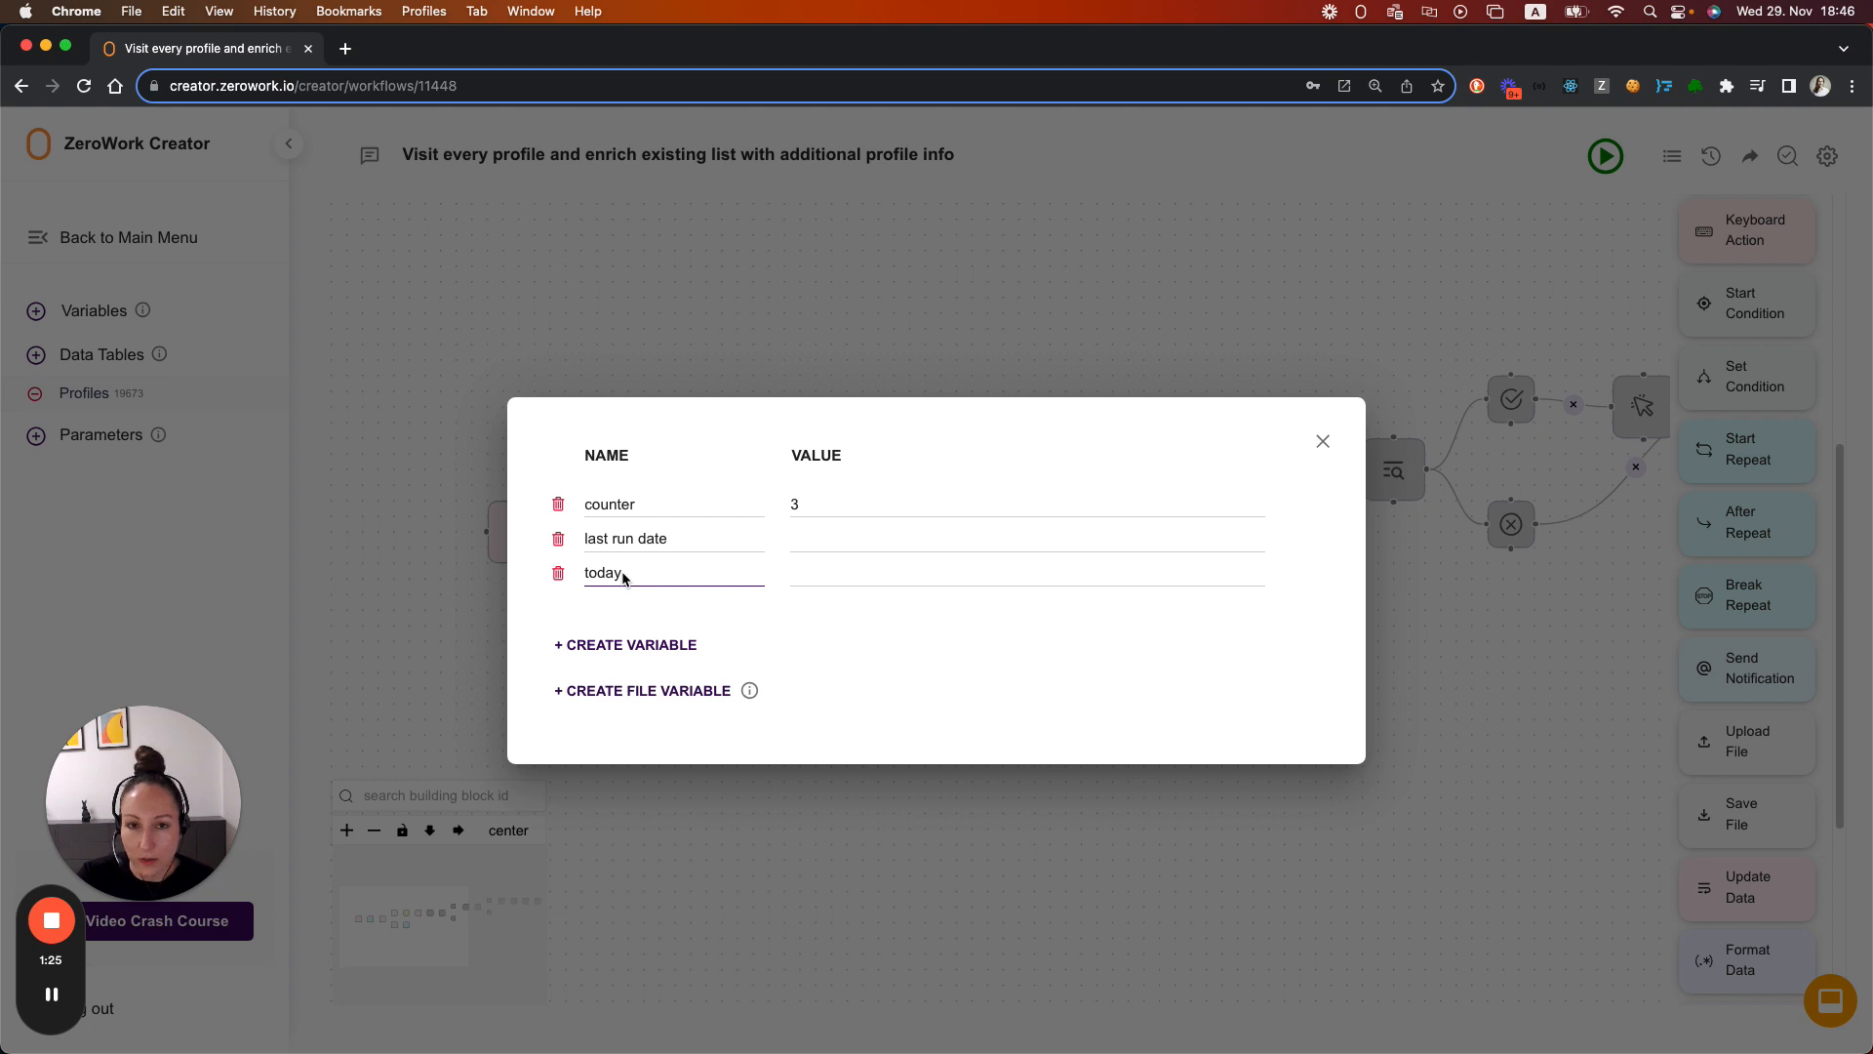
Step: Close the variables list and set the opening Update Data step's counter value to 0
{"action": "left_click", "coordinate": [1322, 441]}
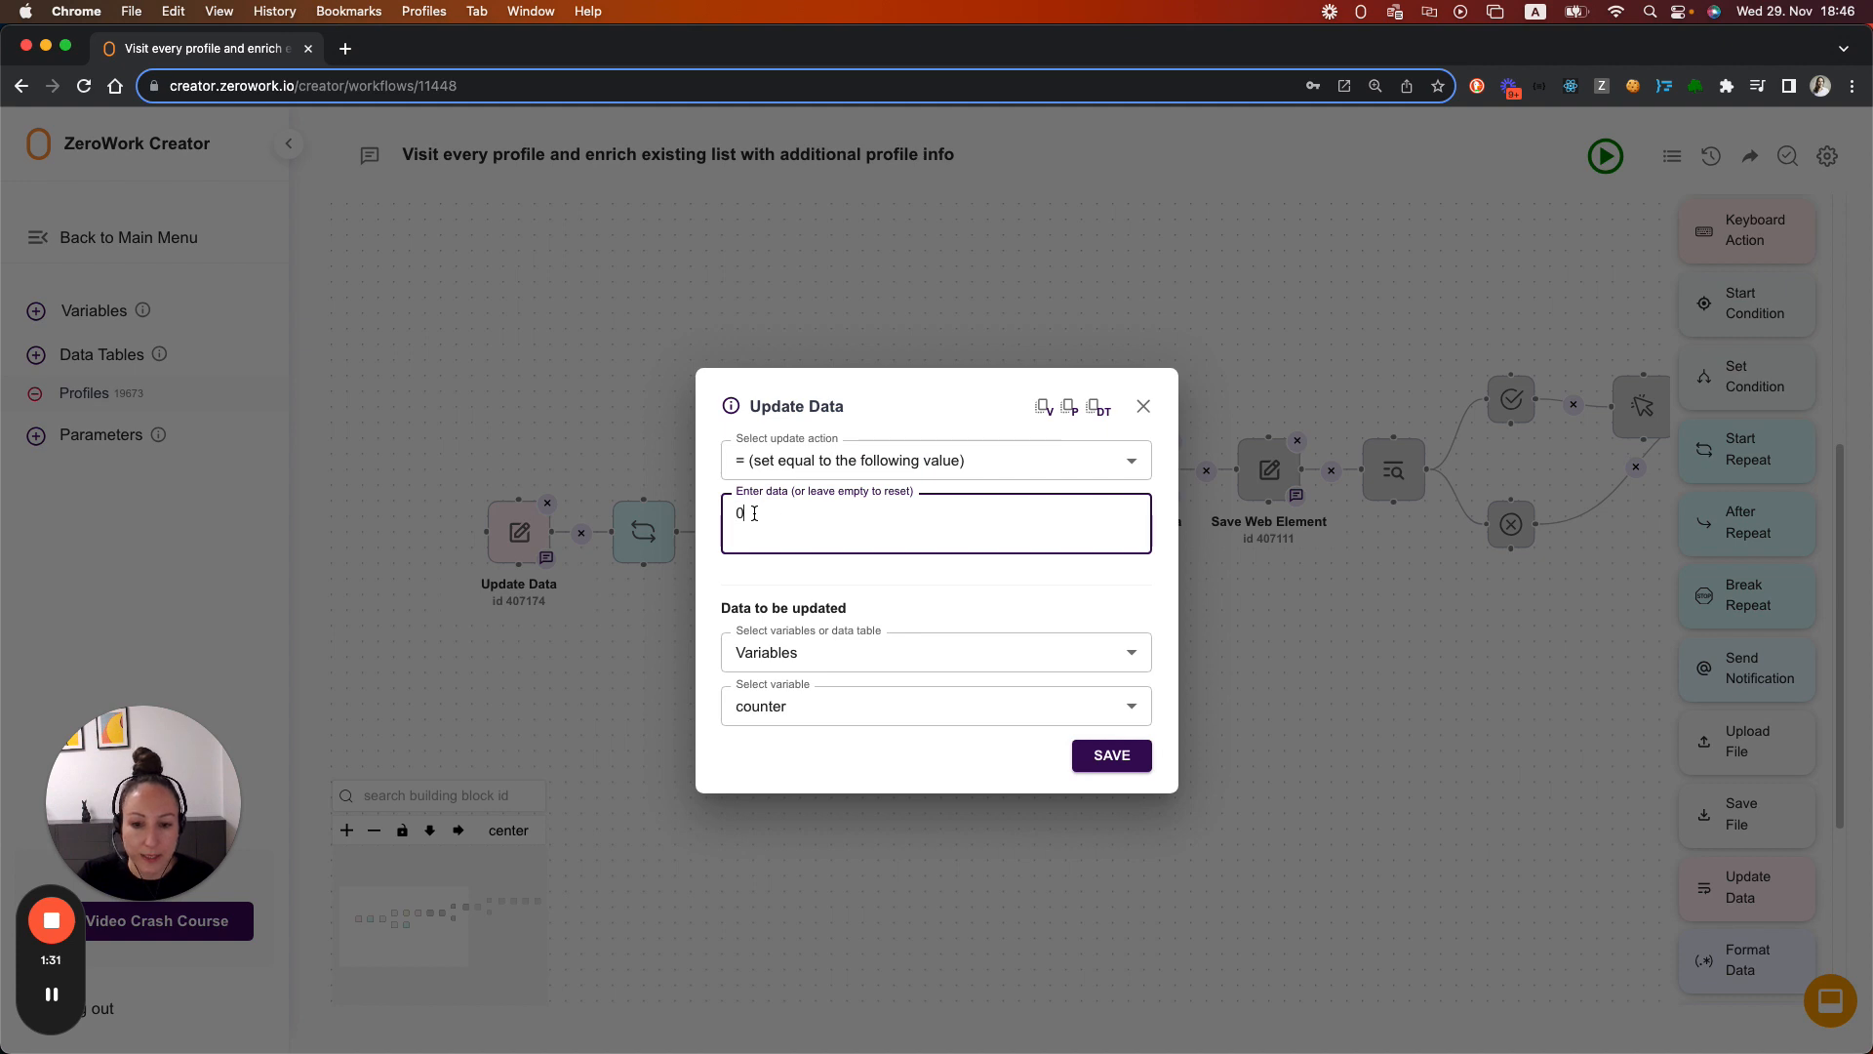
{"action": "left_click", "coordinate": [1142, 405]}
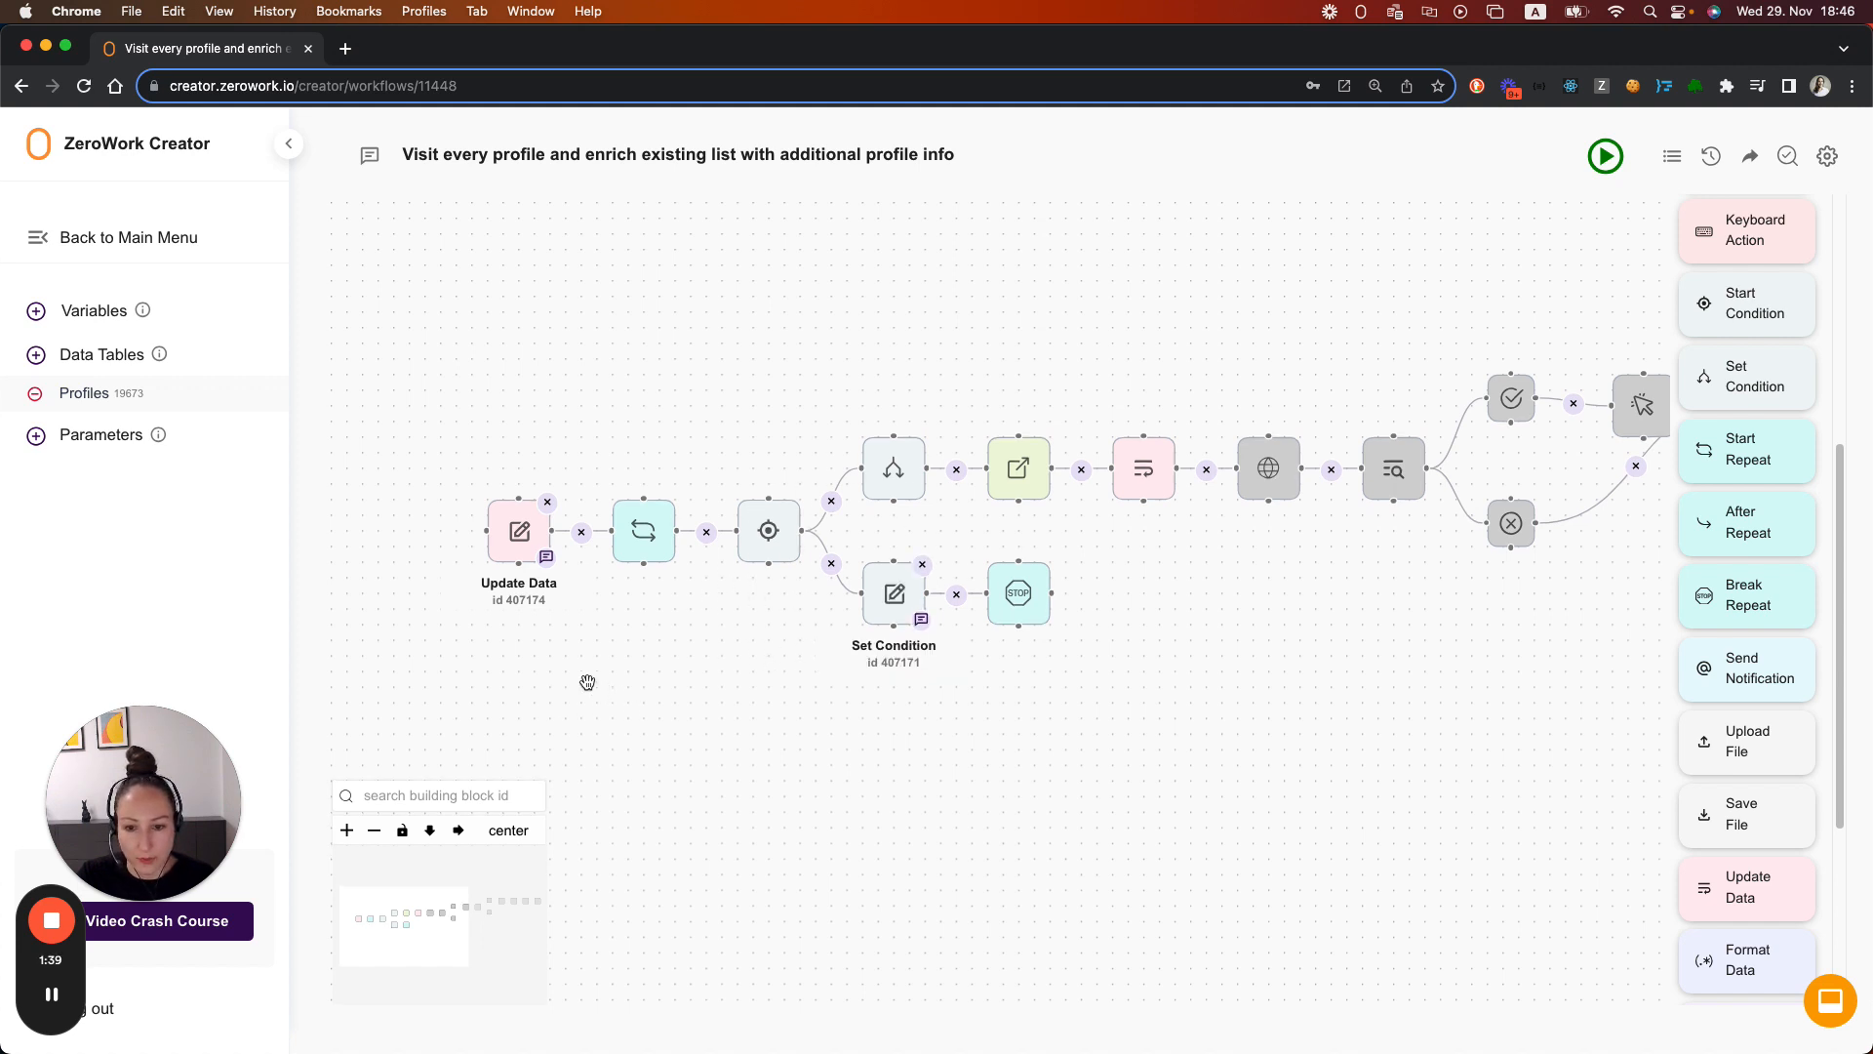
{"action": "left_click_drag", "start_coordinate": [585, 683], "coordinate": [737, 683]}
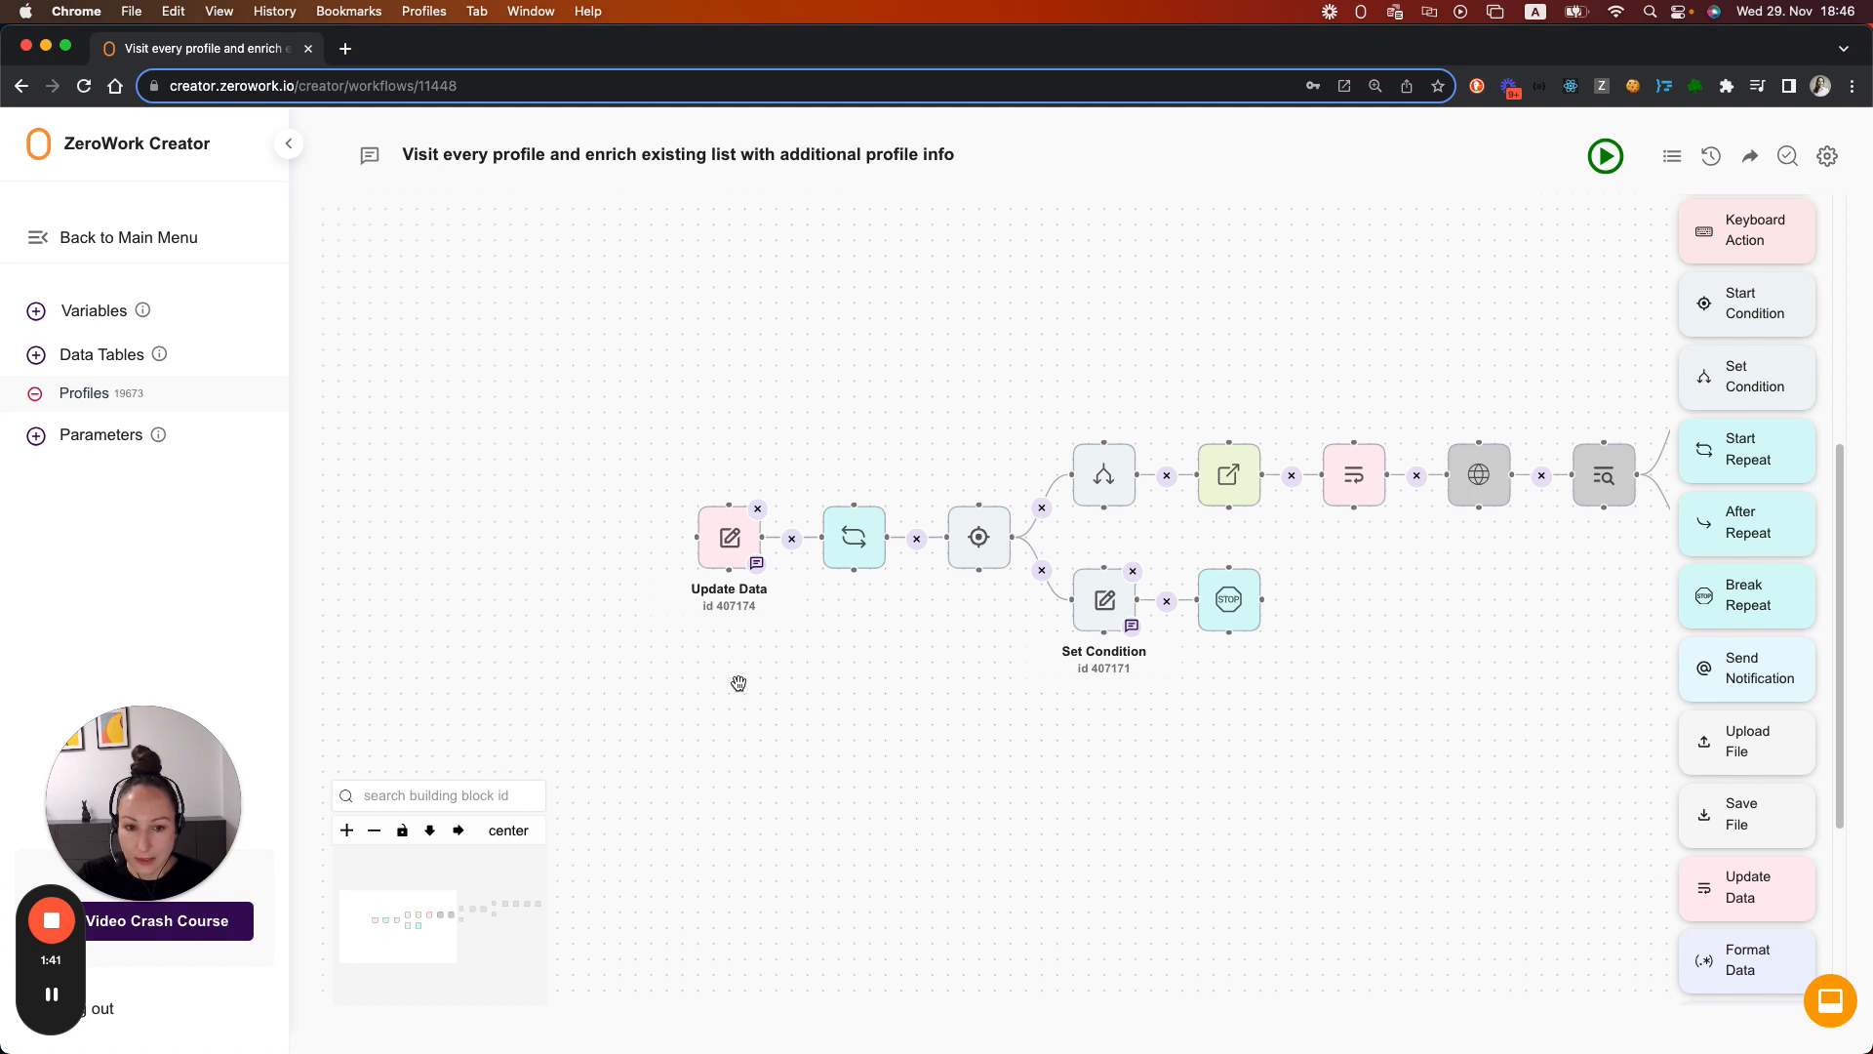
{"action": "mouse_move", "coordinate": [1089, 786]}
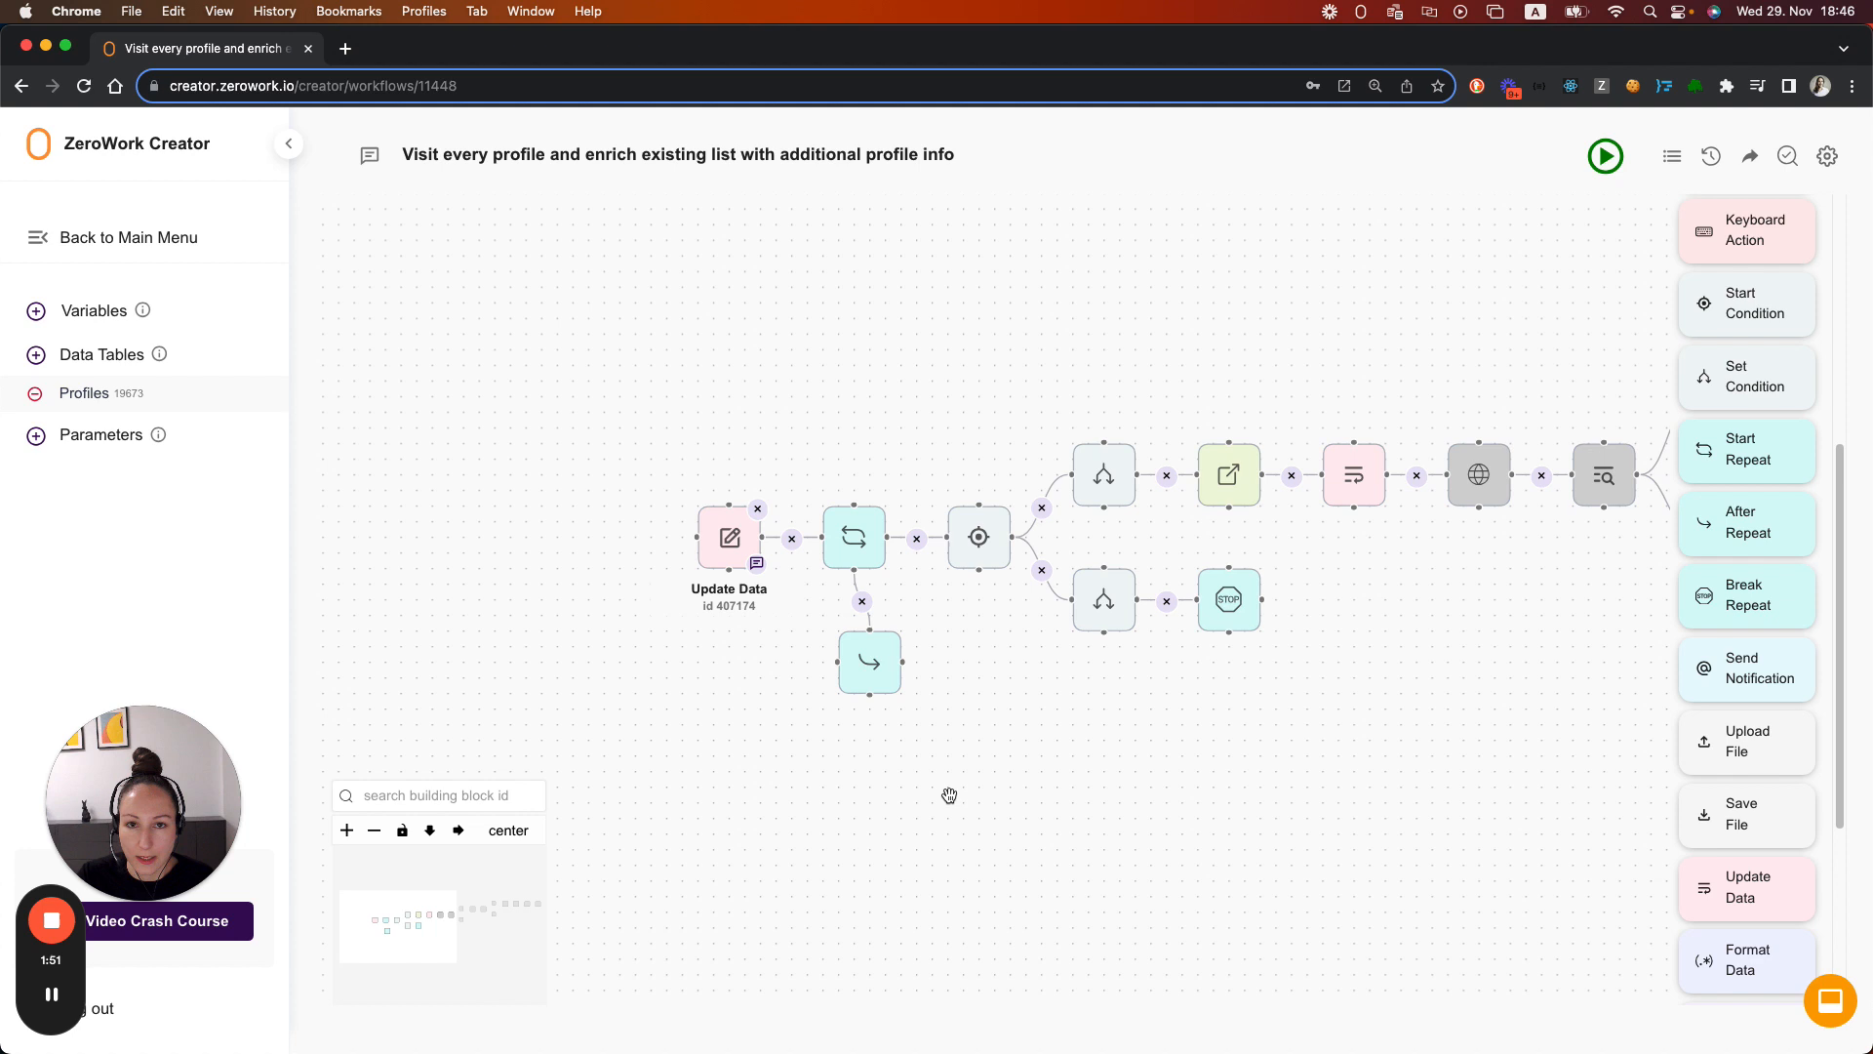
{"action": "mouse_move", "coordinate": [985, 741]}
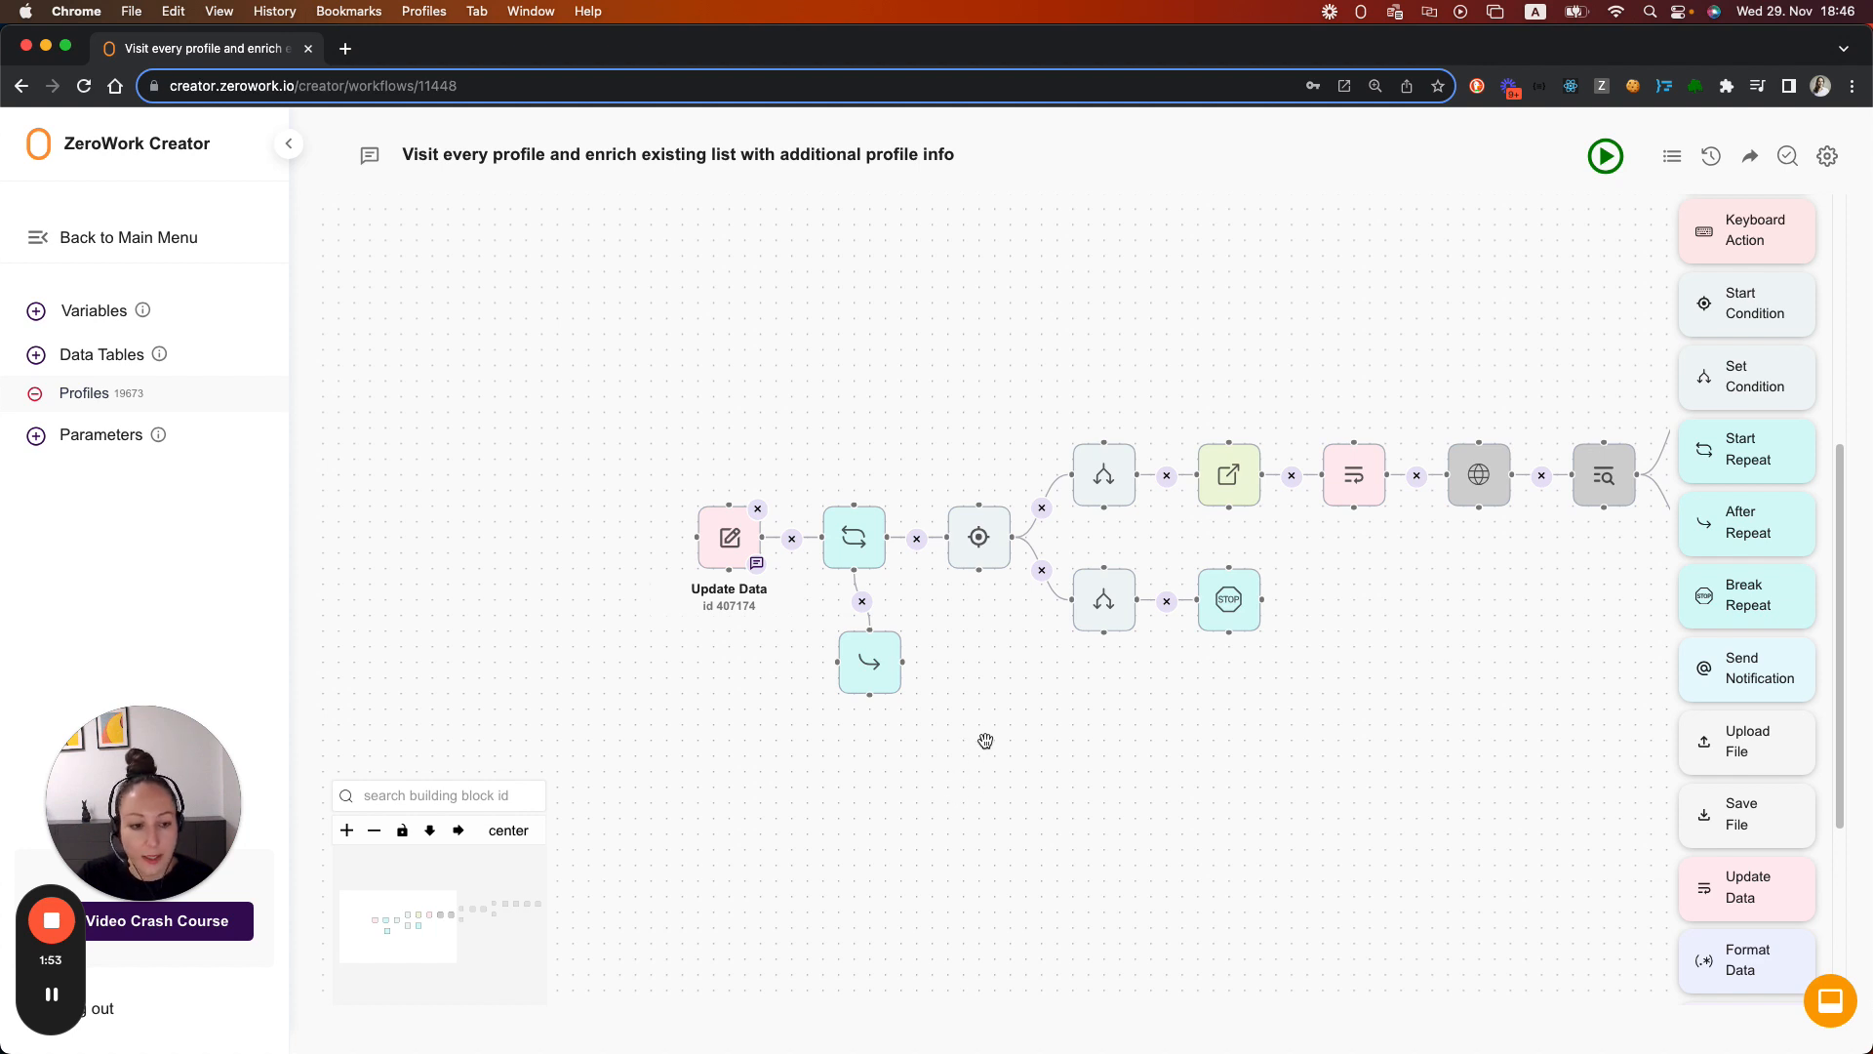
Step: Add a Record Date step configured to record the whole date for Today
{"action": "scroll", "scroll_direction": "down", "scroll_amount": 3}
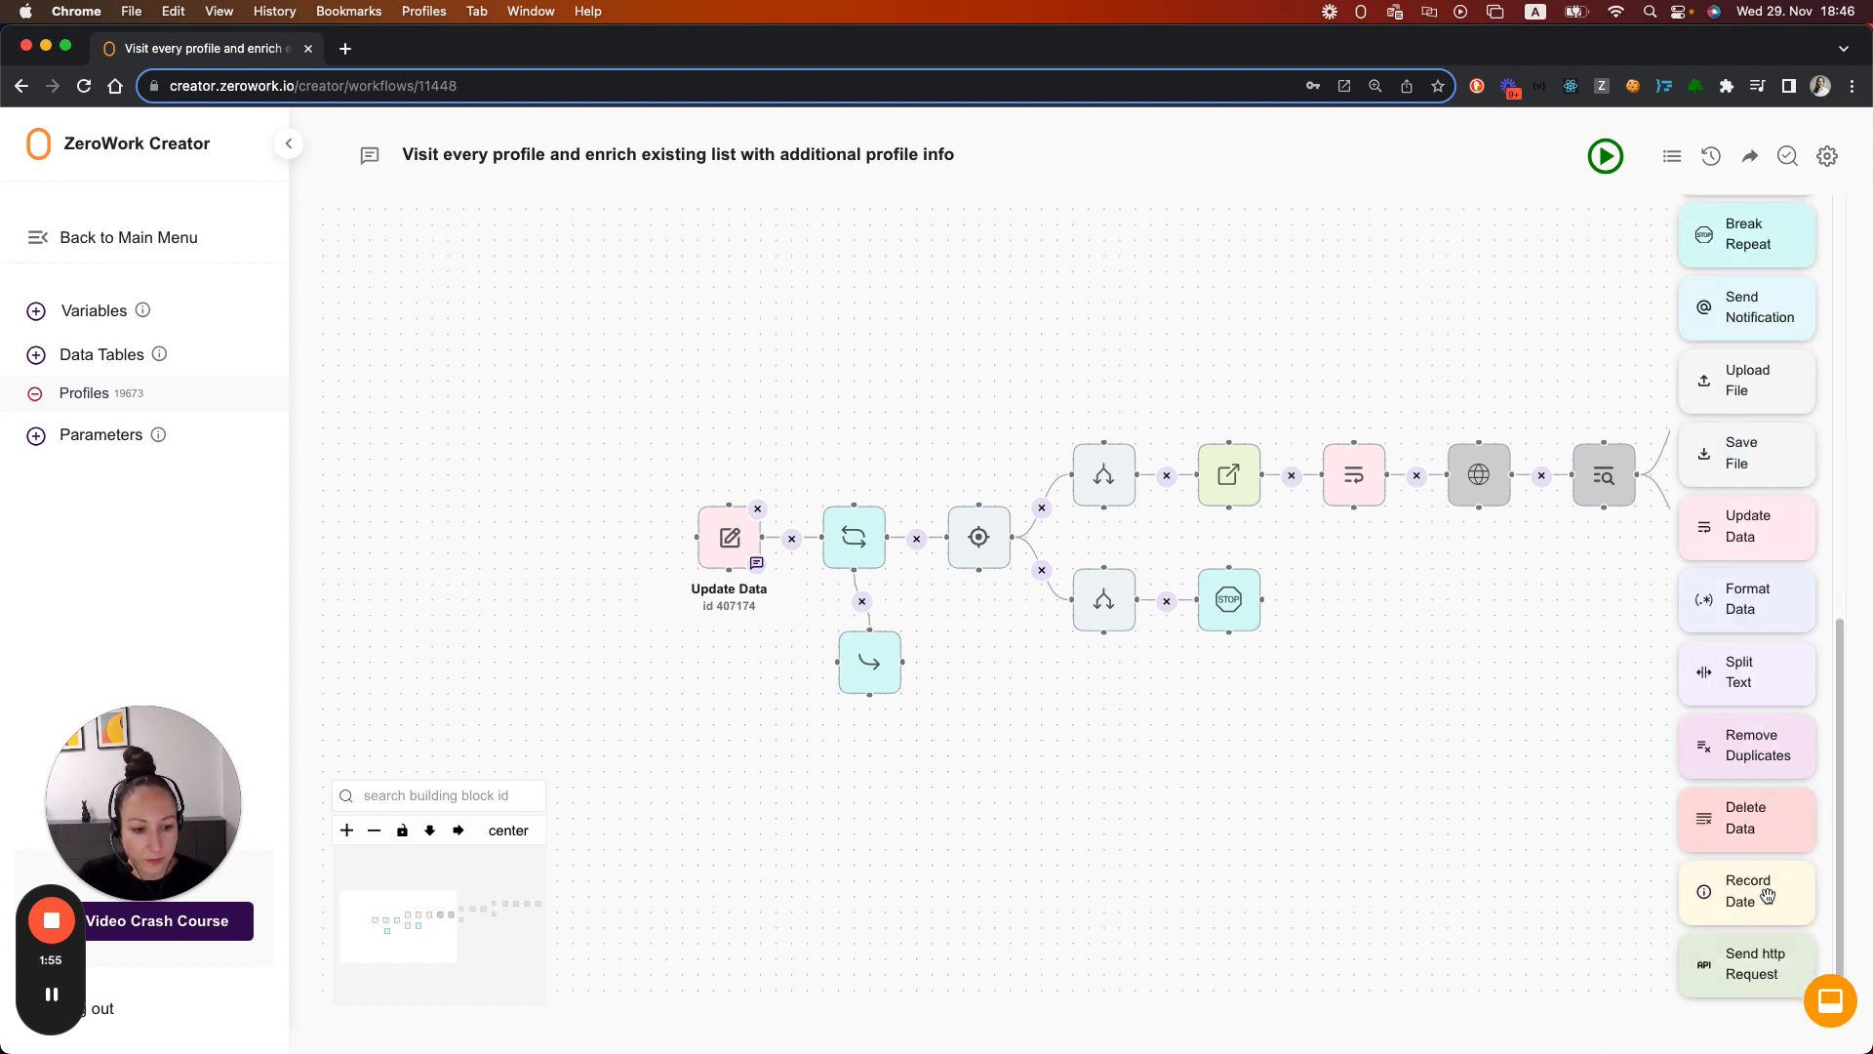
{"action": "left_click", "coordinate": [1747, 890]}
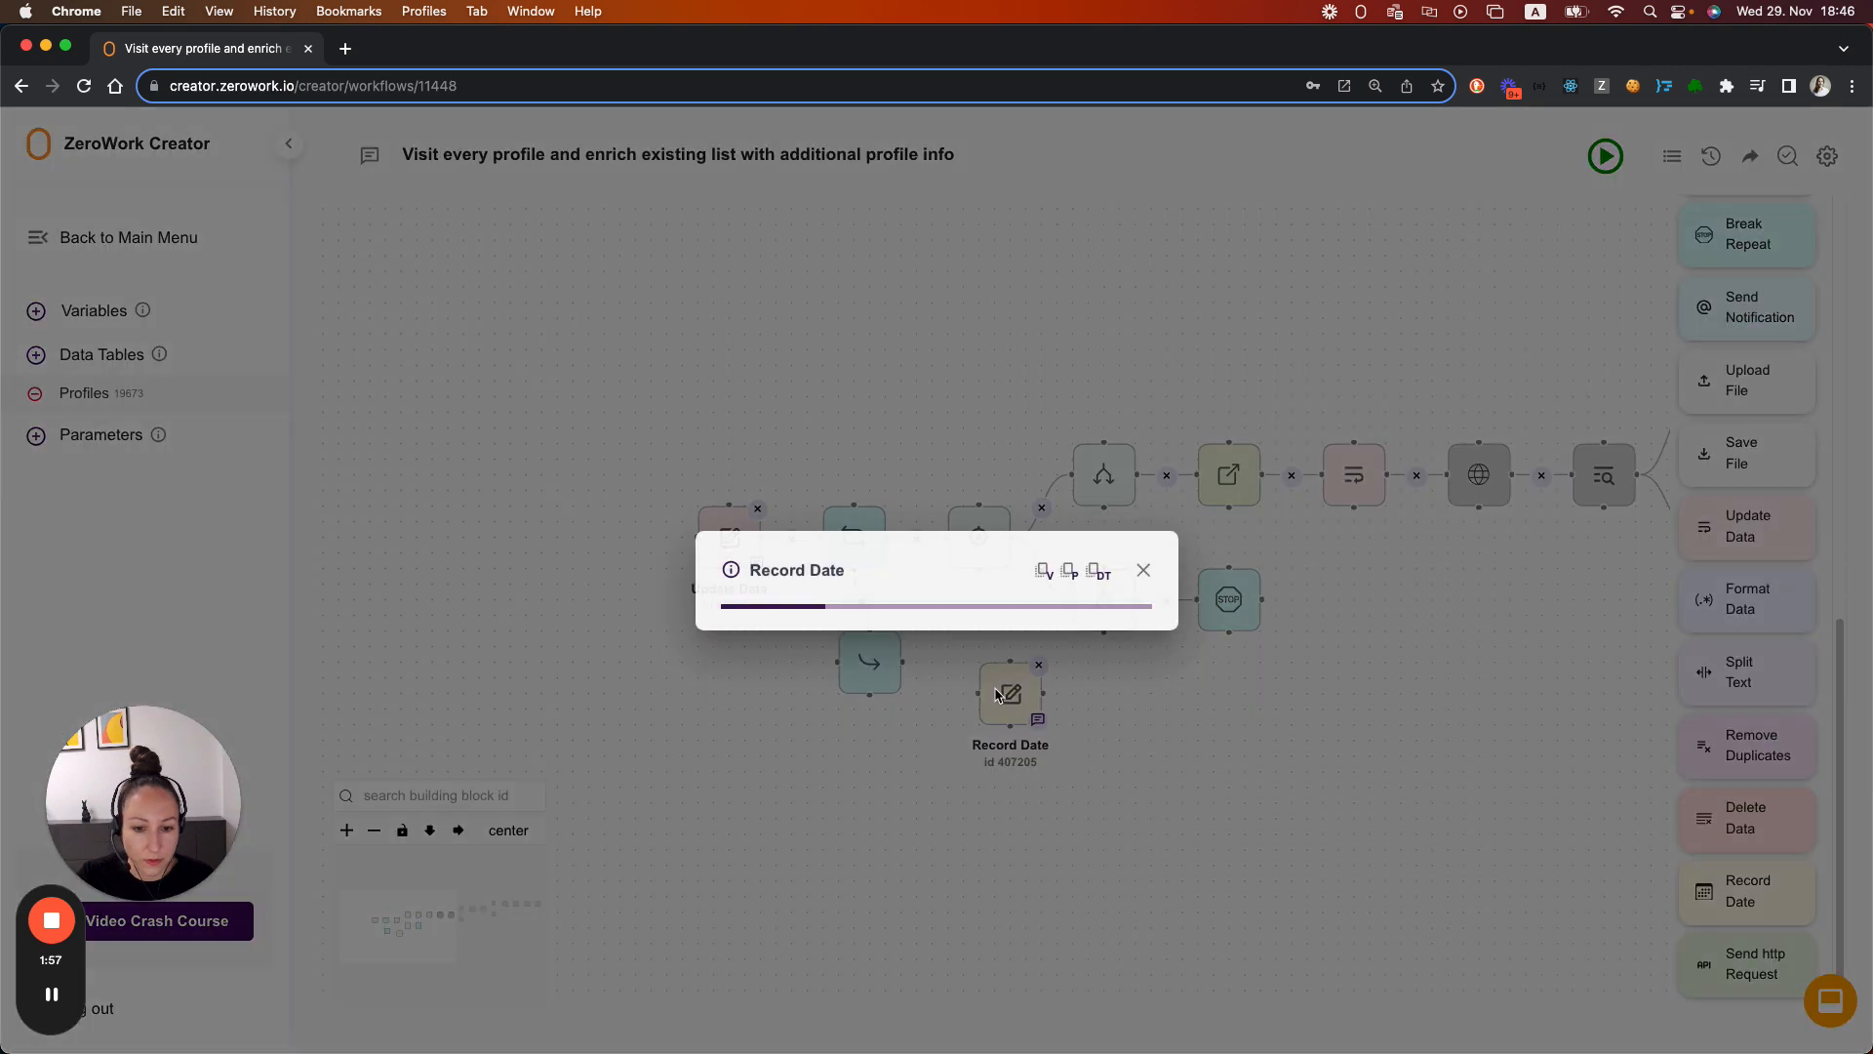
{"action": "left_click", "coordinate": [934, 556]}
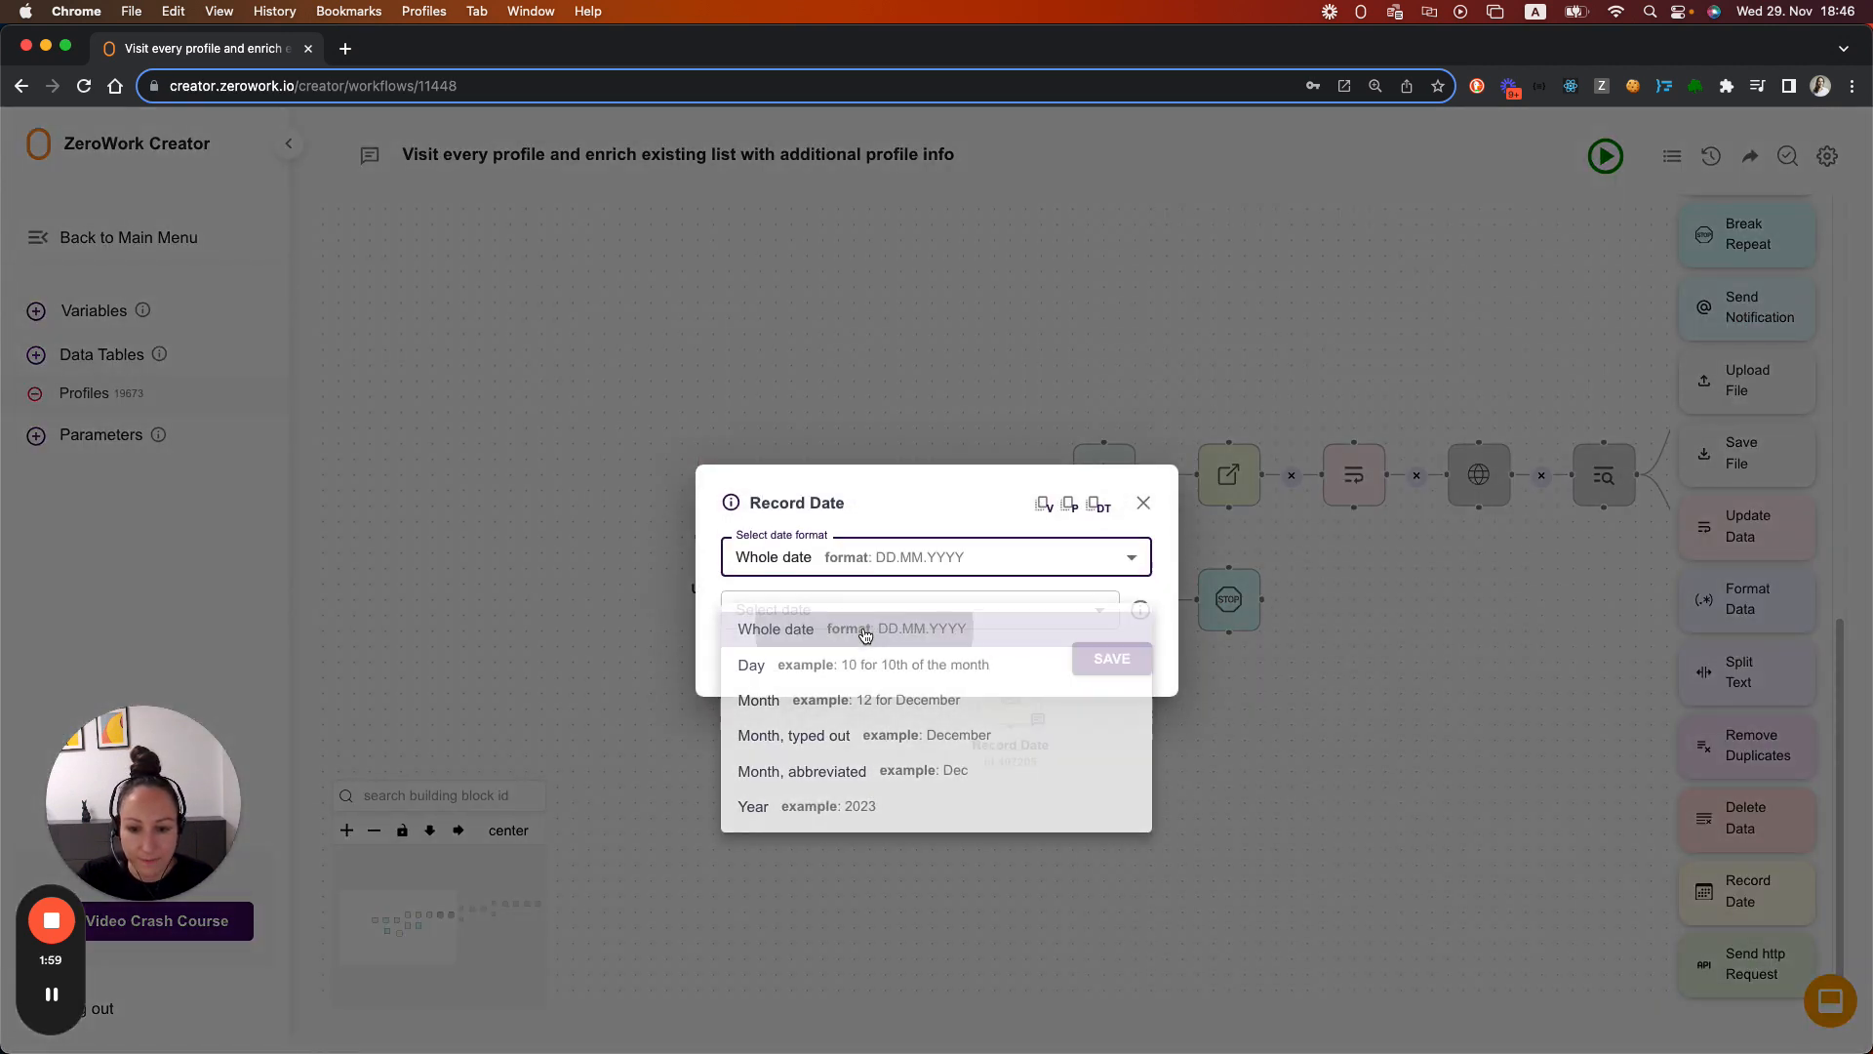
{"action": "left_click", "coordinate": [775, 628]}
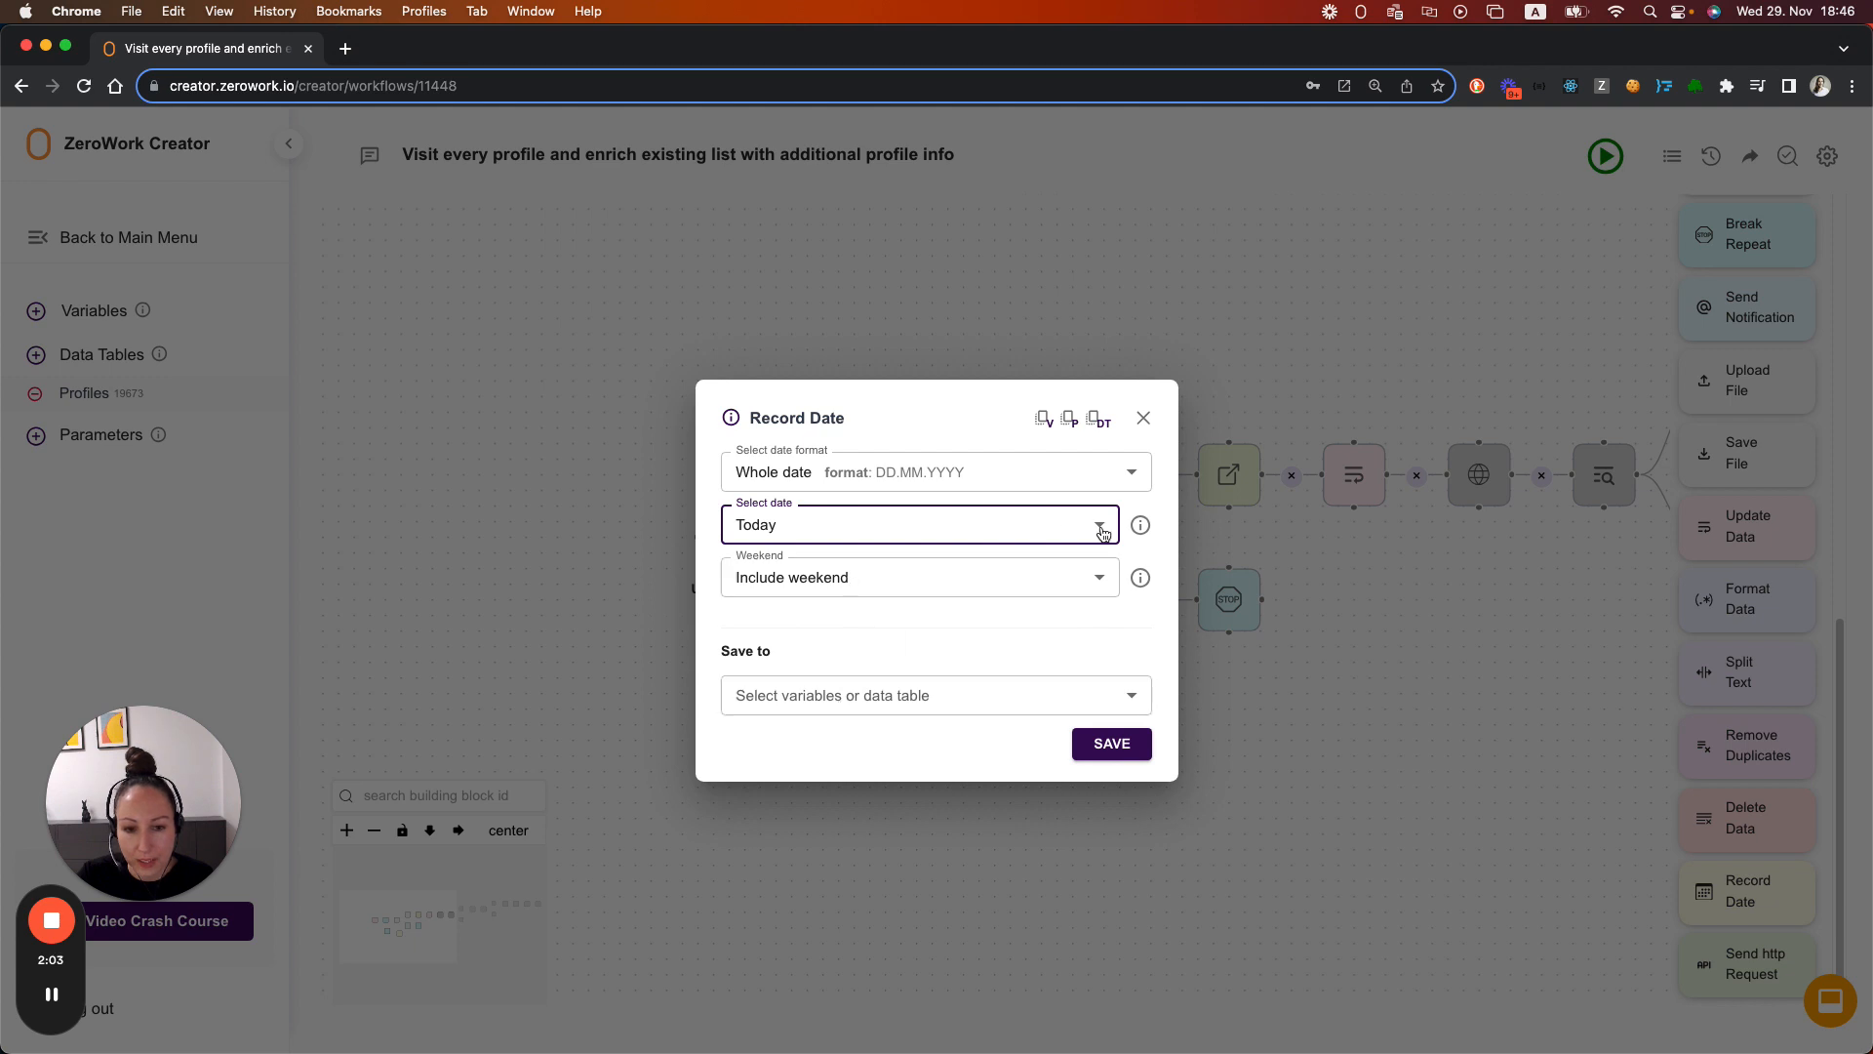
{"action": "mouse_move", "coordinate": [1141, 525]}
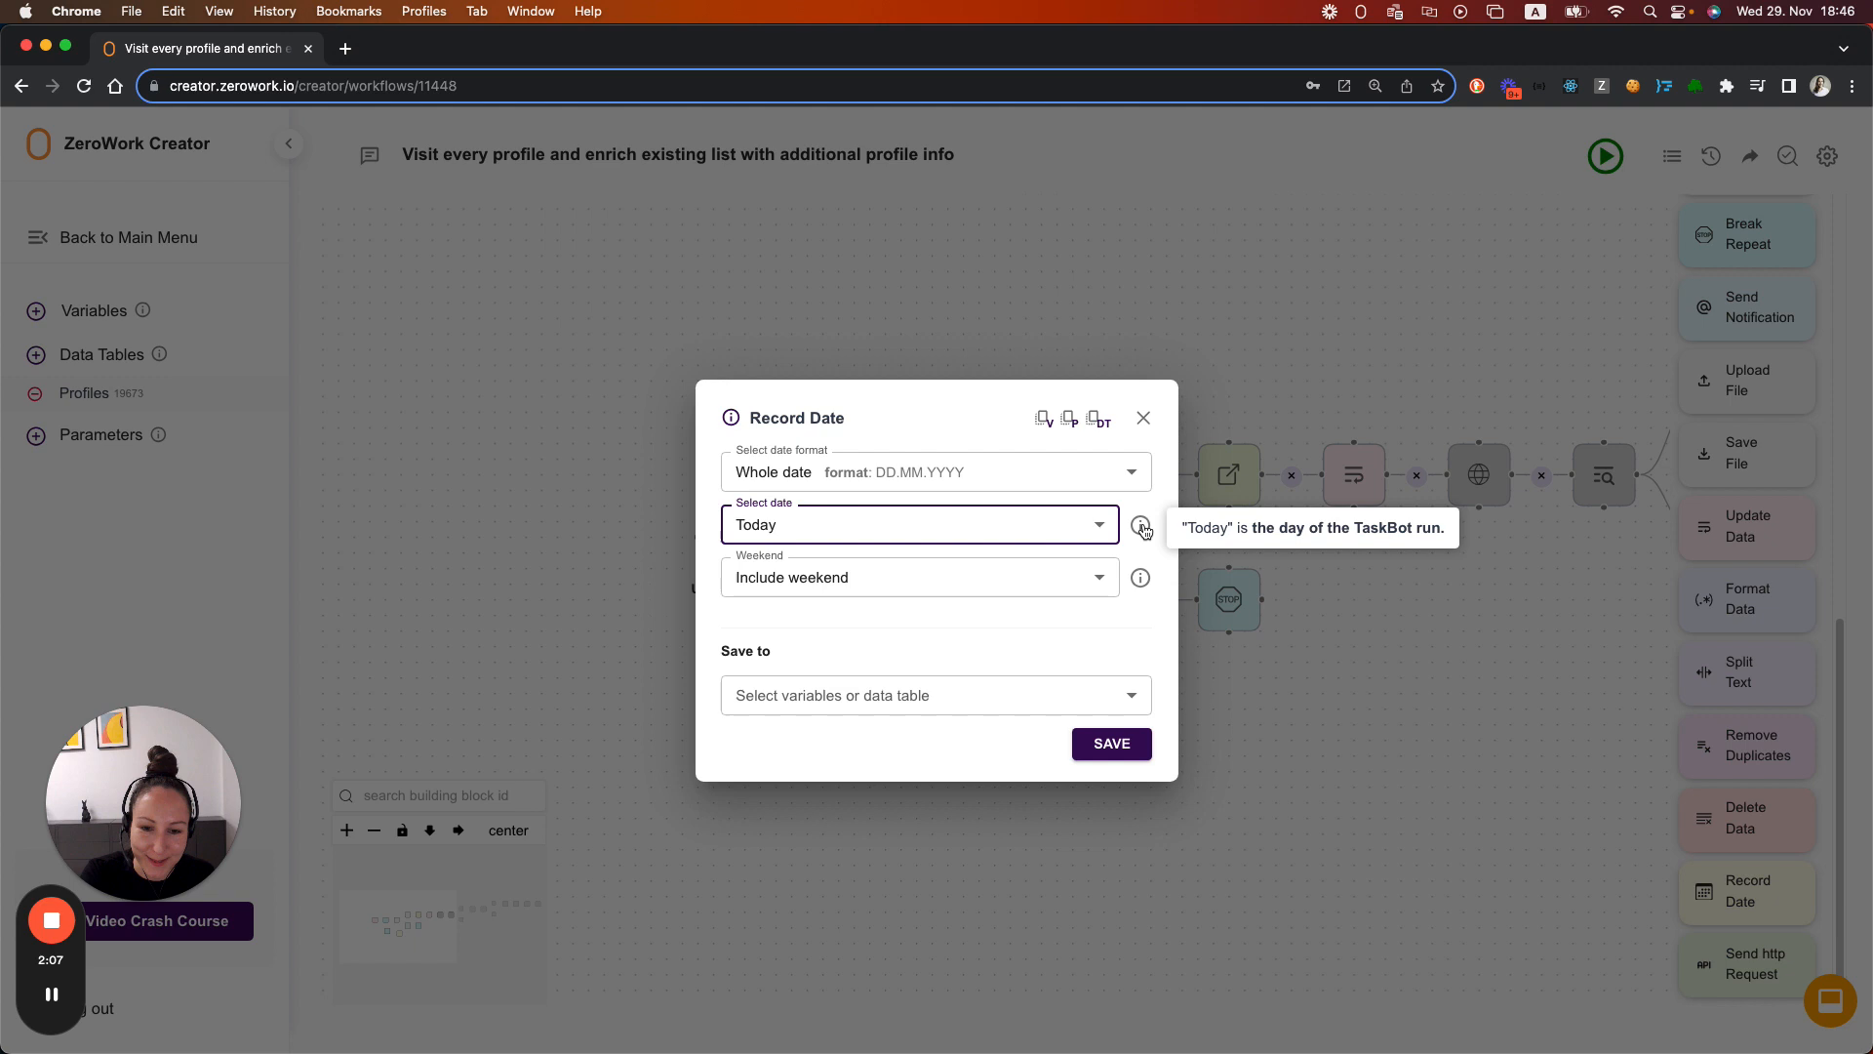
{"action": "mouse_move", "coordinate": [976, 636]}
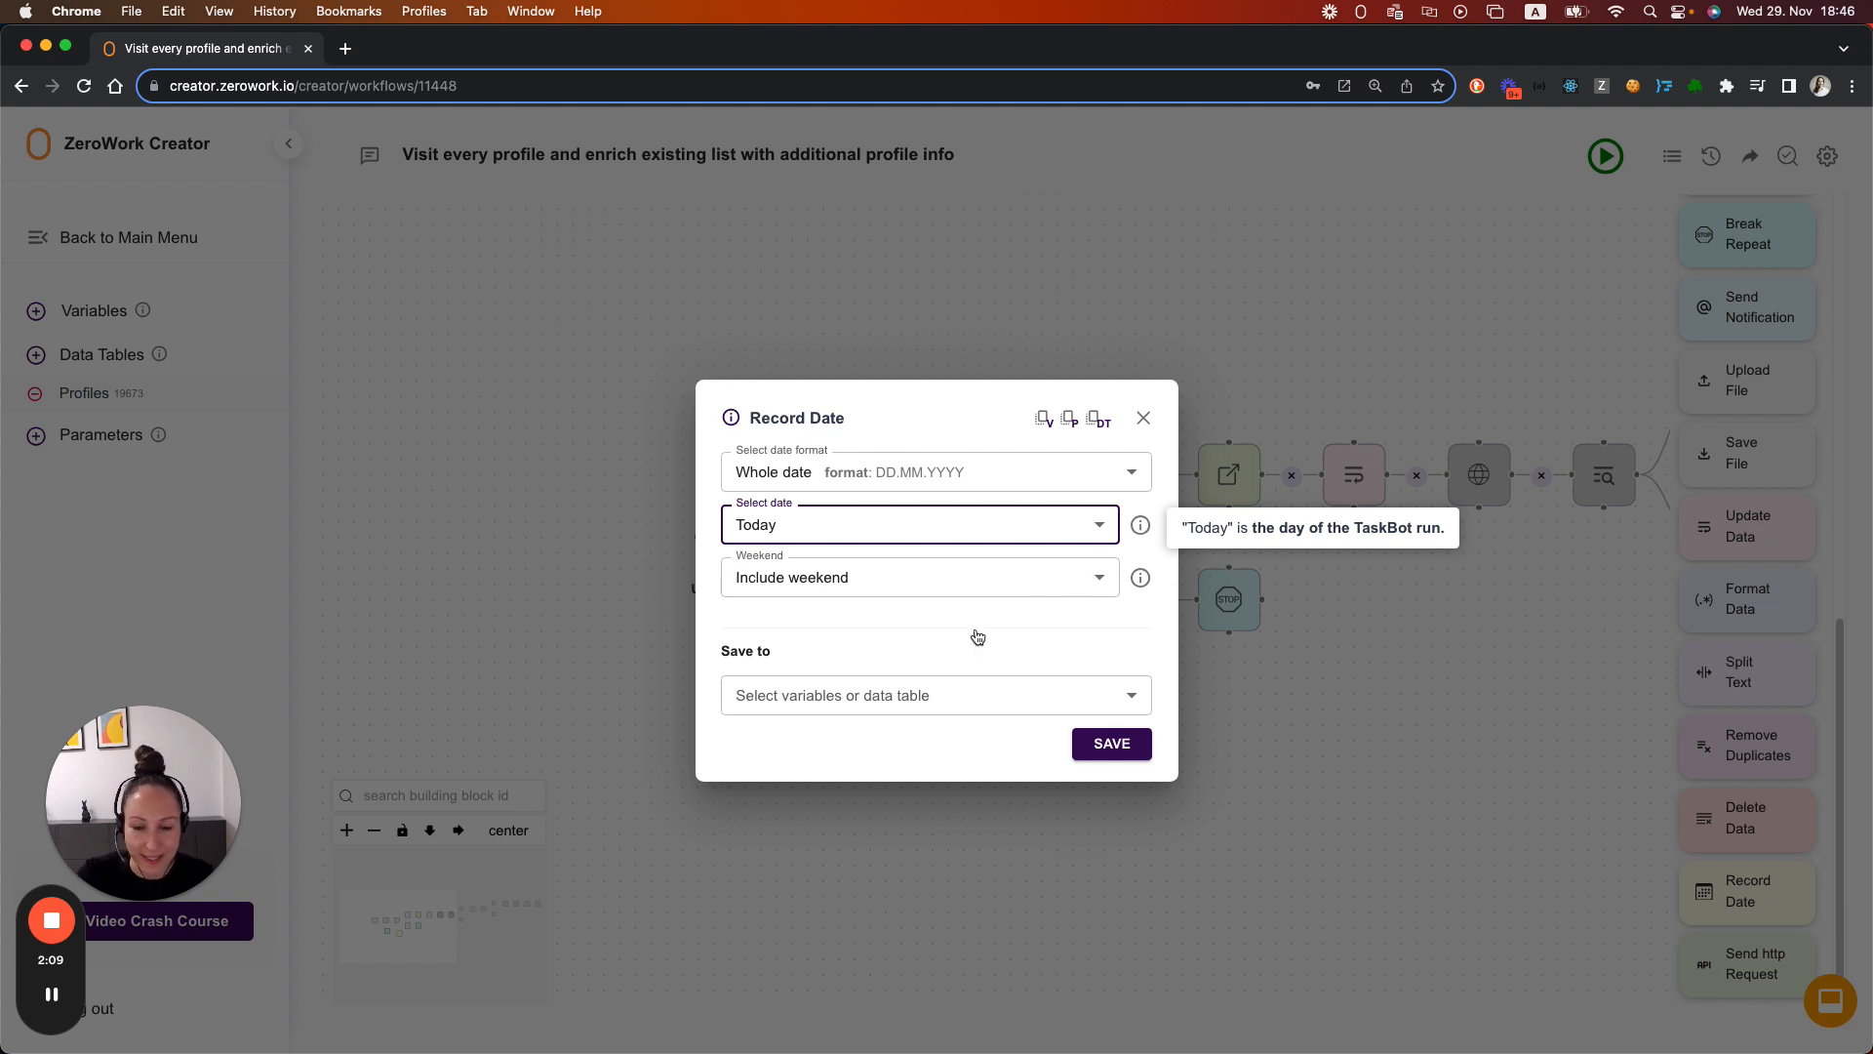
Step: Save the recorded date into the 'last run date' variable and close the settings
{"action": "left_click", "coordinate": [935, 695]}
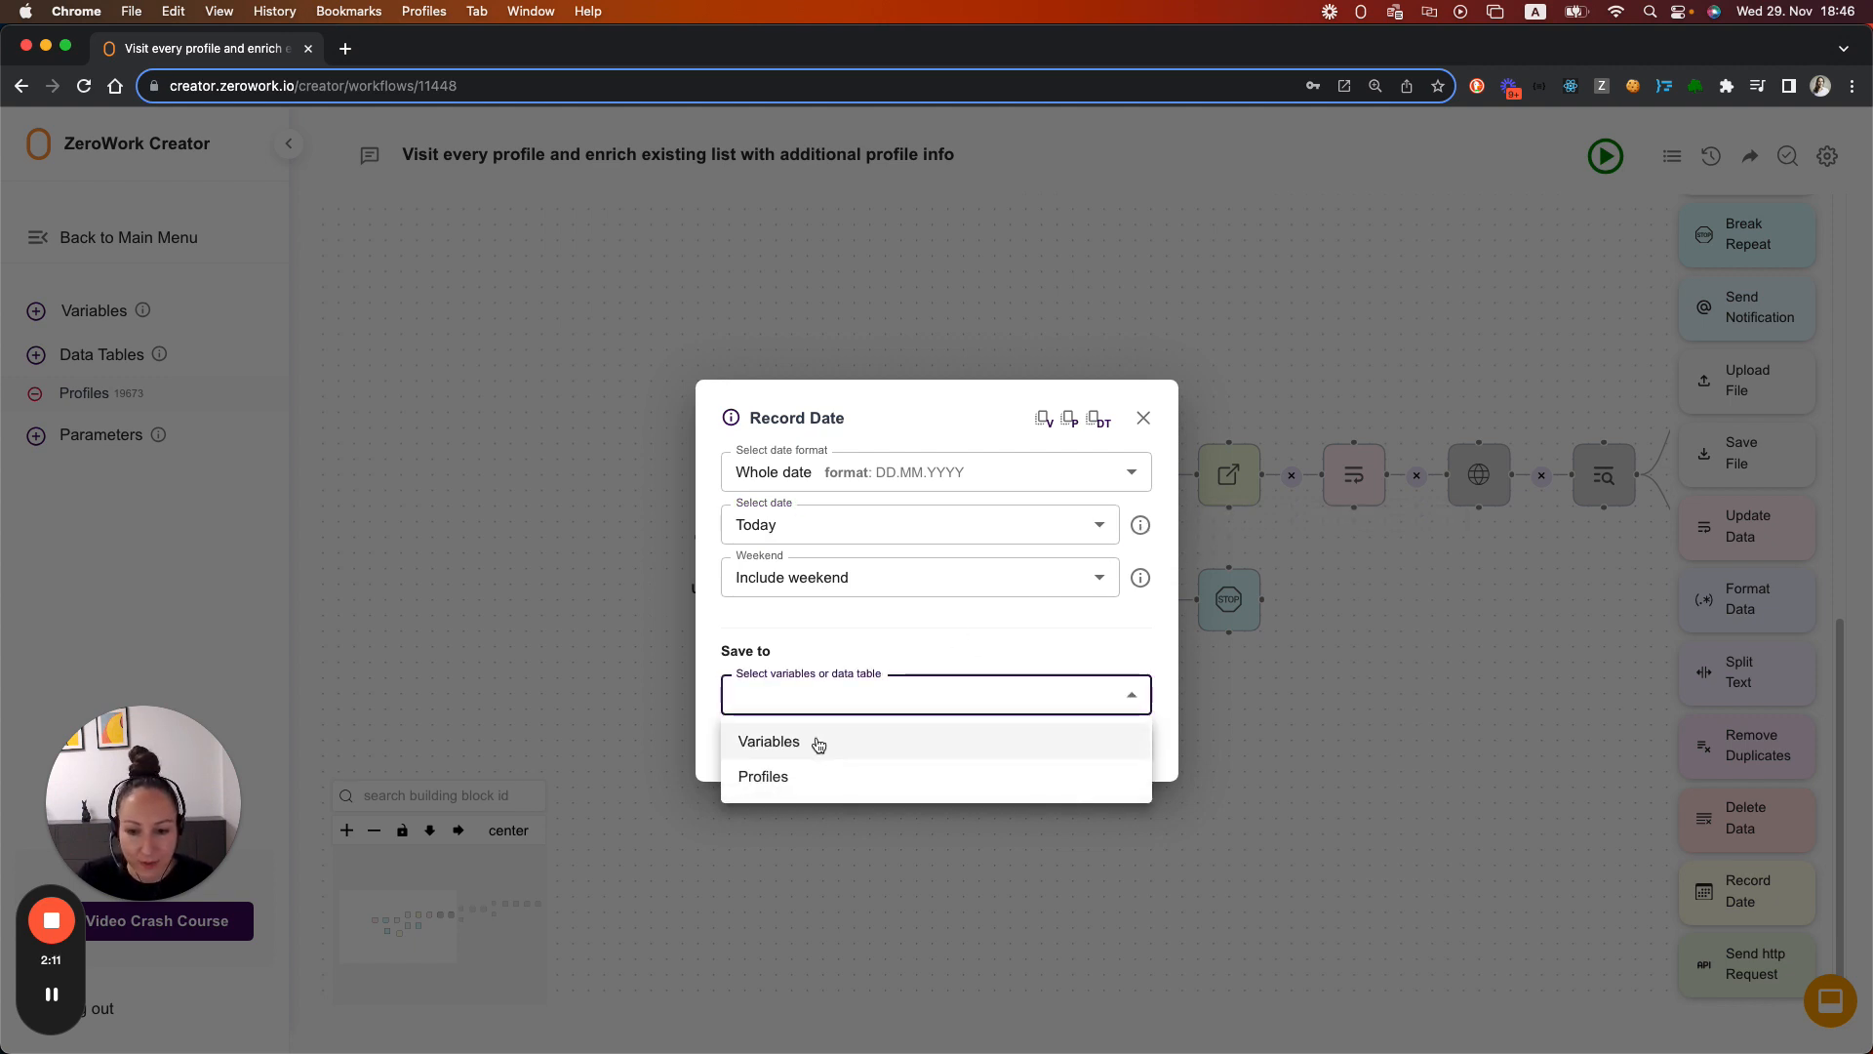
{"action": "left_click", "coordinate": [769, 742]}
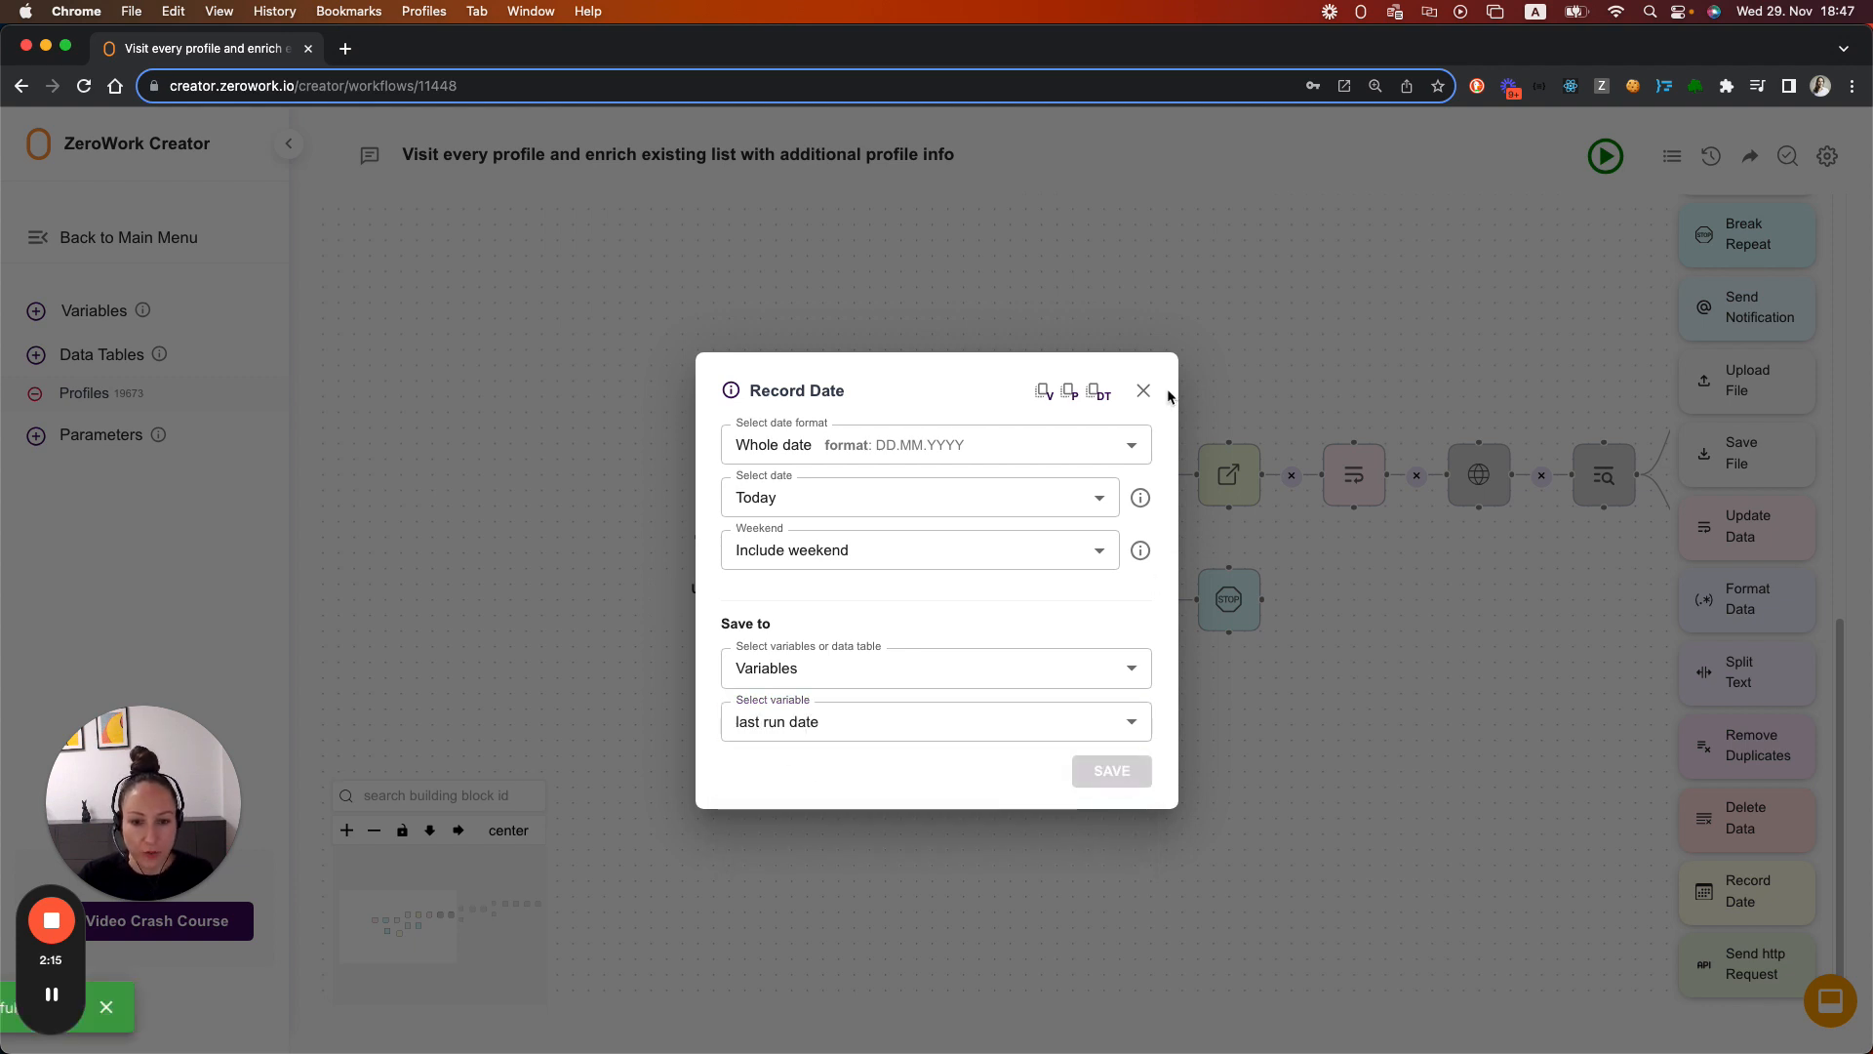
{"action": "left_click", "coordinate": [1110, 771]}
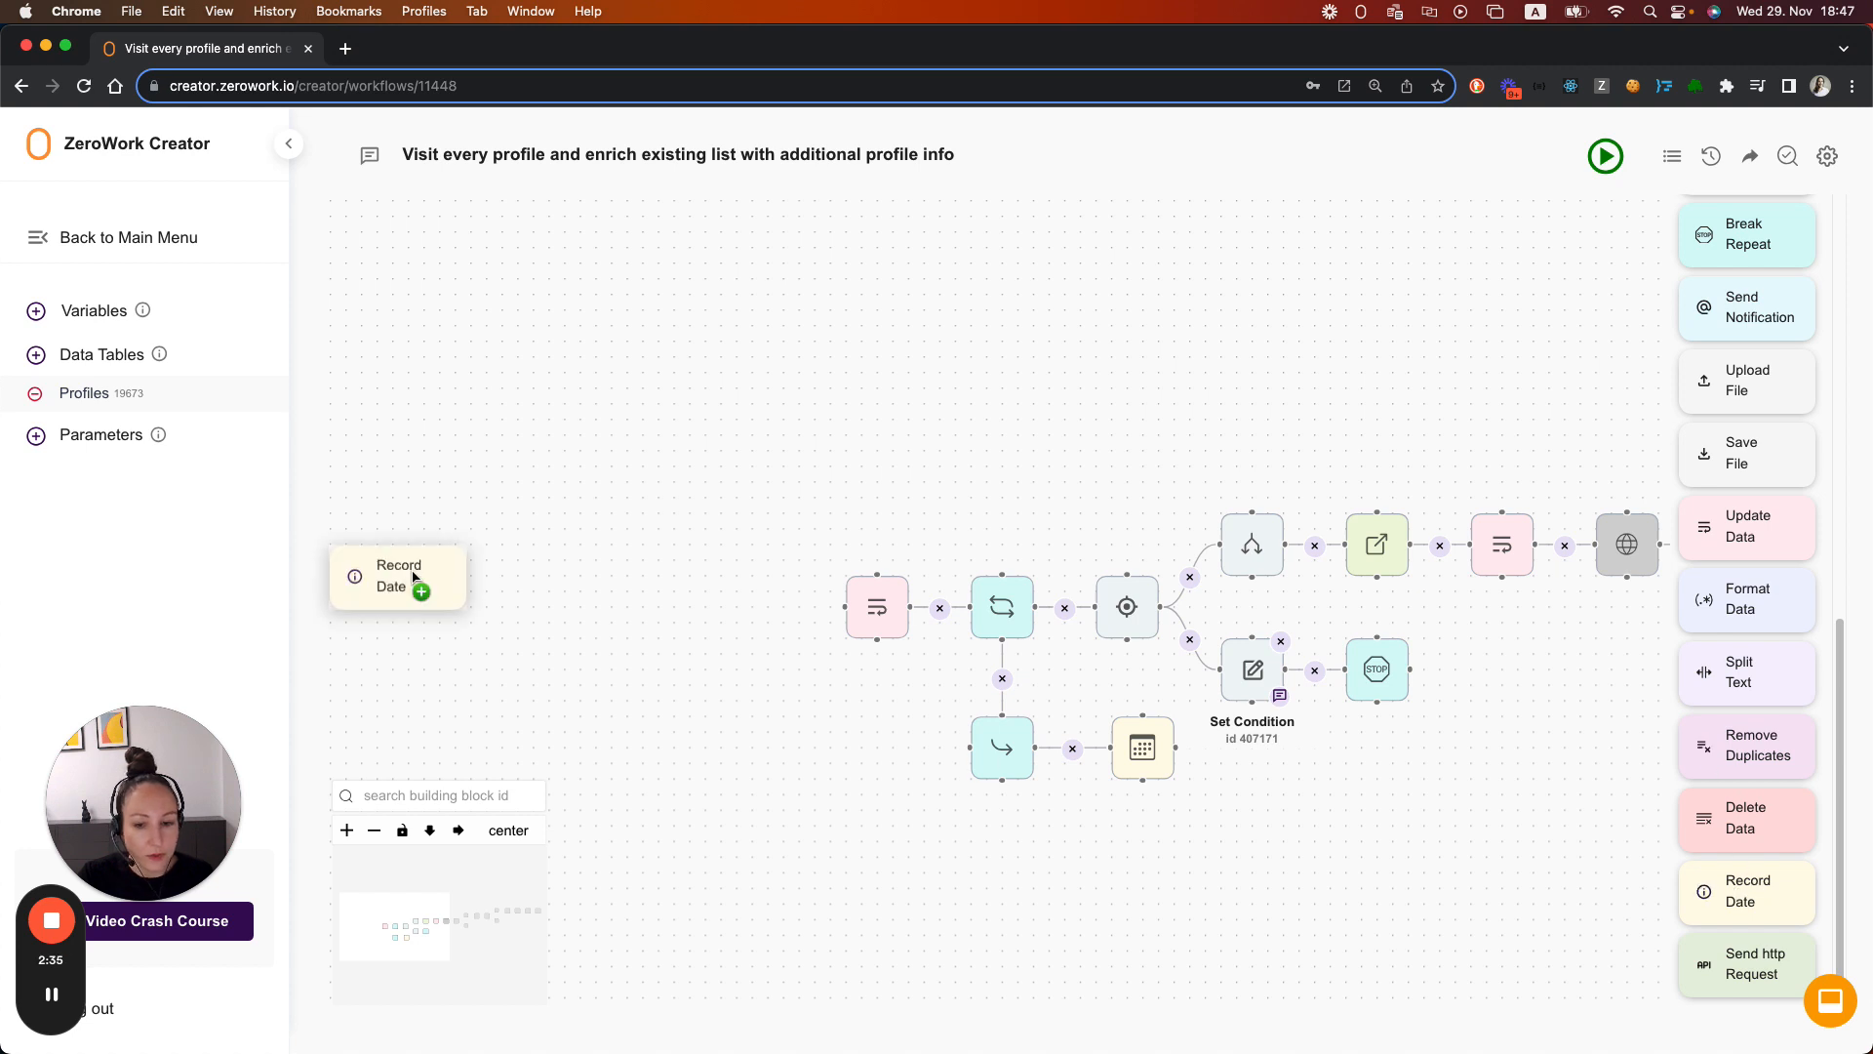
Step: Place a second Record Date block saving Today's whole date into the 'today' variable
{"action": "left_click", "coordinate": [421, 591]}
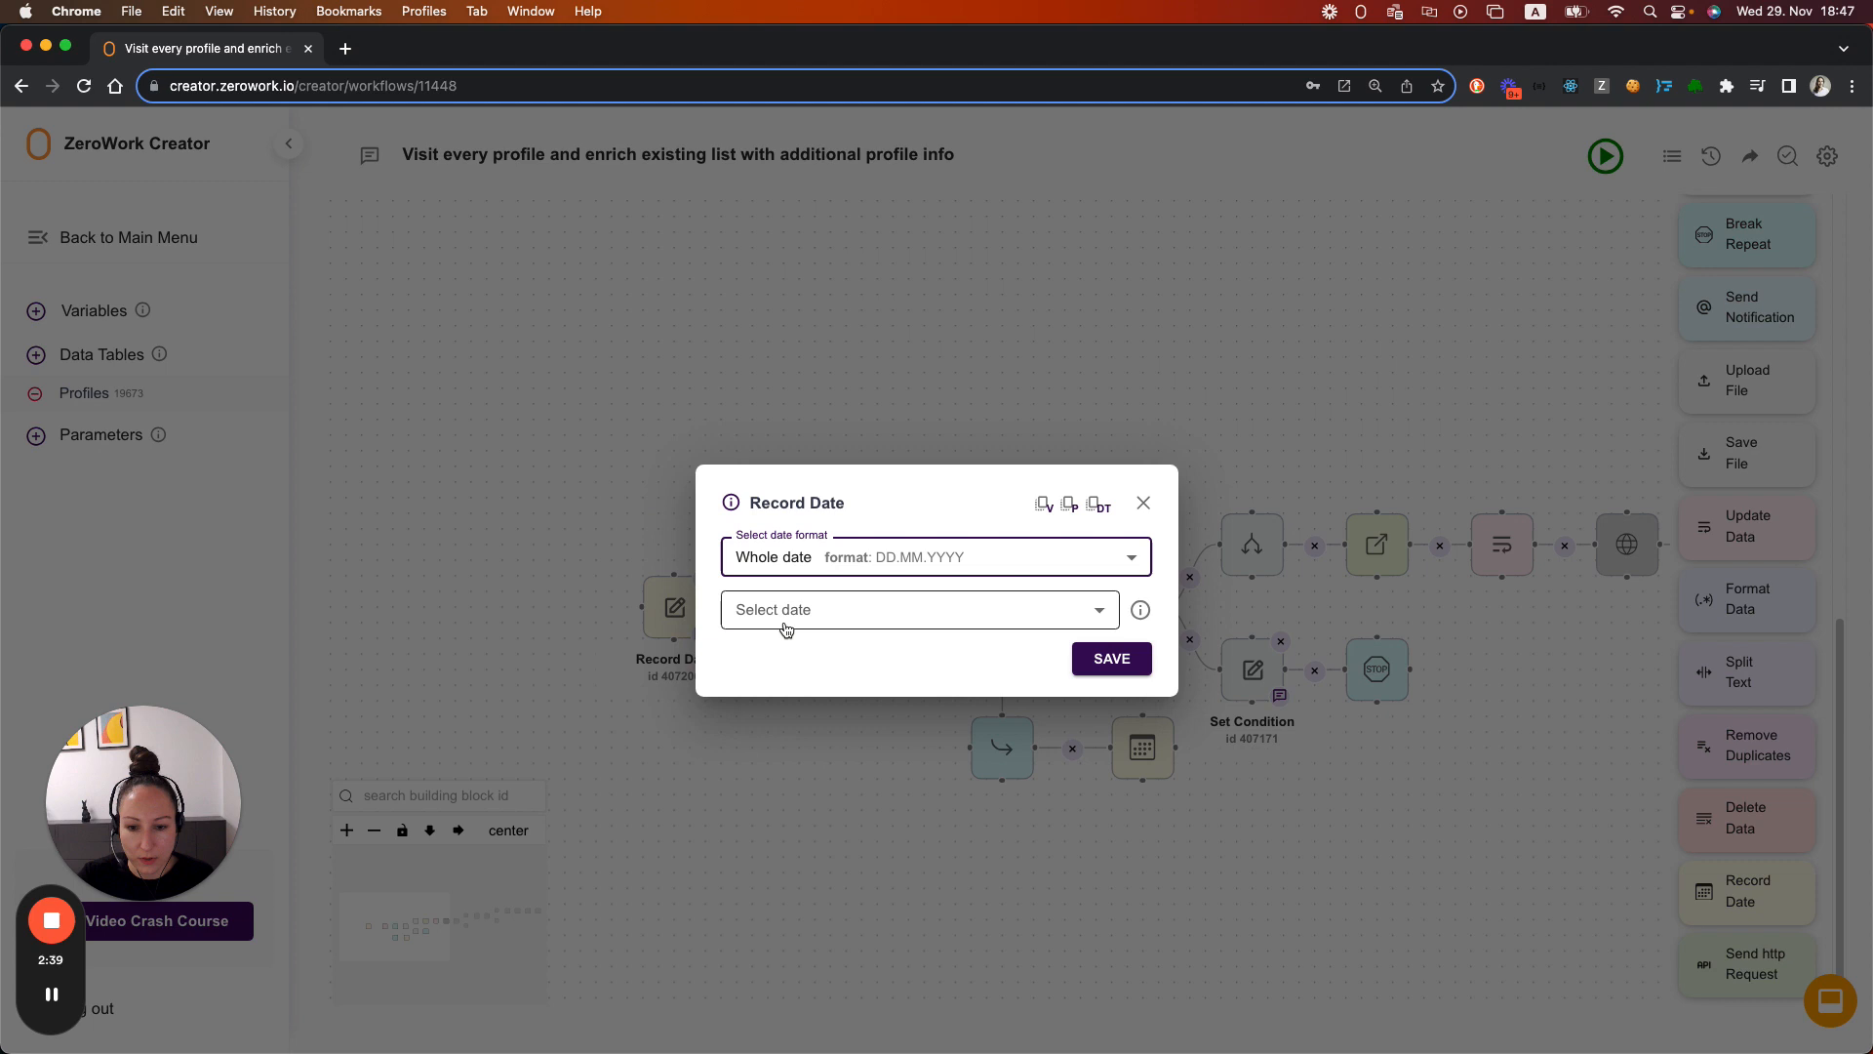
{"action": "left_click", "coordinate": [917, 609]}
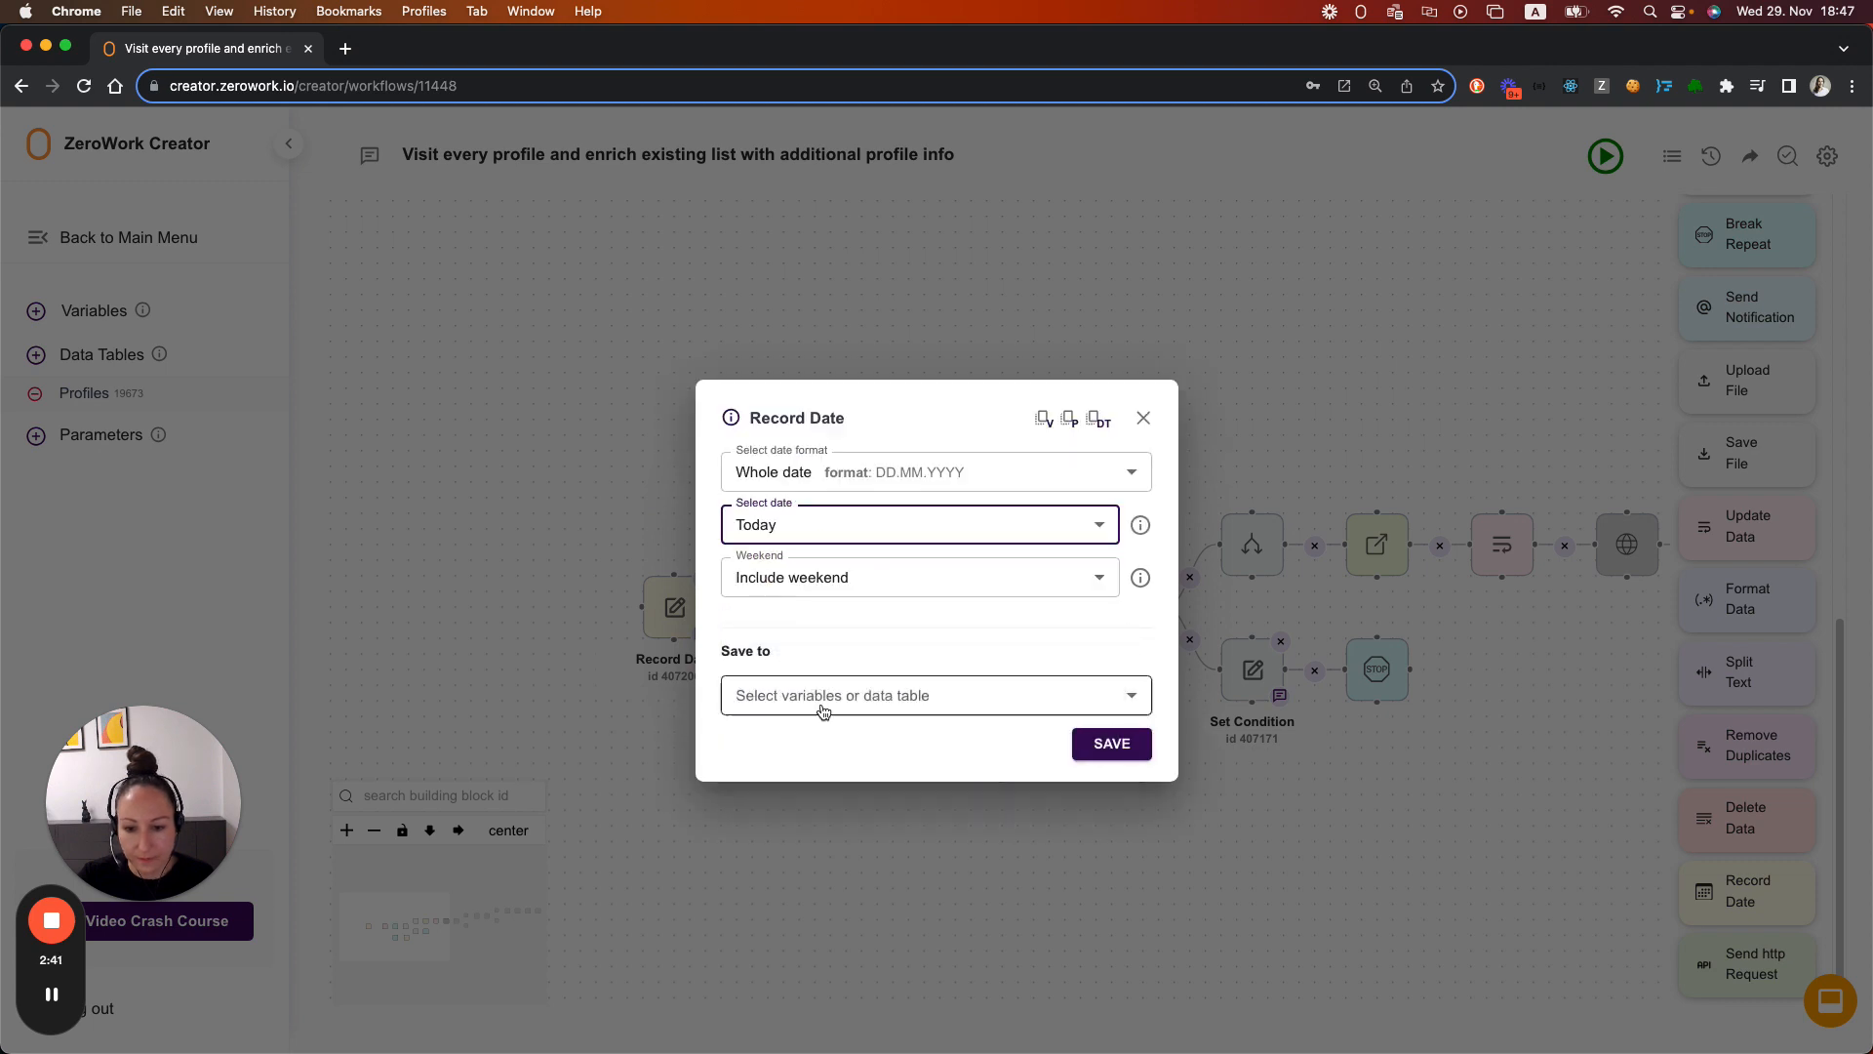
{"action": "left_click", "coordinate": [935, 695]}
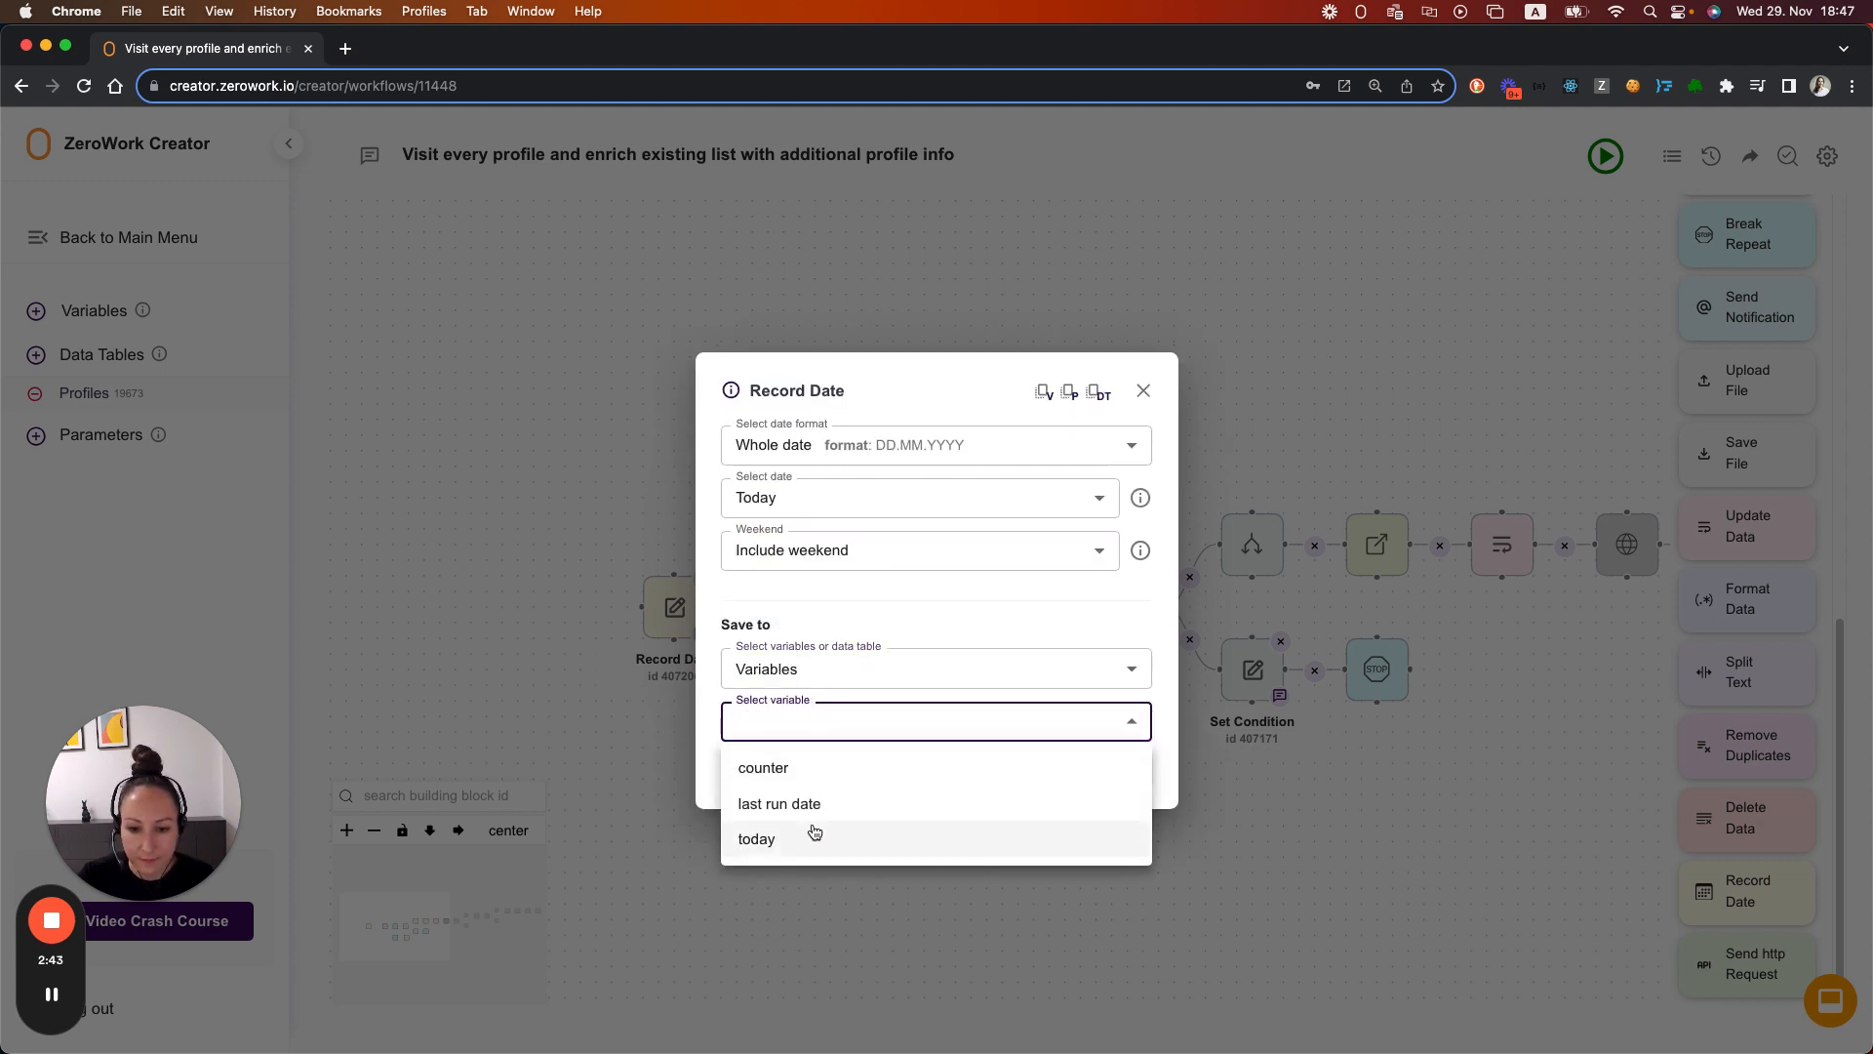
{"action": "left_click", "coordinate": [757, 837]}
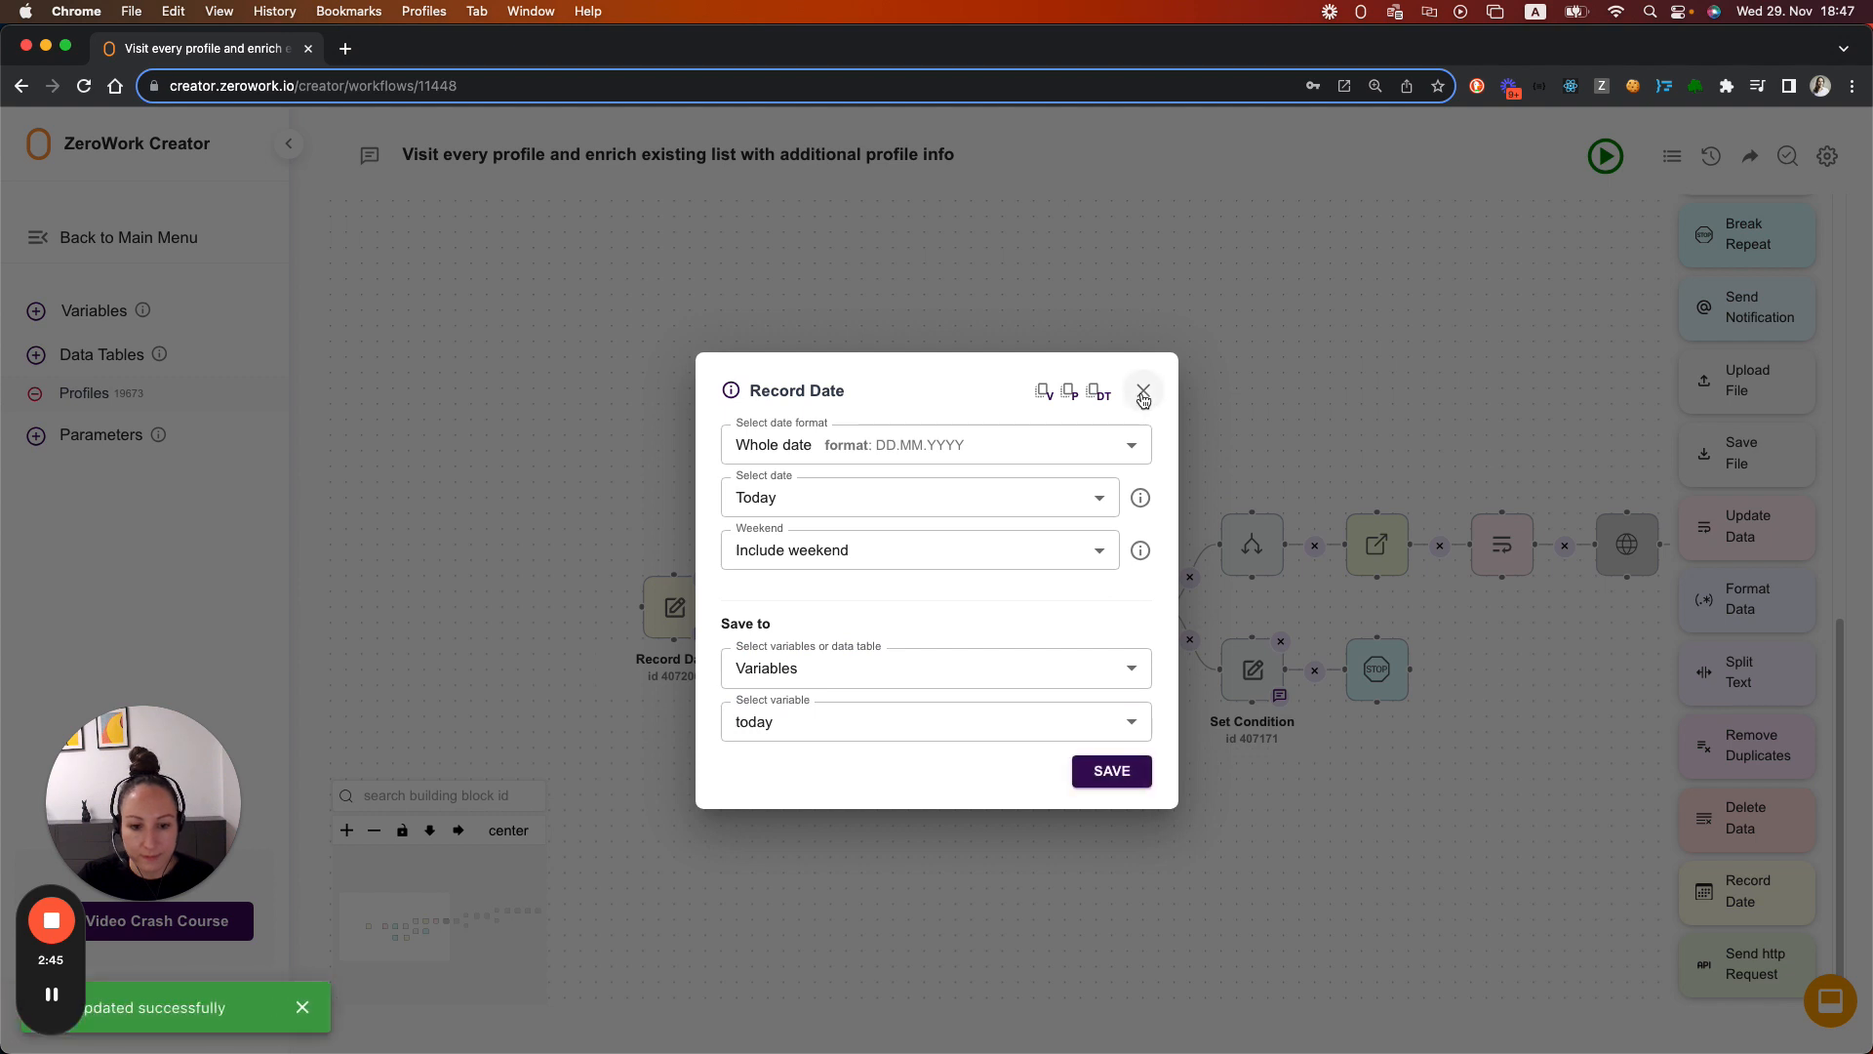
{"action": "left_click", "coordinate": [1142, 390]}
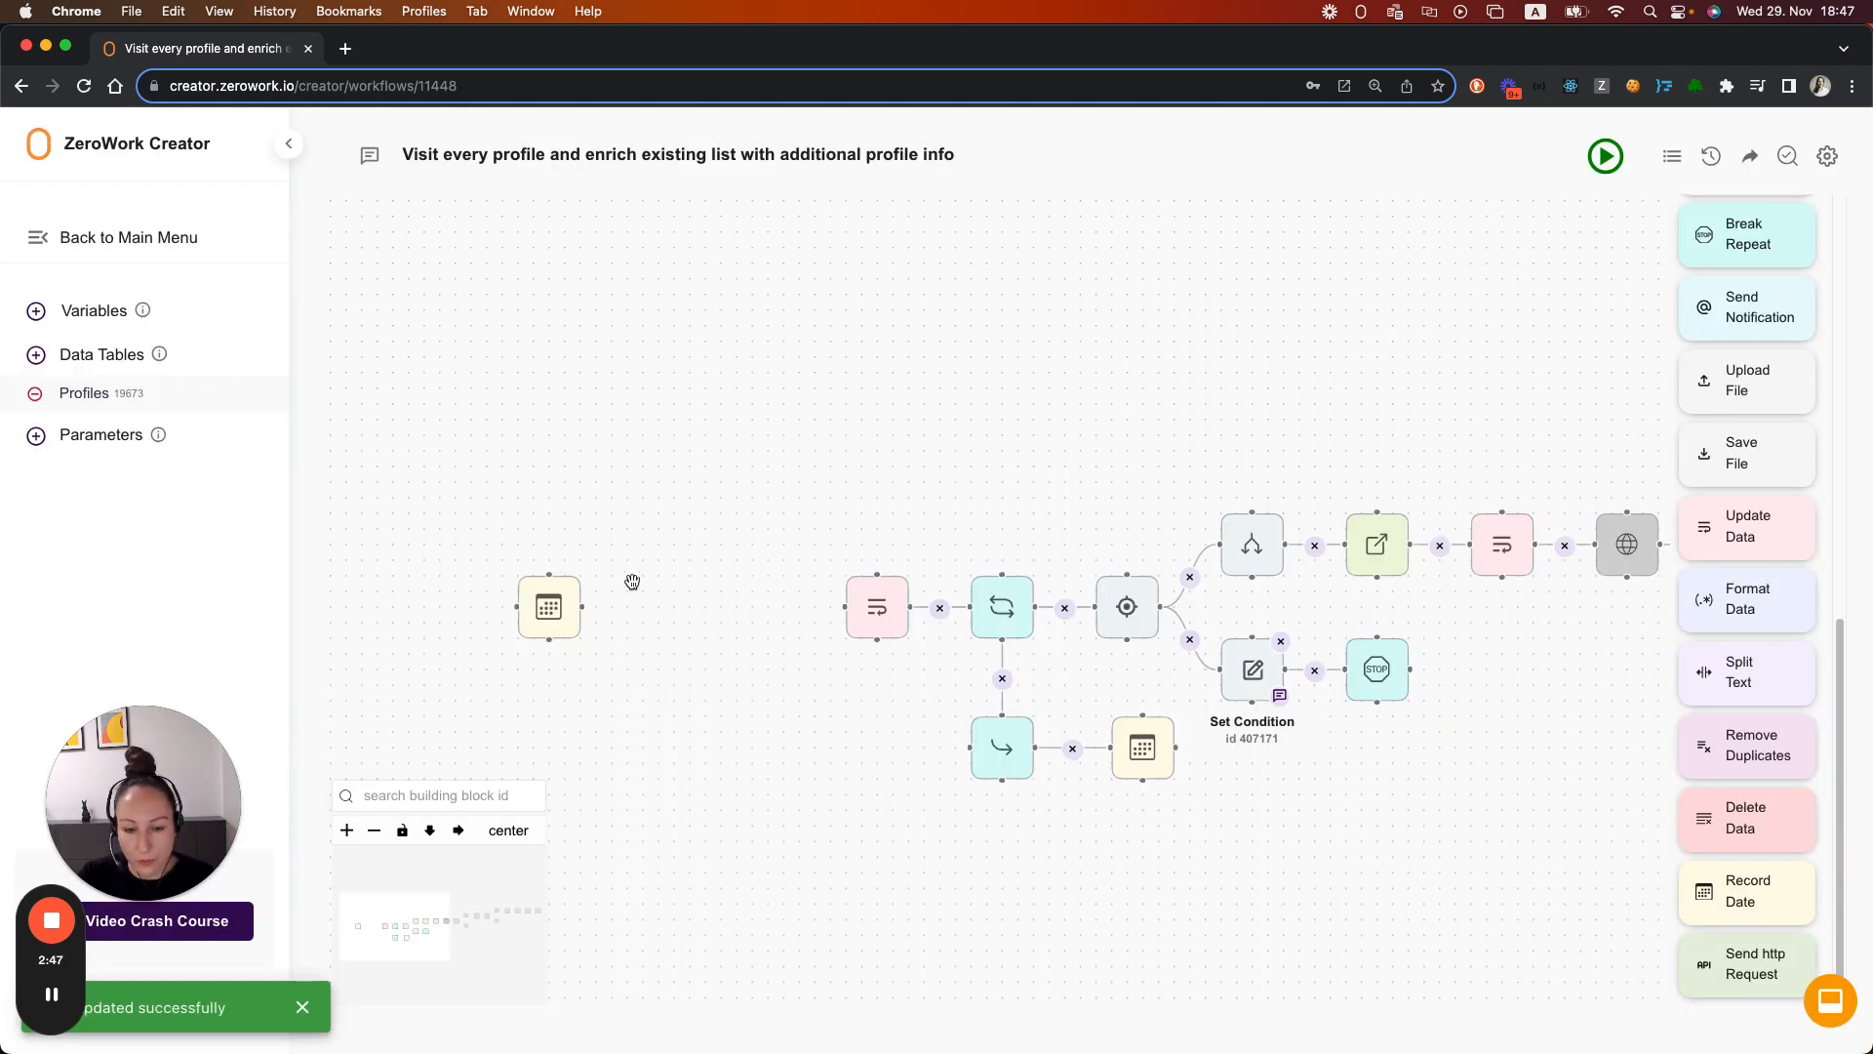
{"action": "mouse_move", "coordinate": [614, 615]}
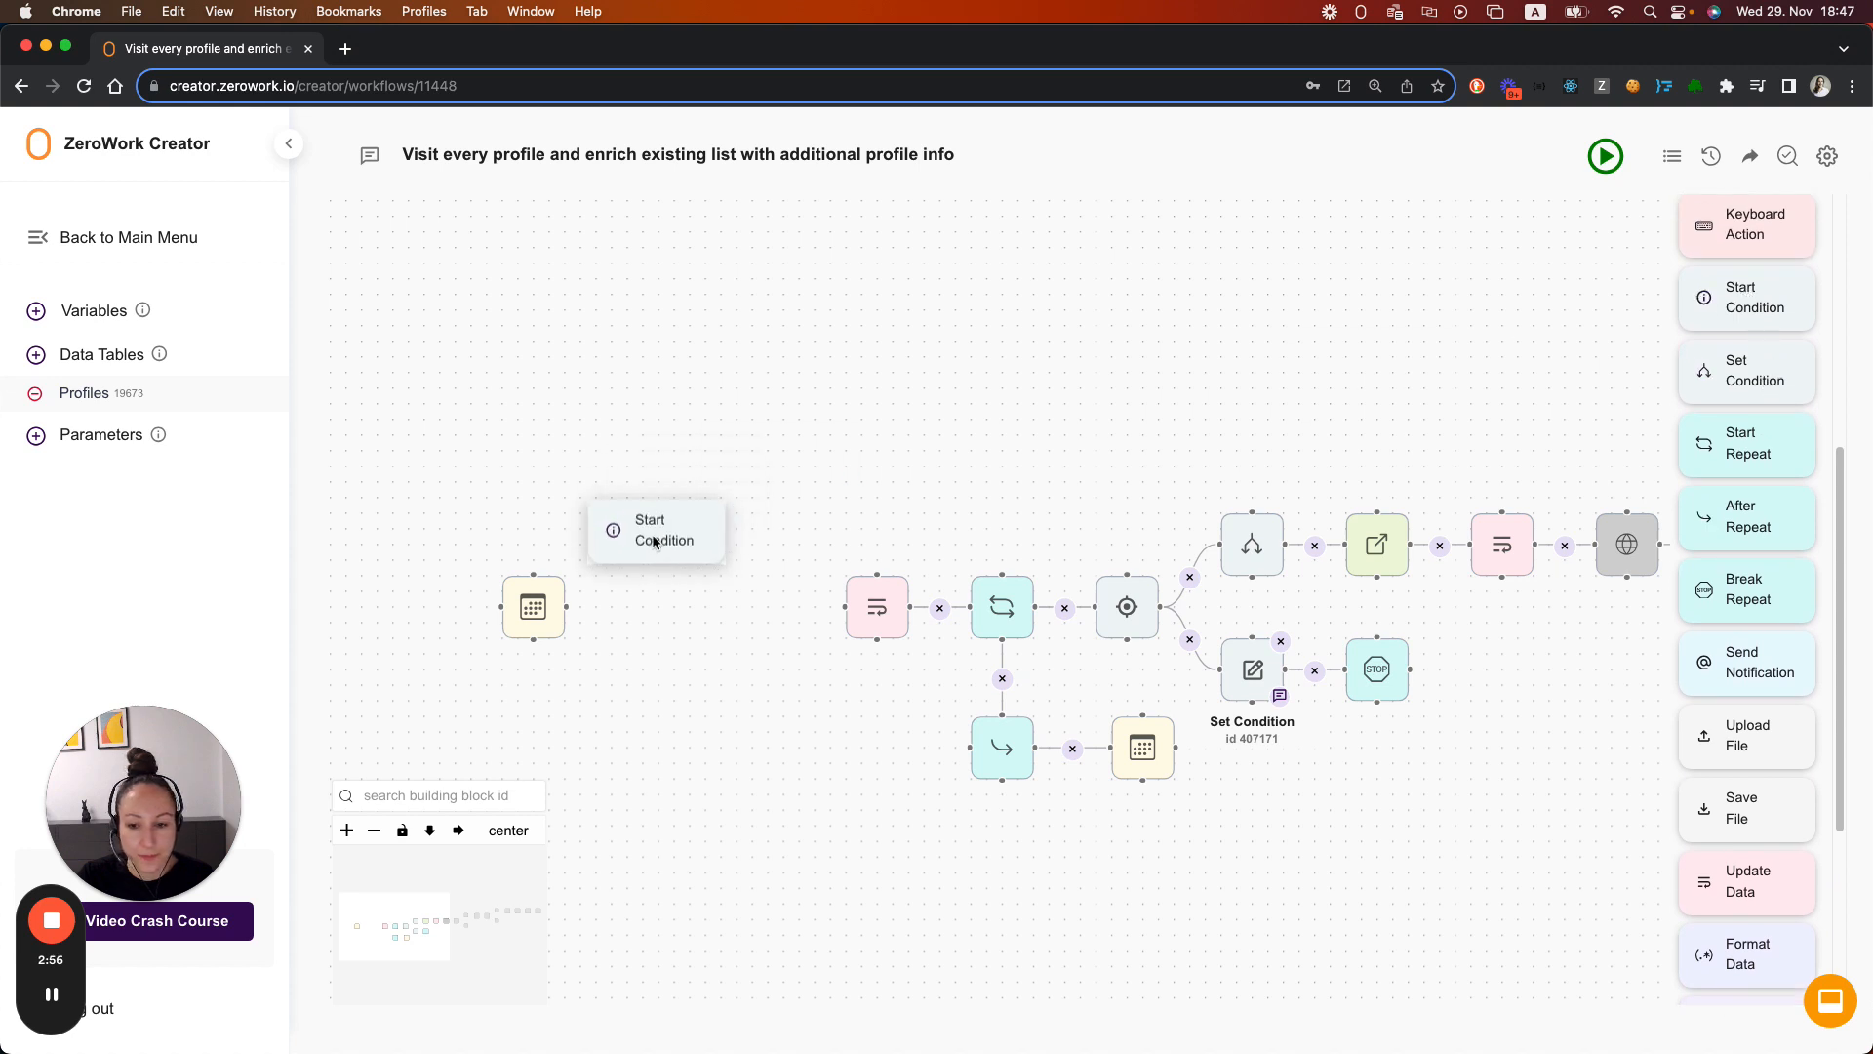
Step: Add a Start Condition after the date block, checking the today variable with equals
{"action": "left_click", "coordinate": [656, 531]}
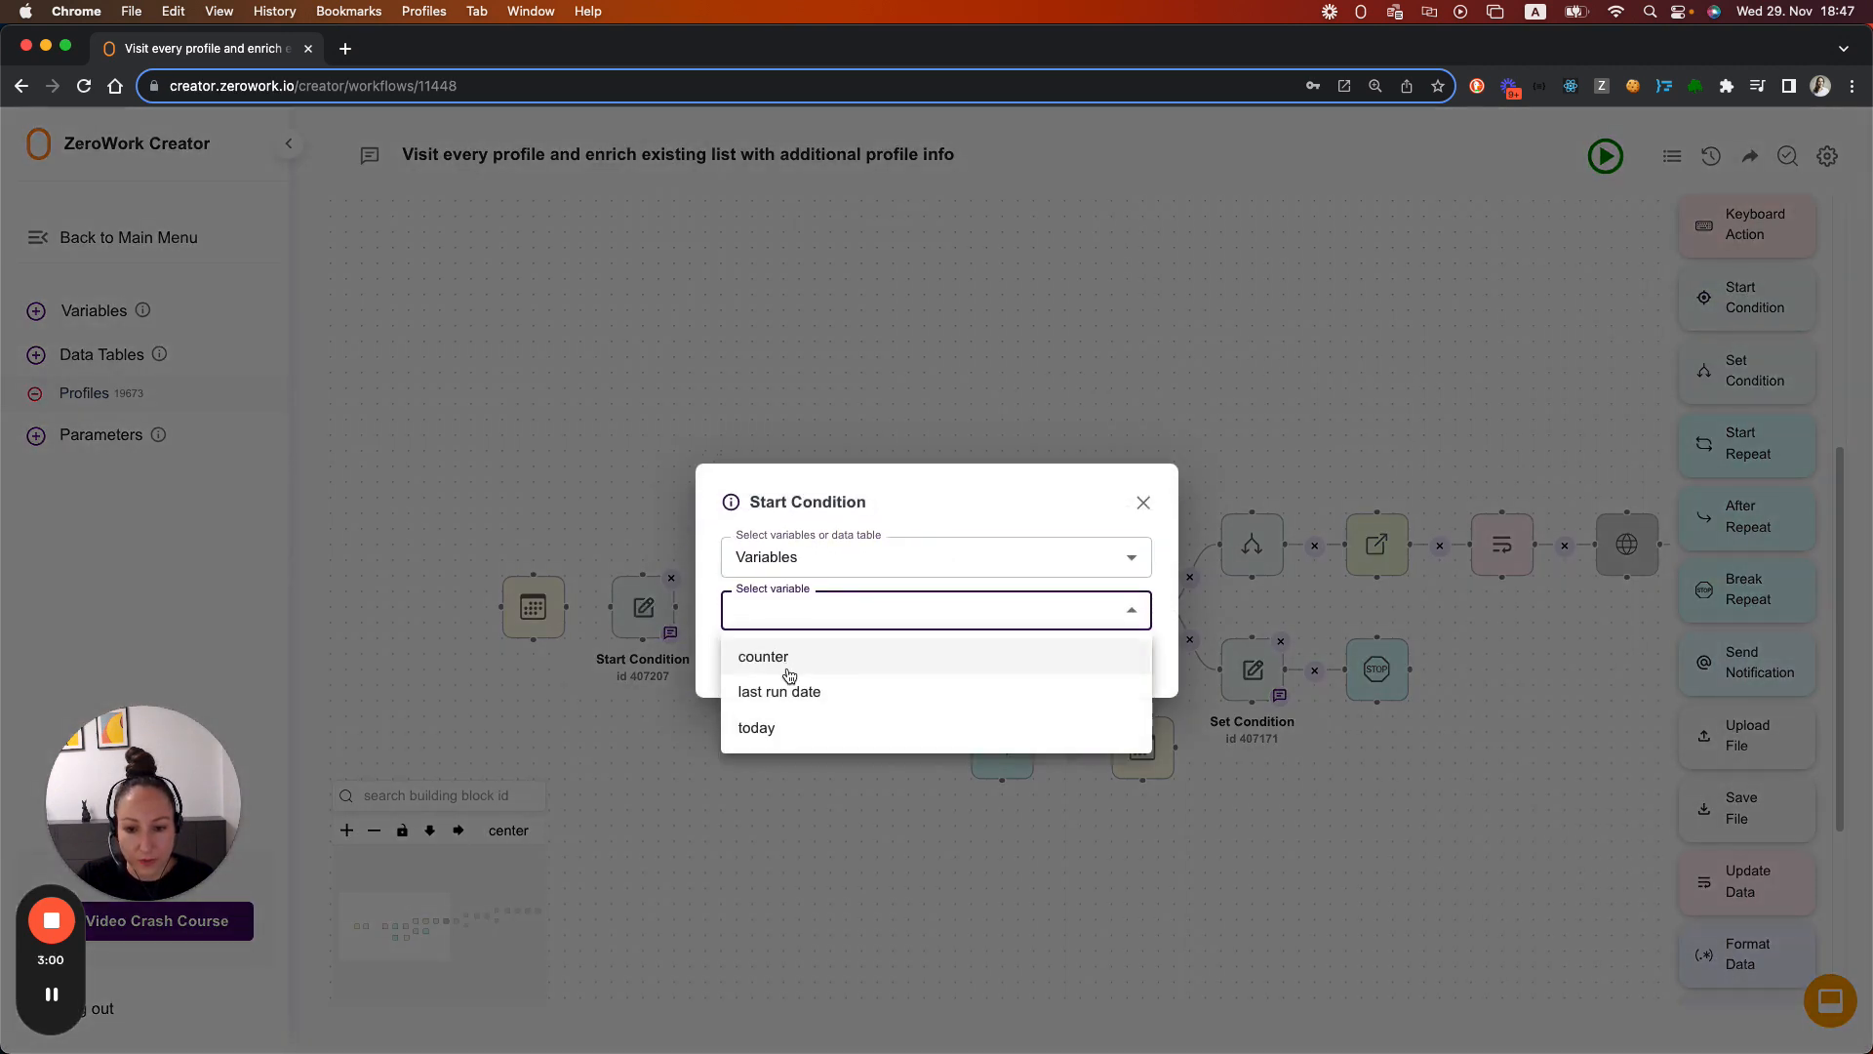
{"action": "left_click", "coordinate": [757, 727]}
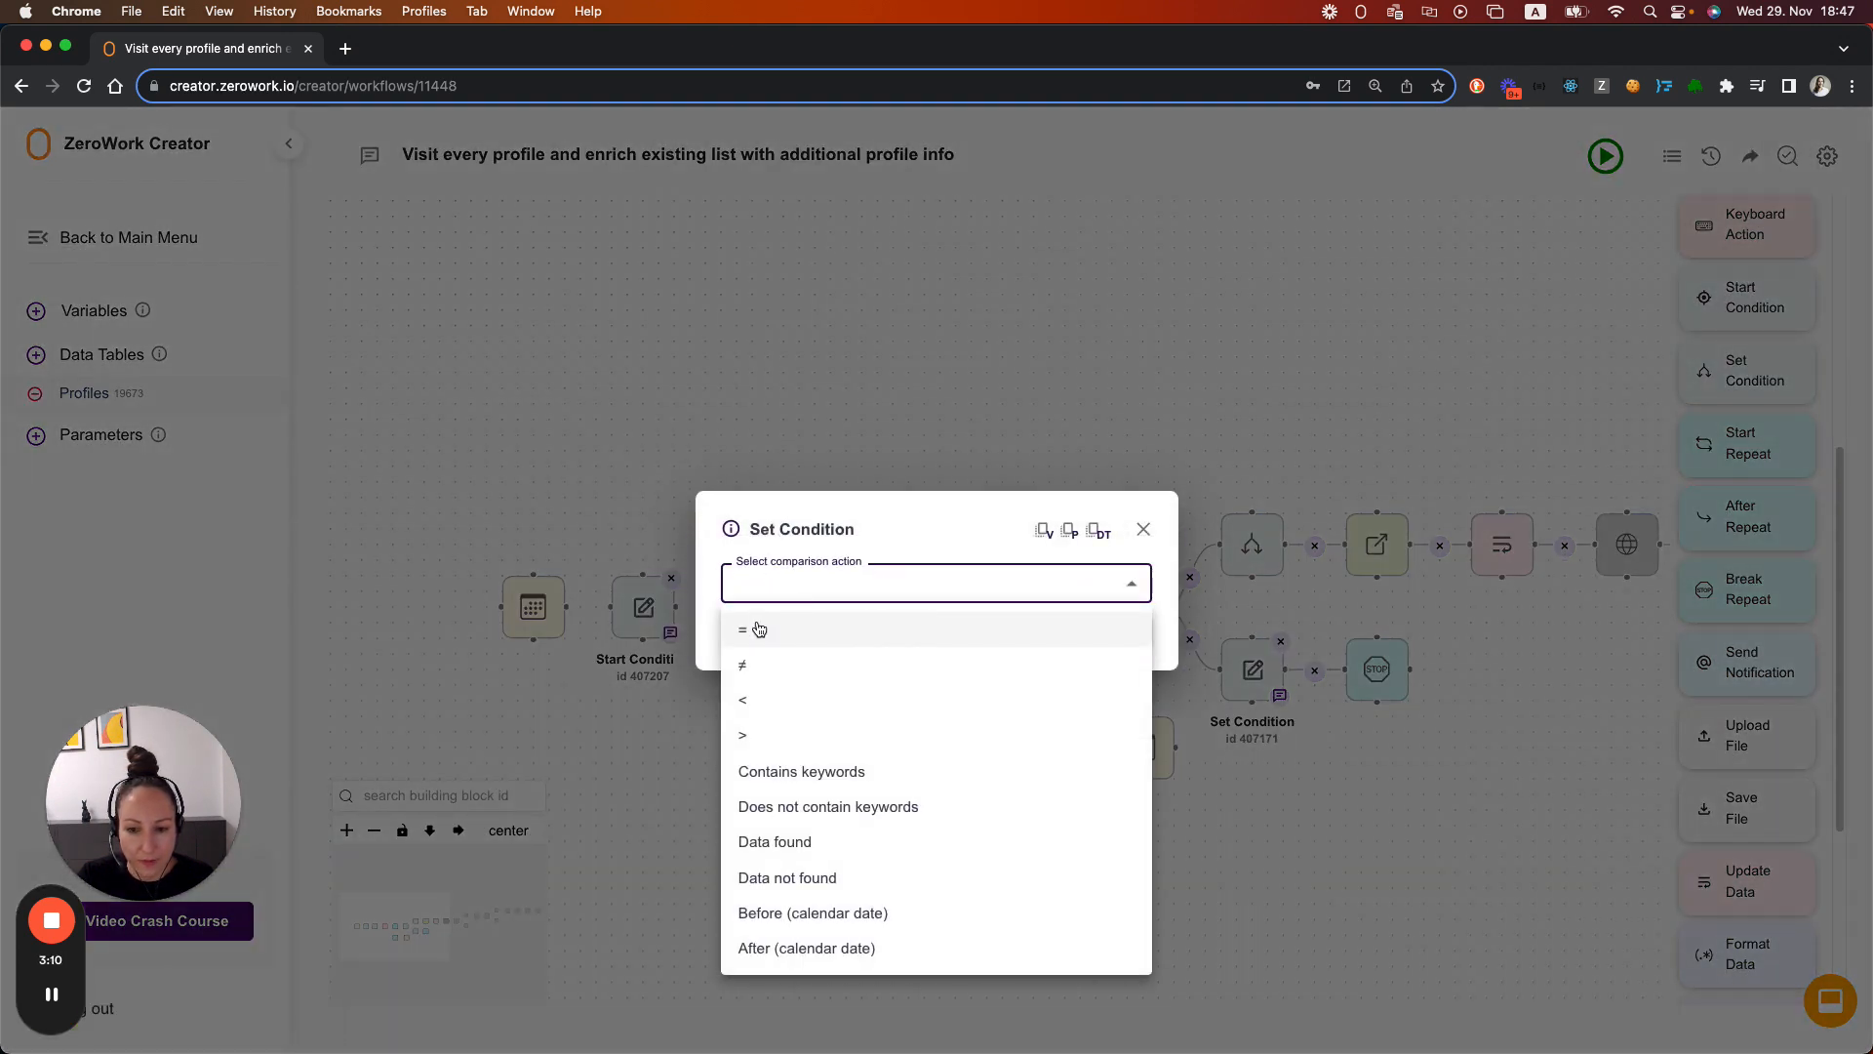
{"action": "left_click", "coordinate": [743, 630]}
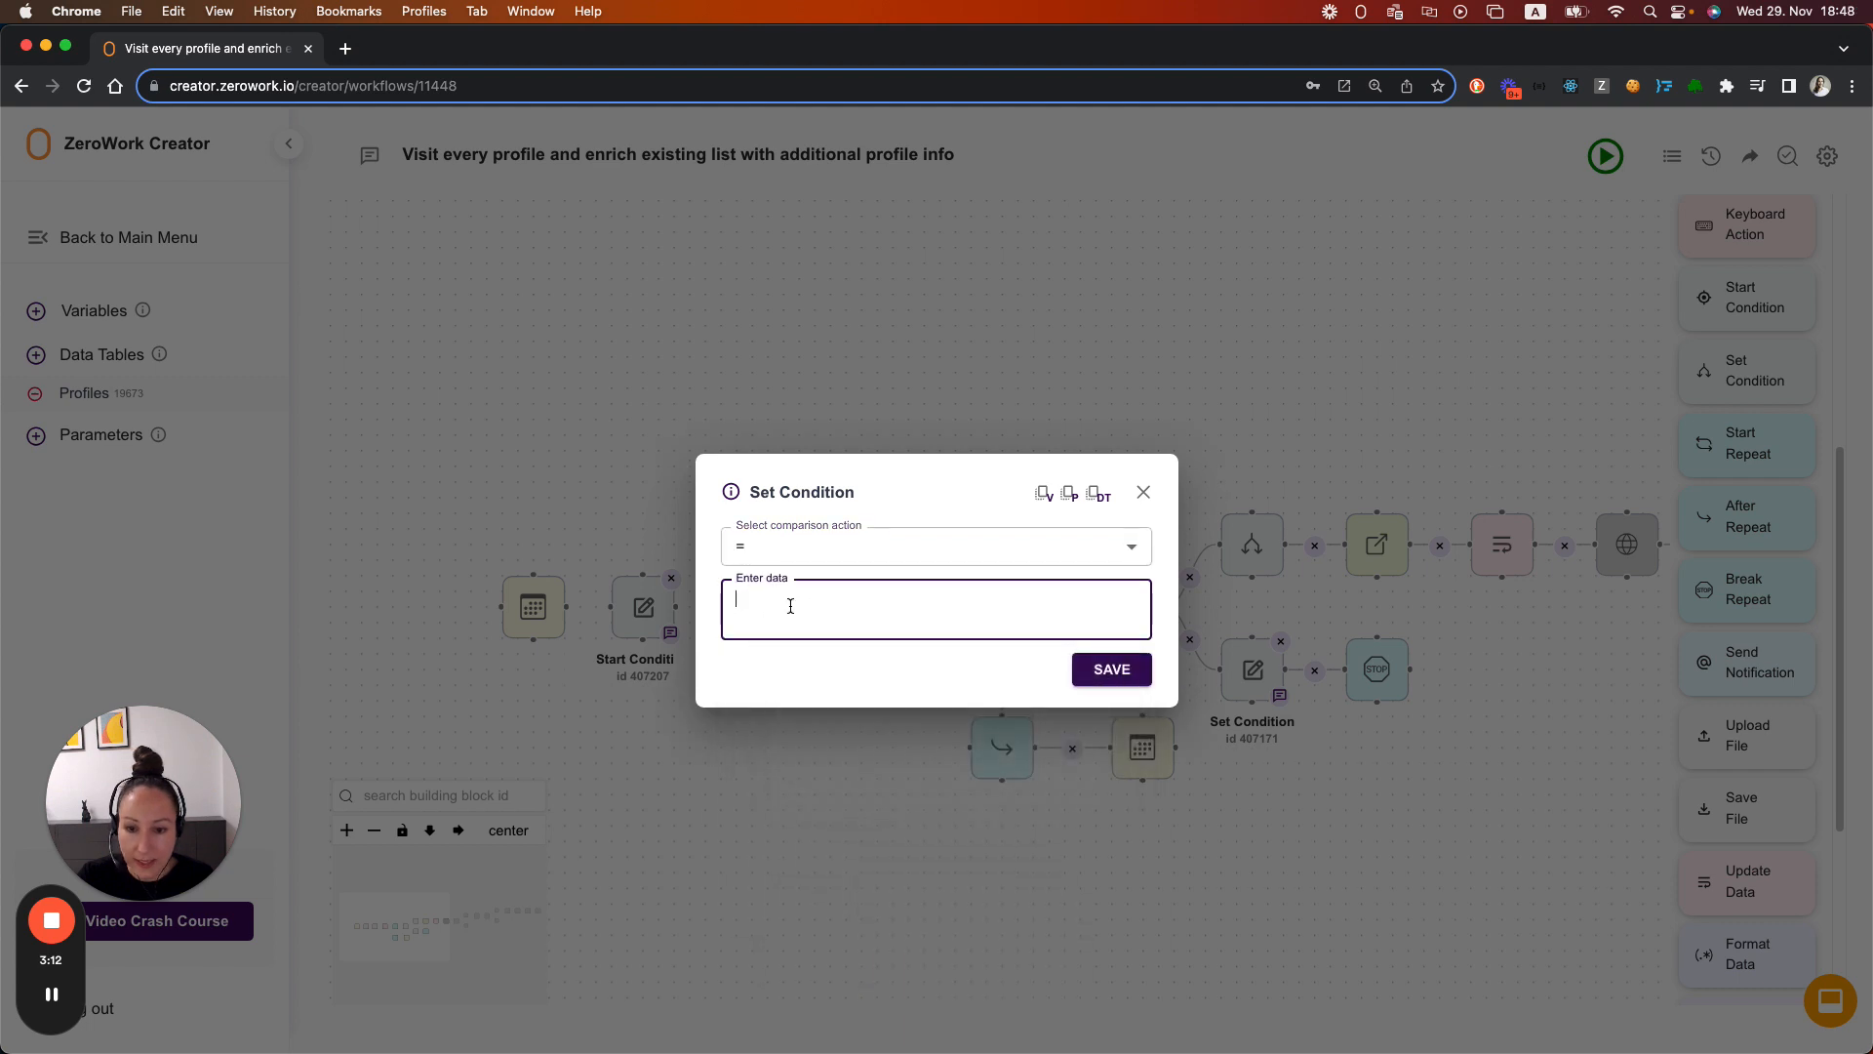
{"action": "left_click", "coordinate": [1042, 494]}
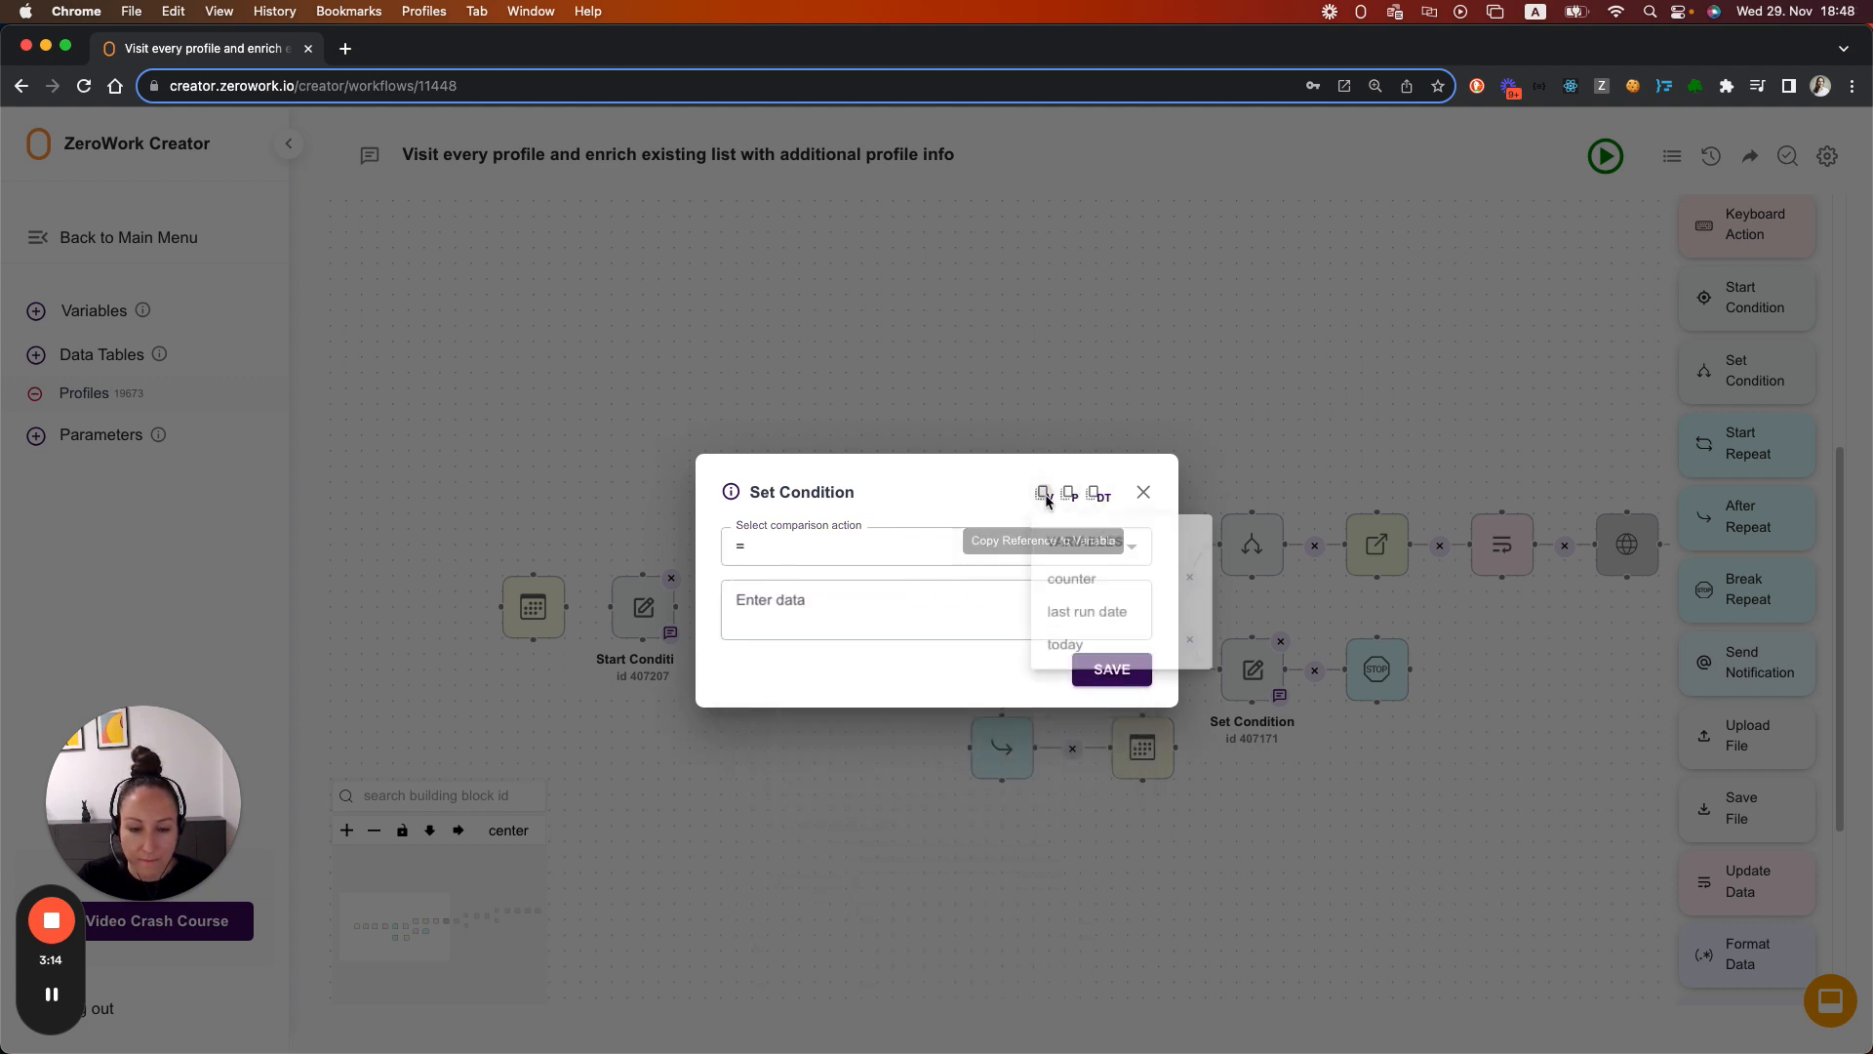
{"action": "left_click", "coordinate": [1064, 644]}
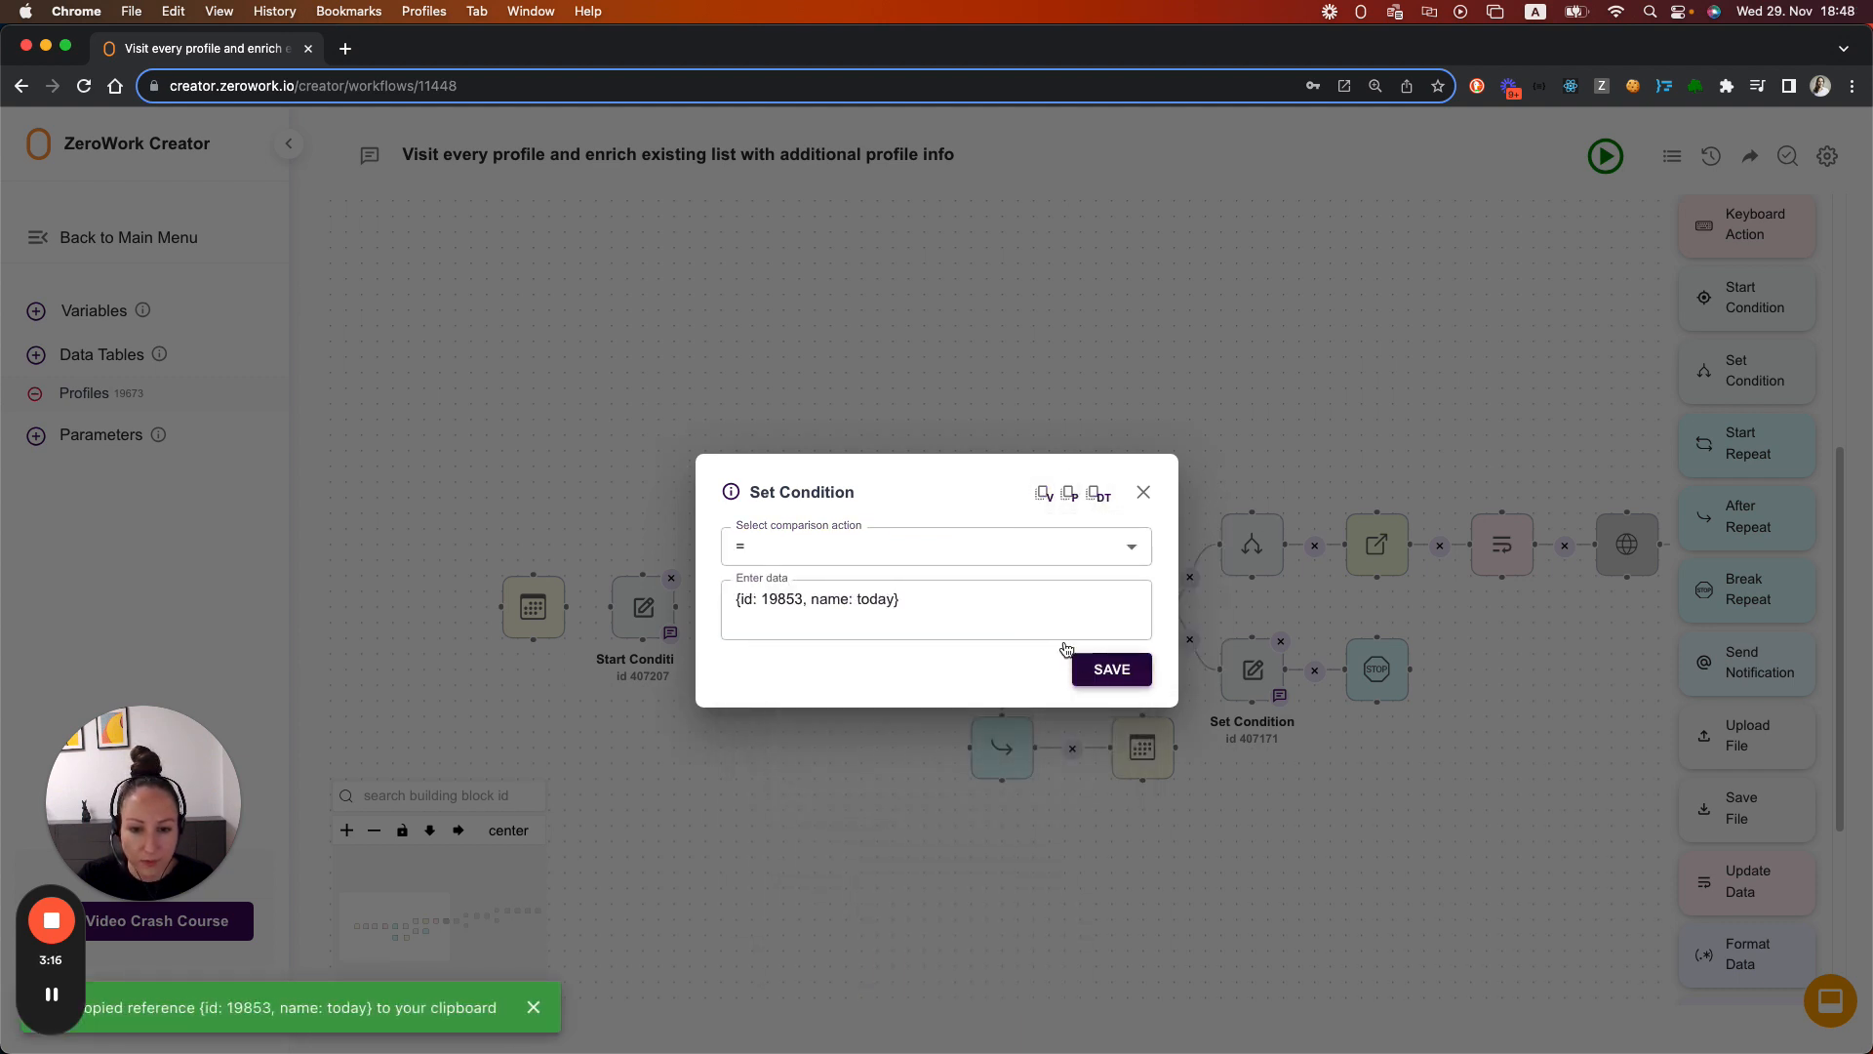
Step: Set the comparison to '{id: 19853, name: last run date}', save it, and close the counter-reset settings
{"action": "left_click", "coordinate": [935, 607]}
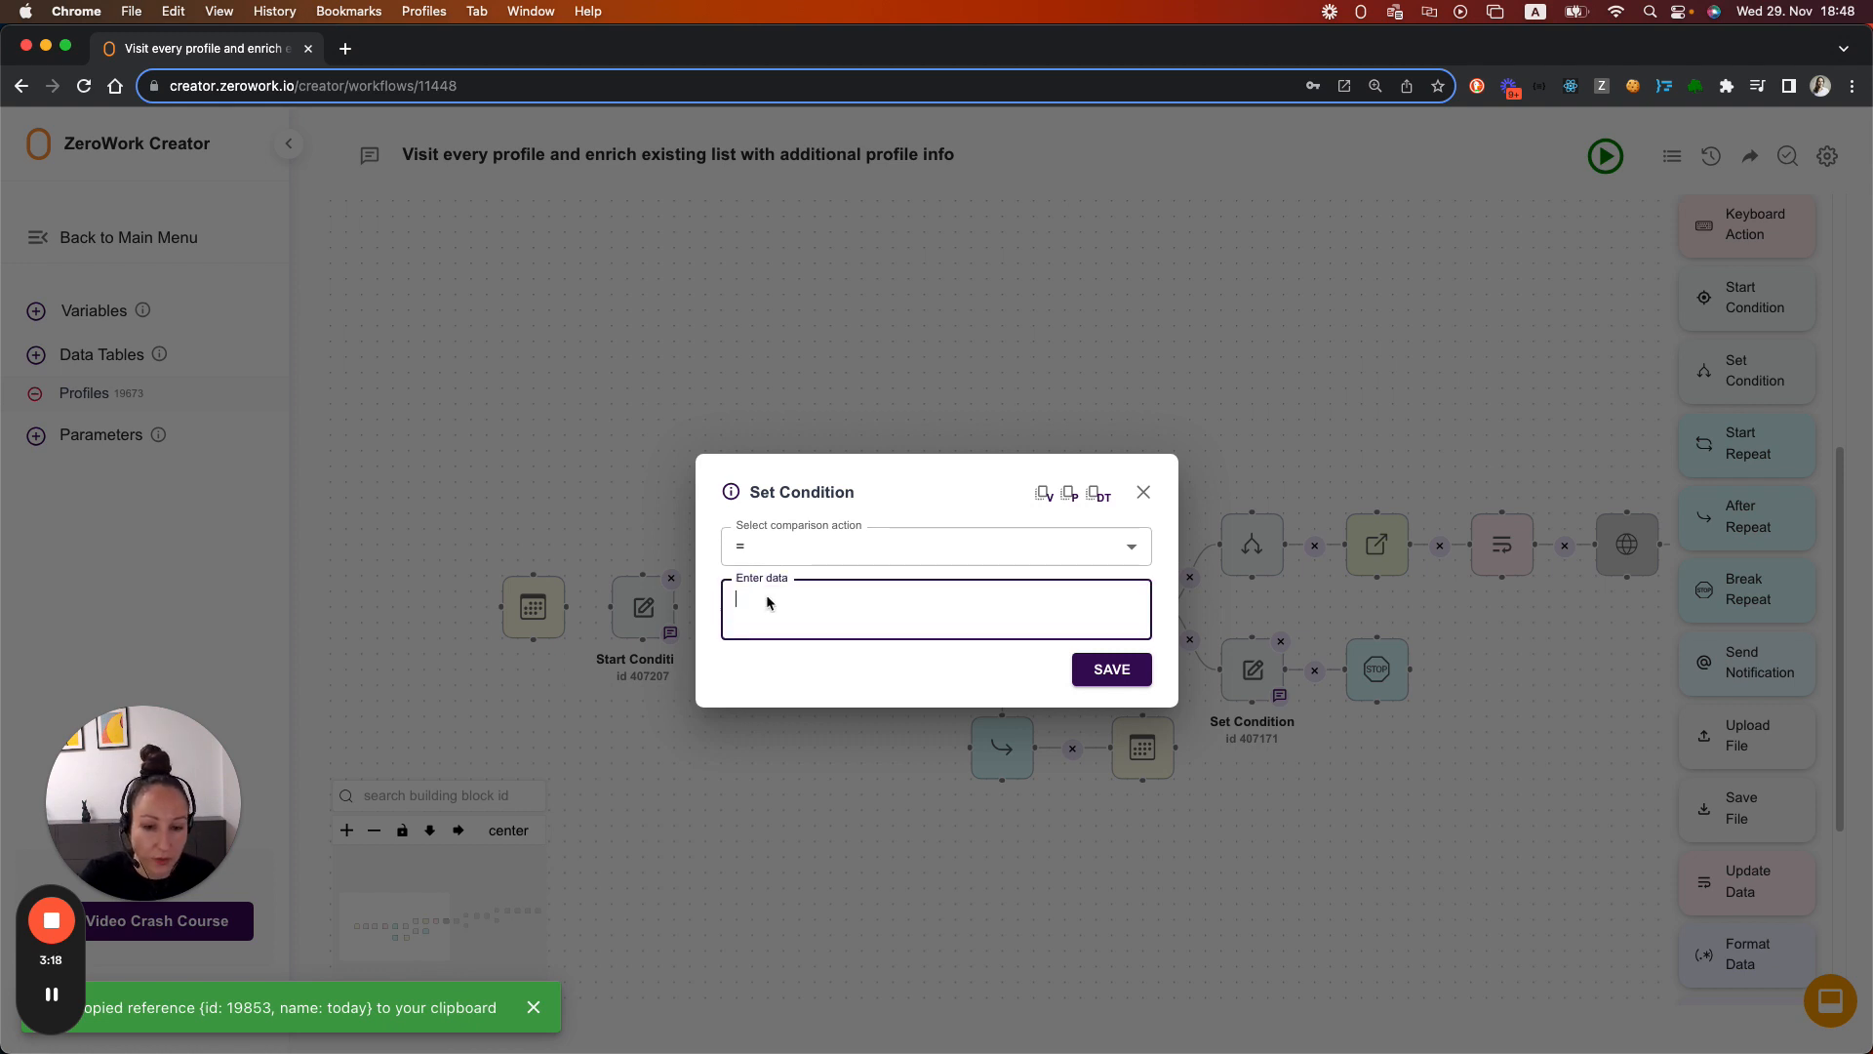
{"action": "type", "text": "{id: 19853, name: last run date}"}
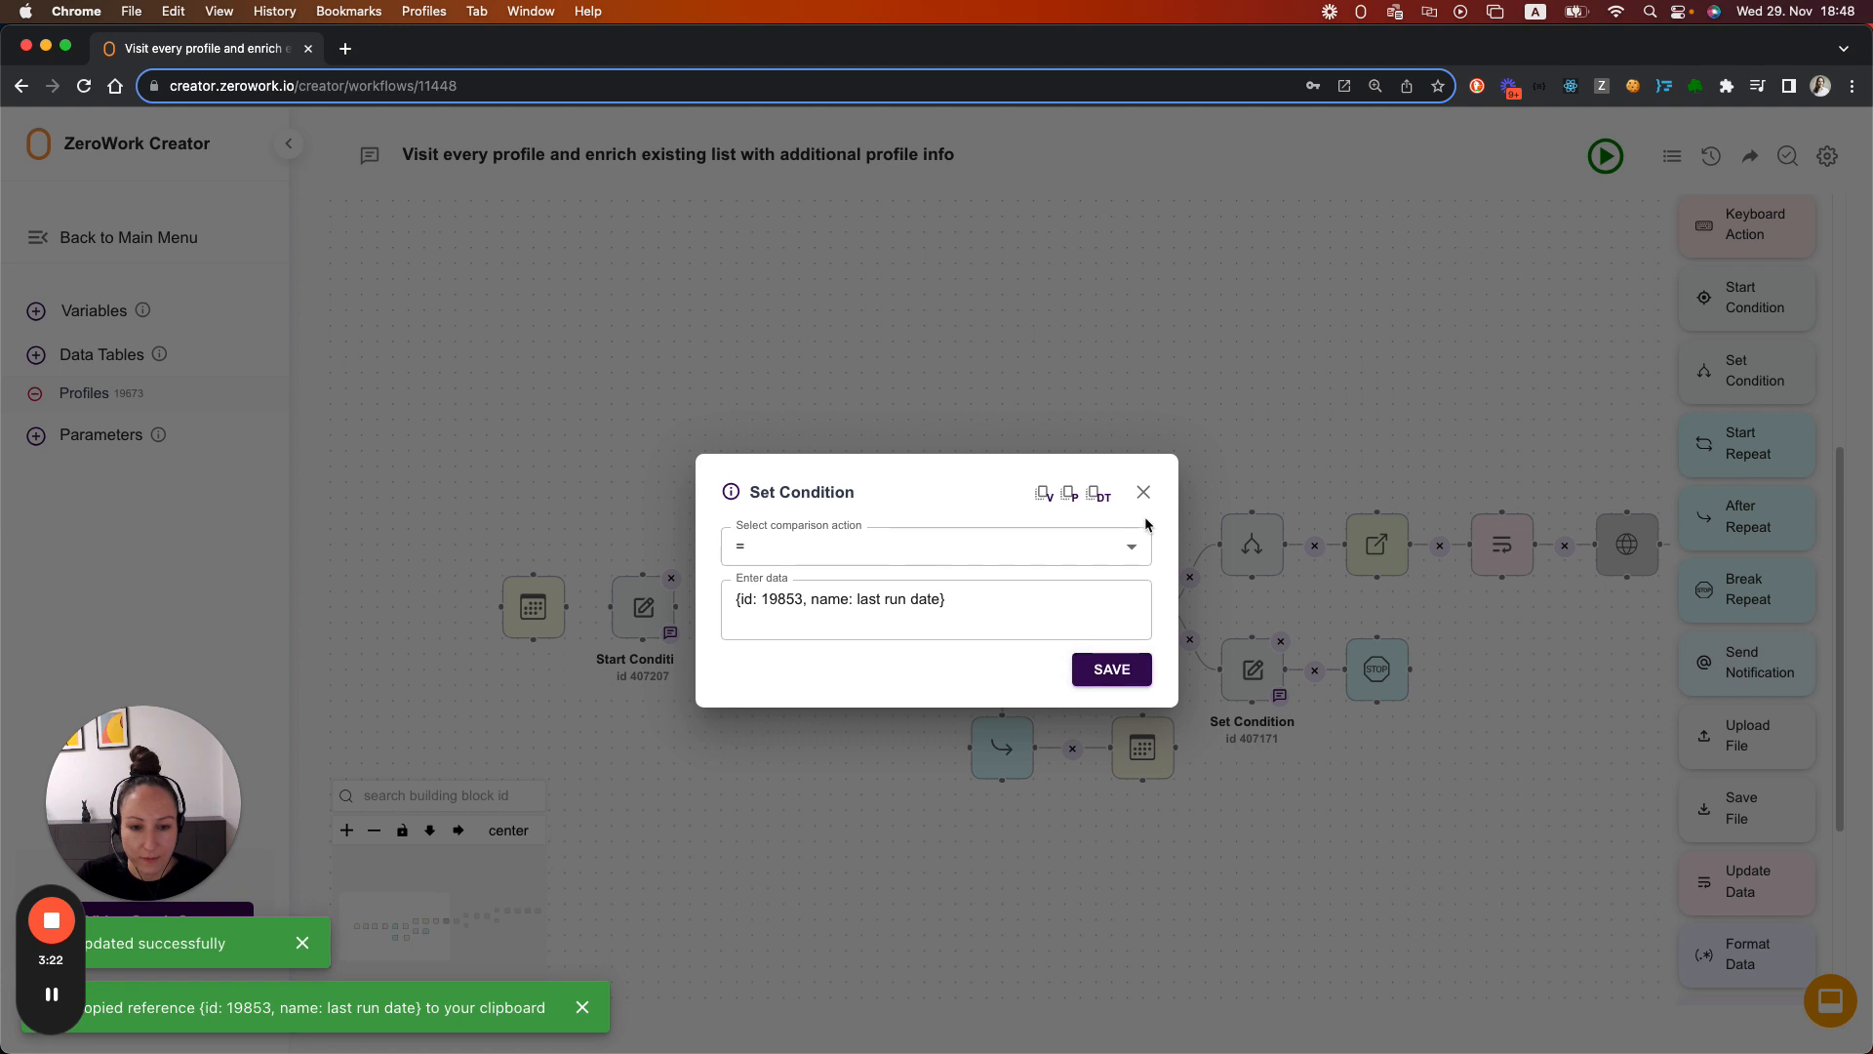
{"action": "left_click", "coordinate": [1143, 492]}
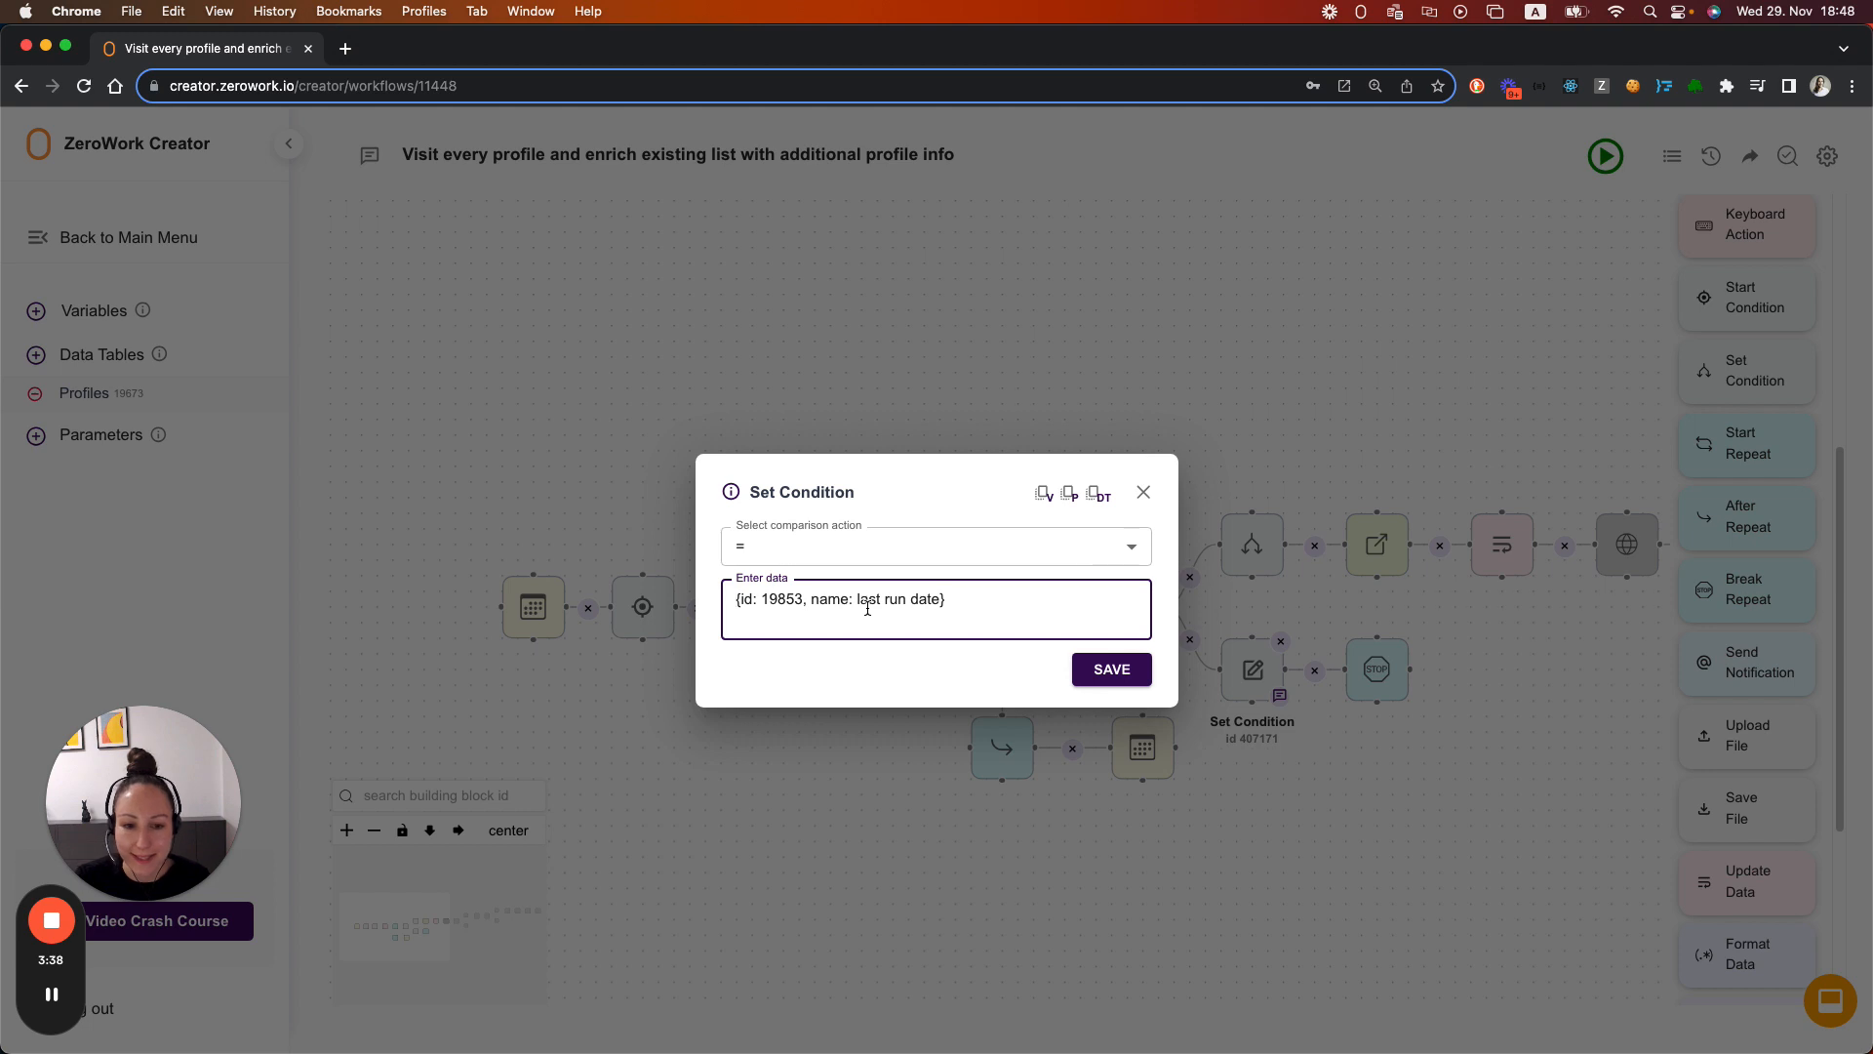
{"action": "left_click", "coordinate": [1141, 491]}
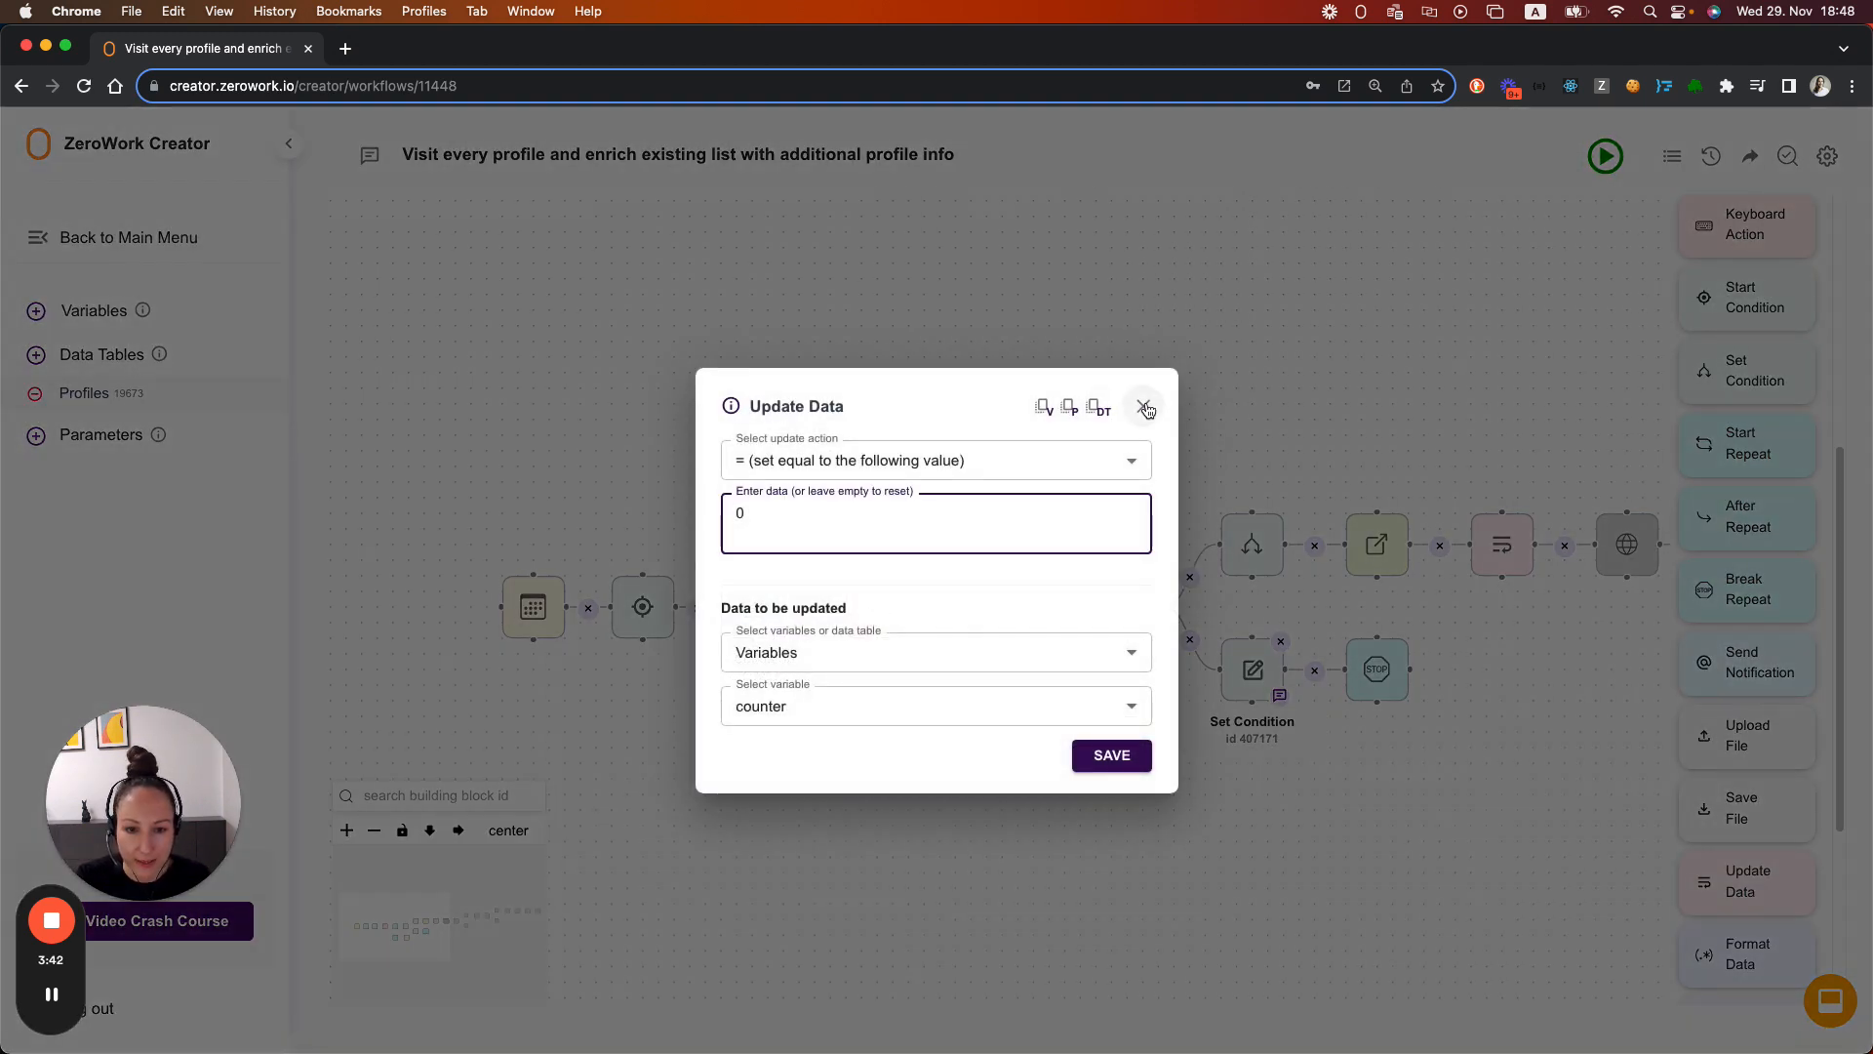
{"action": "left_click", "coordinate": [1144, 406]}
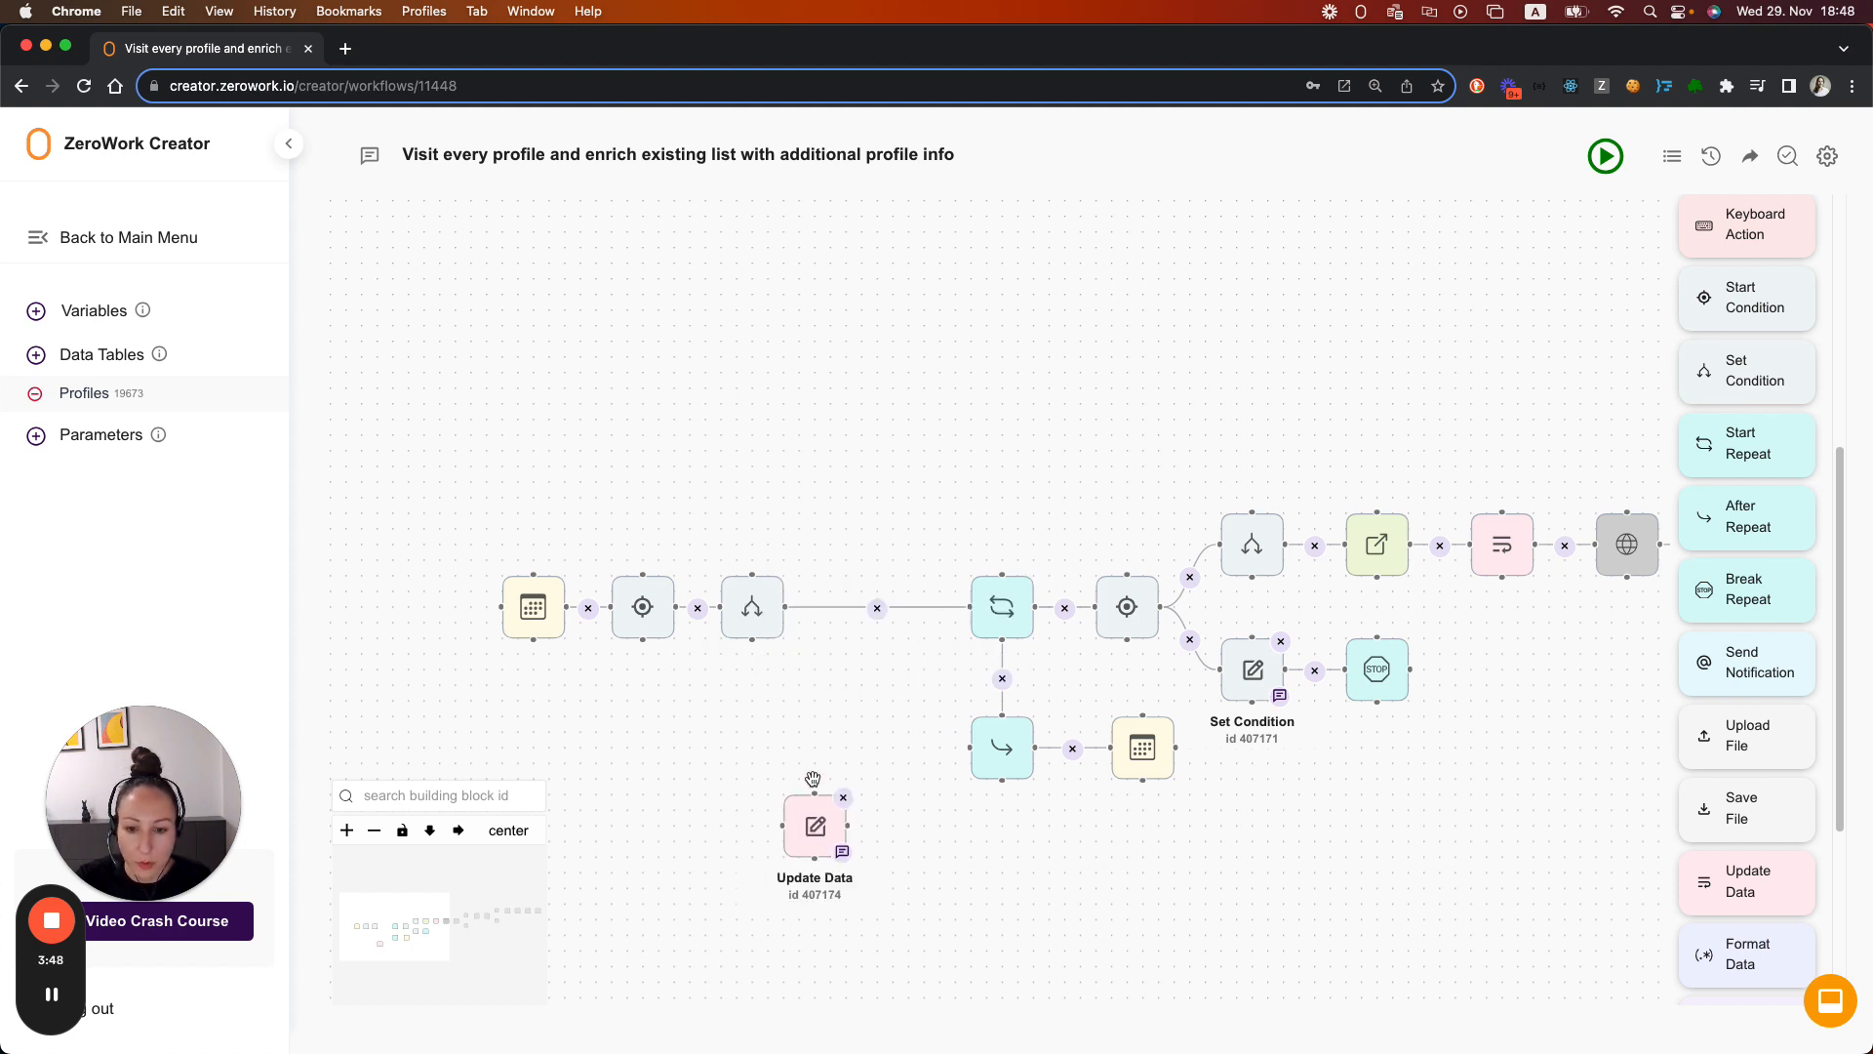
Step: Detach Update Data, then save a second condition comparing not-equal to last run date
{"action": "left_click_drag", "start_coordinate": [816, 823], "coordinate": [876, 749]}
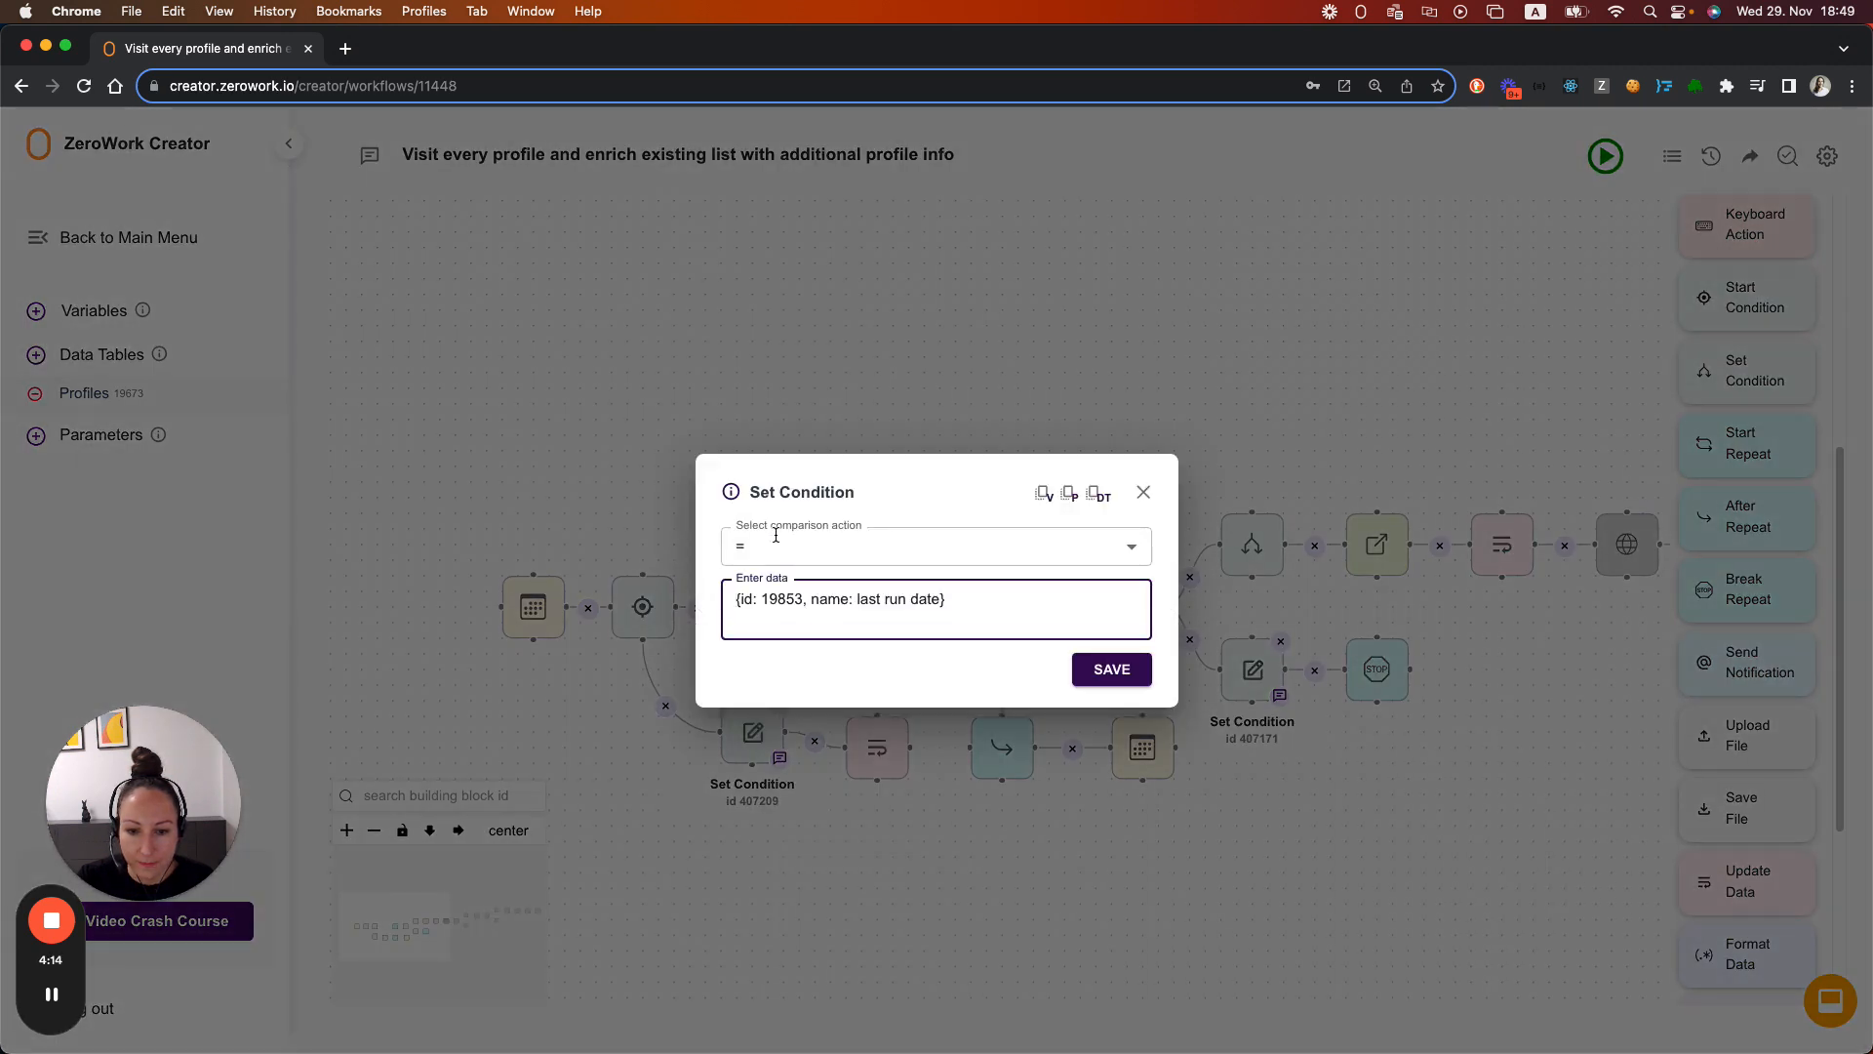
{"action": "left_click", "coordinate": [934, 546]}
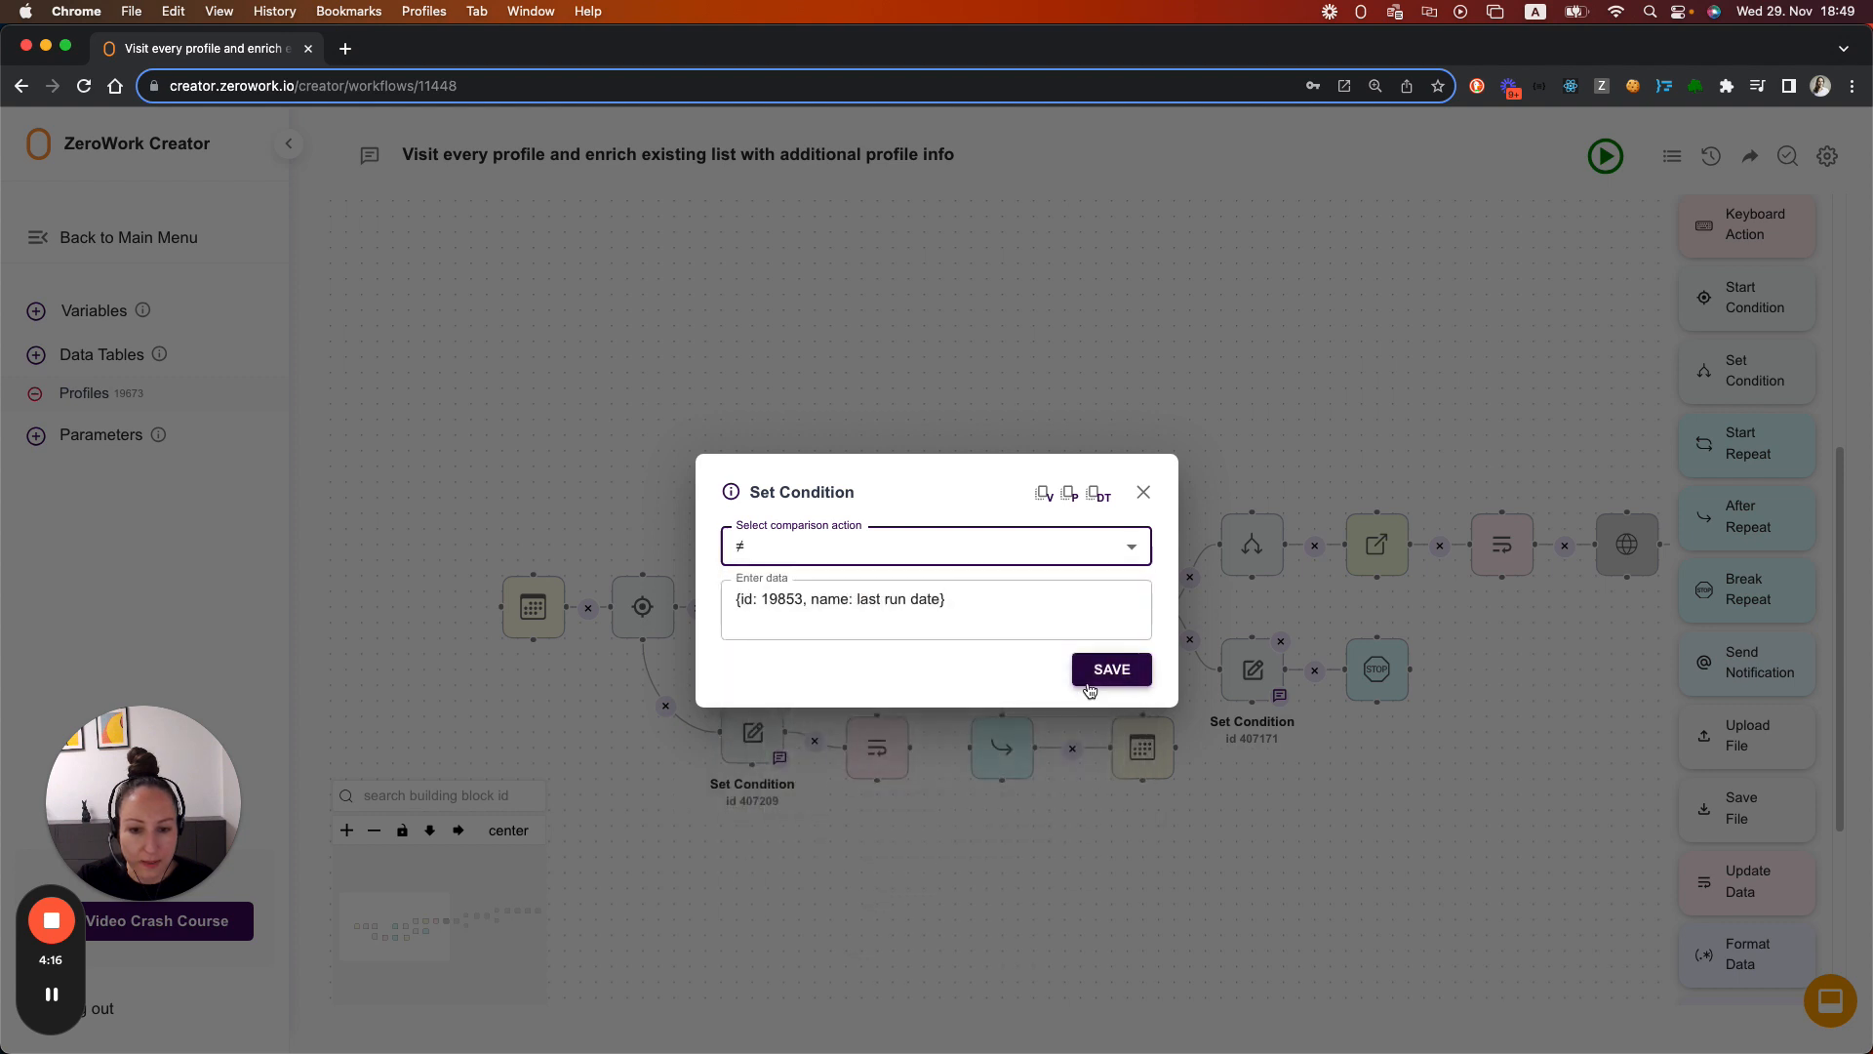
{"action": "left_click", "coordinate": [1109, 667]}
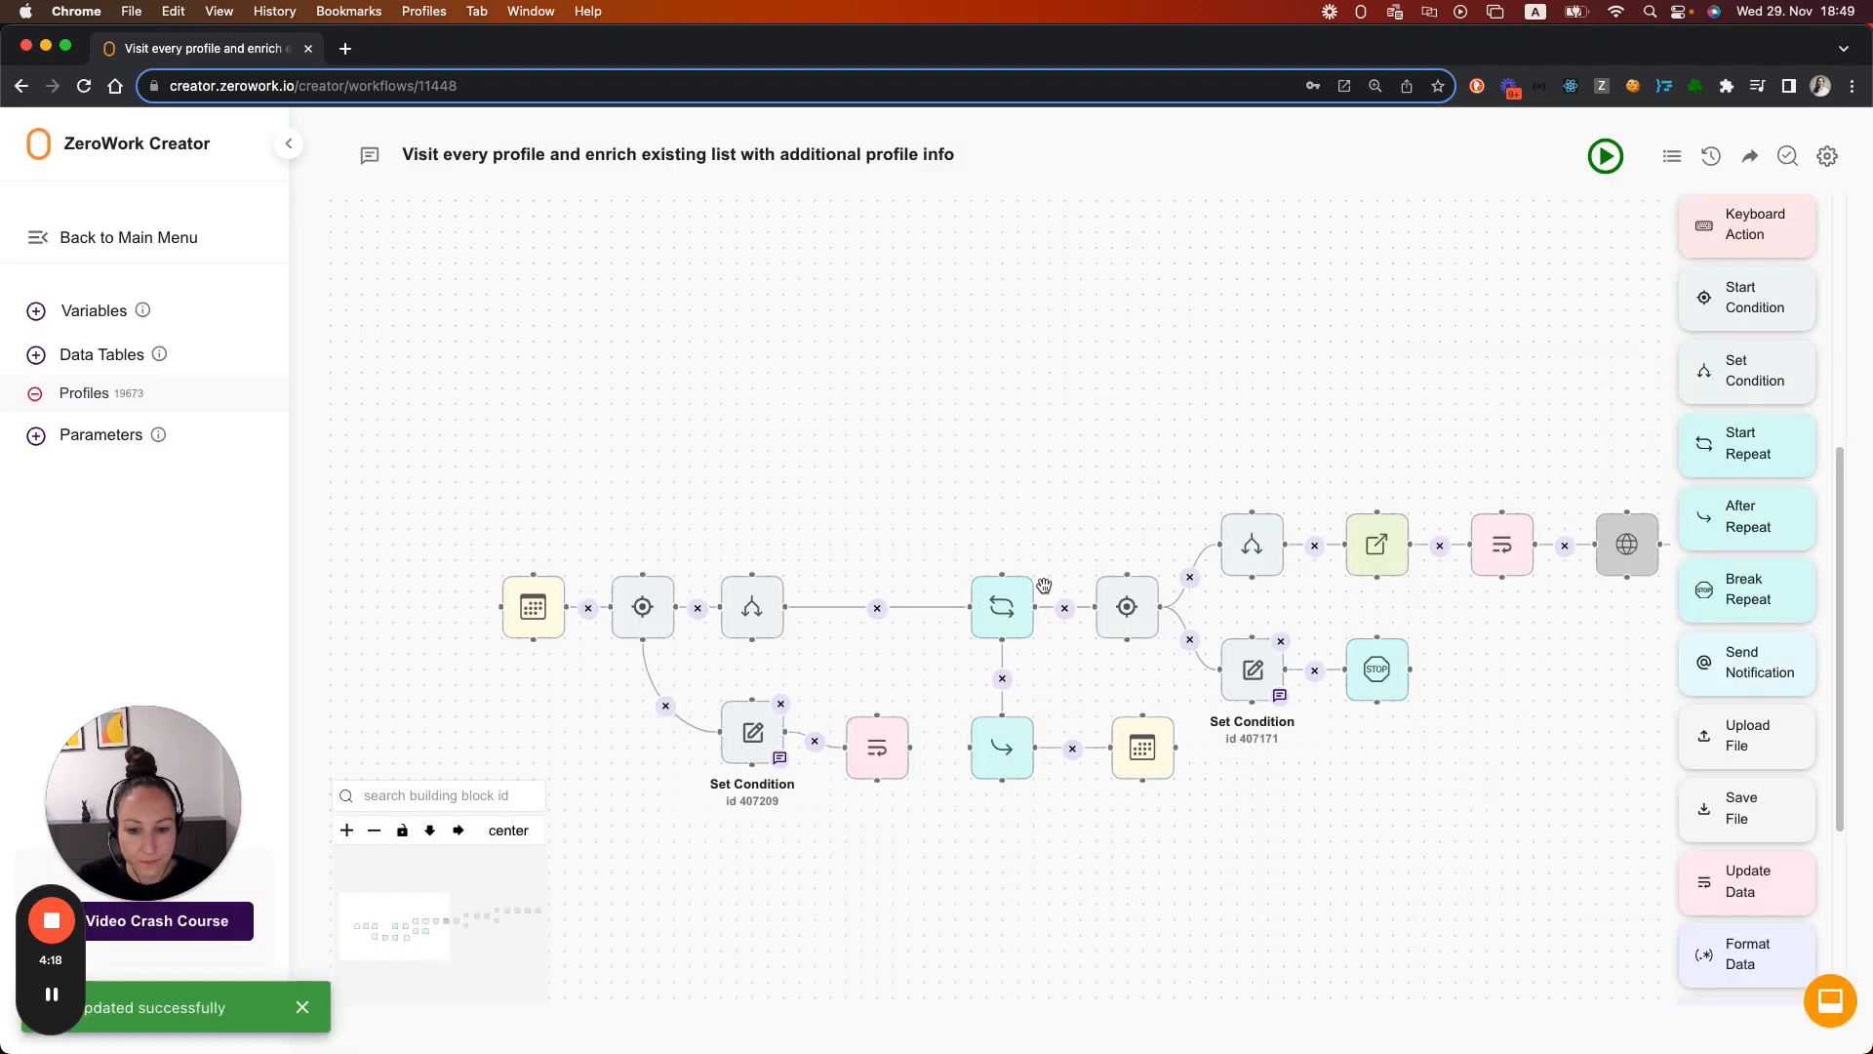